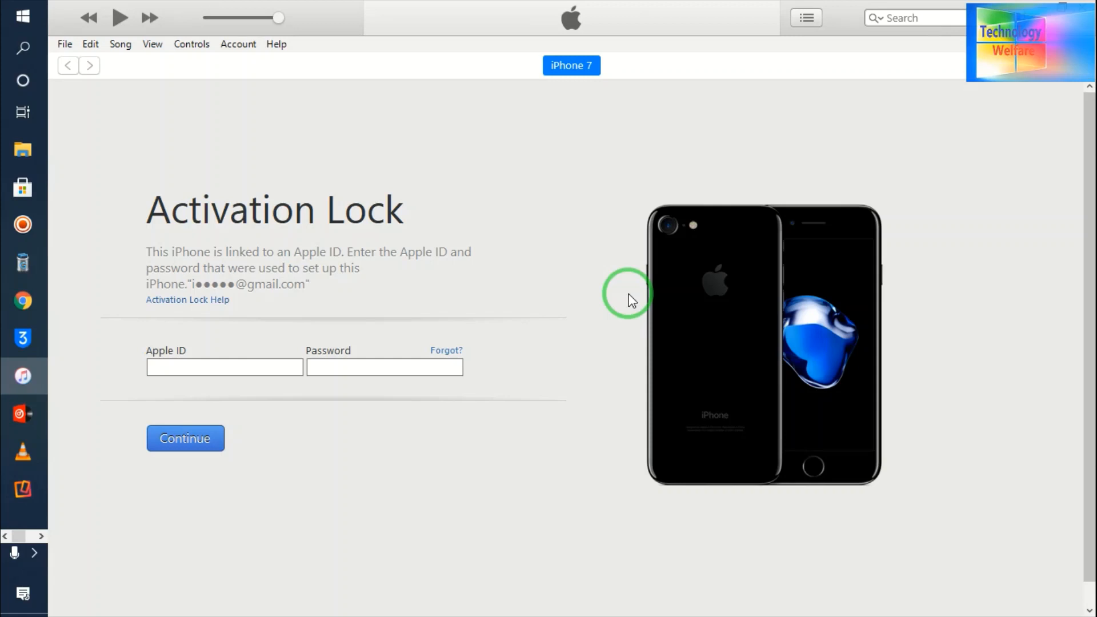
pyautogui.moveTo(850, 295)
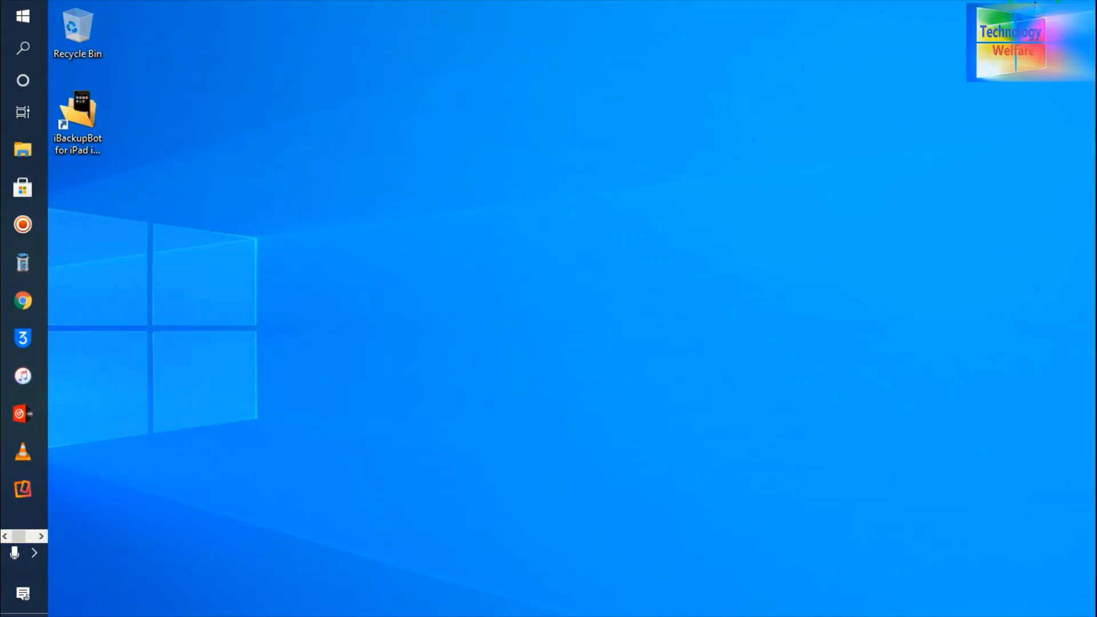
# Close the iTunes iPhone 7 Activation Lock window to return to the desktop.
pyautogui.click(302, 327)
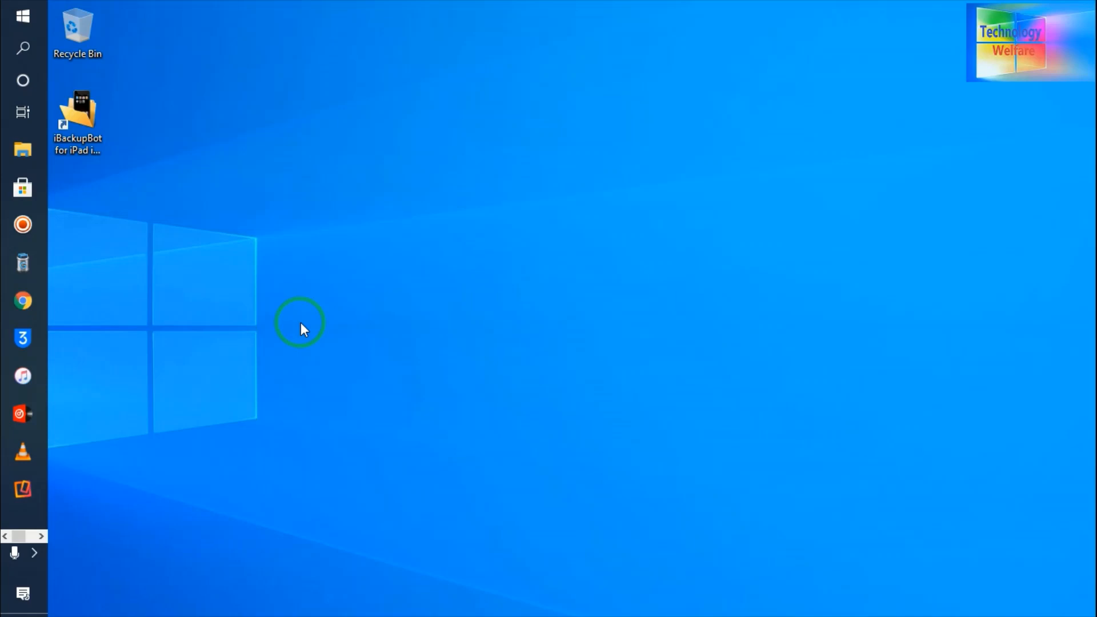
pyautogui.moveTo(349, 404)
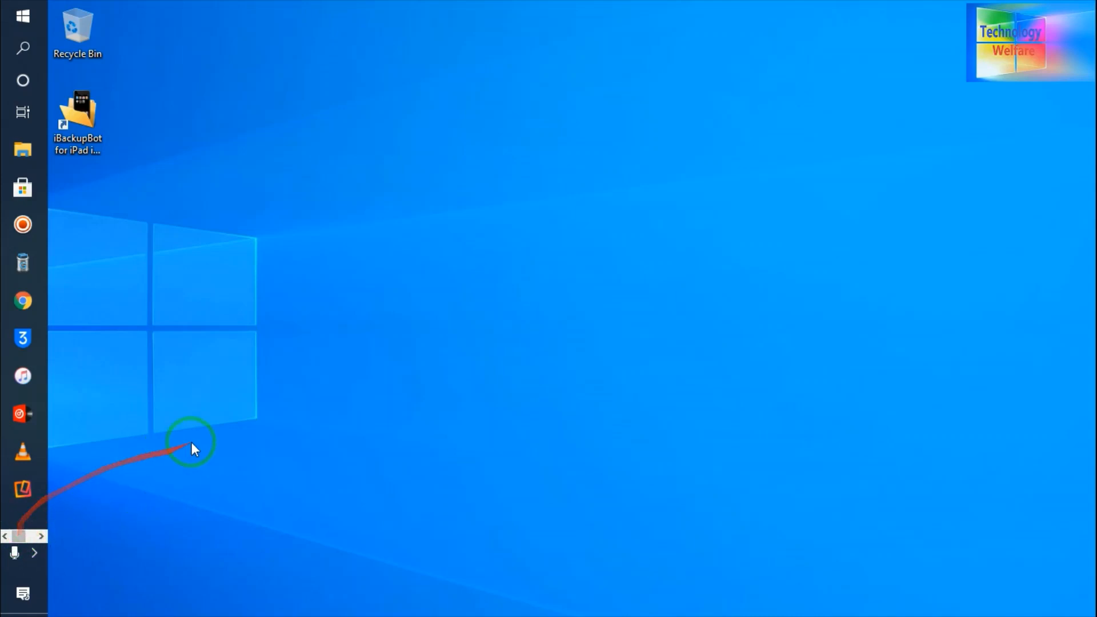
pyautogui.click(22, 376)
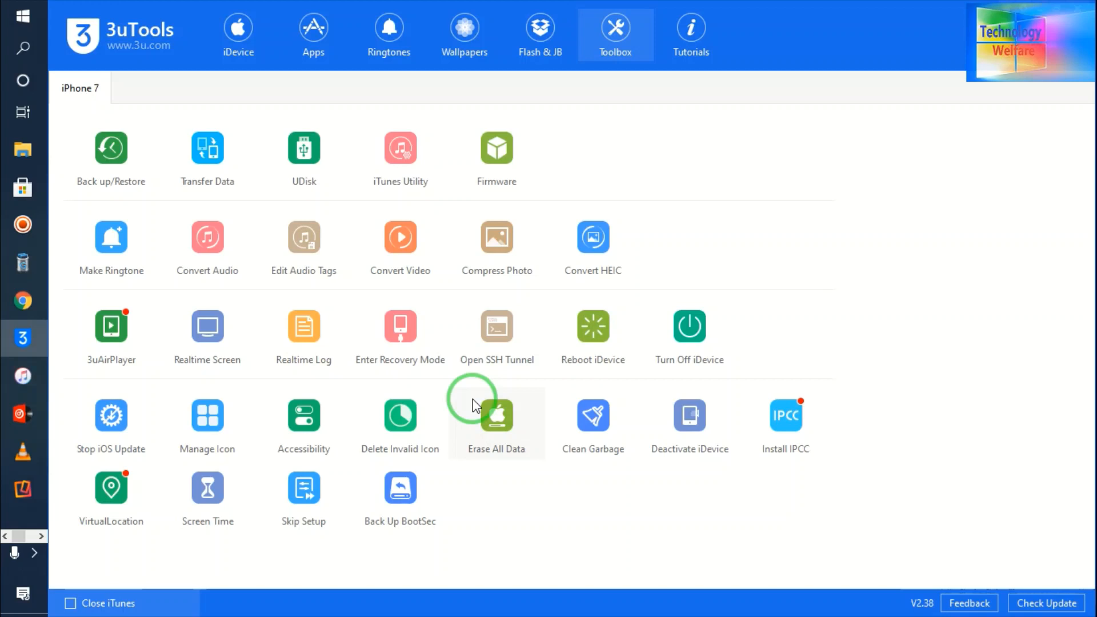
pyautogui.moveTo(660, 382)
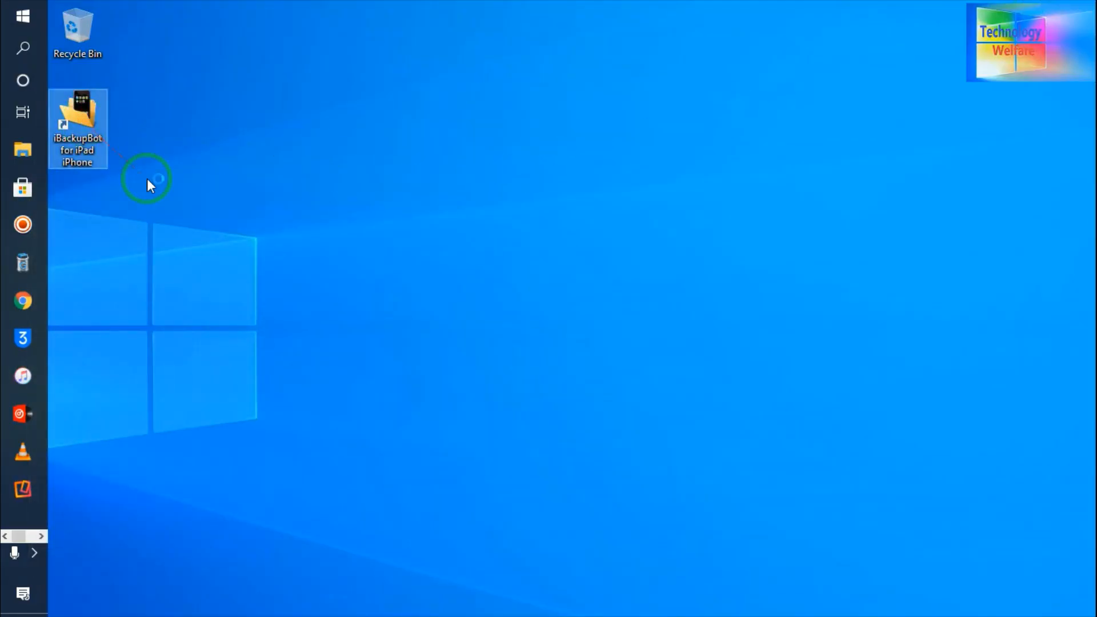
# Launch iBackupBot from its desktop shortcut and dismiss the can't-load message.
pyautogui.doubleClick(77, 128)
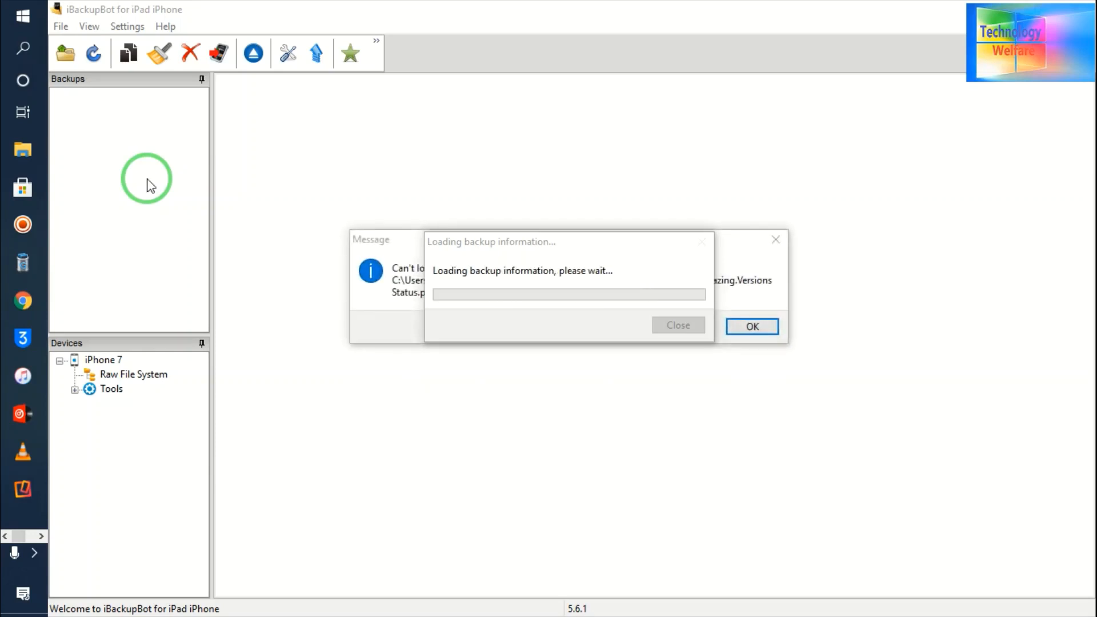
pyautogui.click(752, 327)
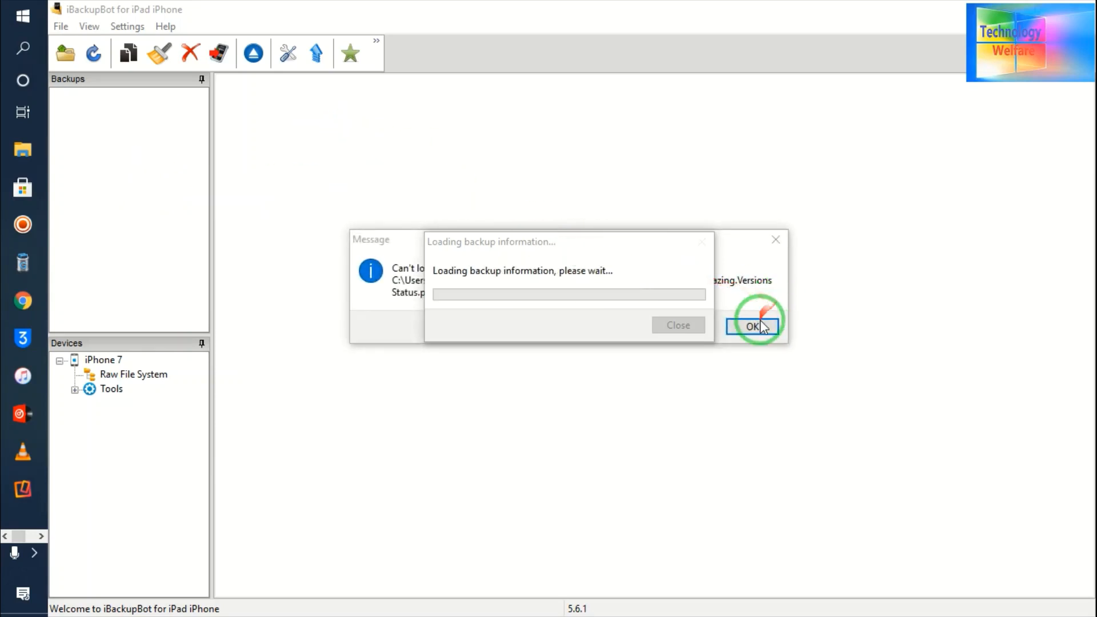
pyautogui.click(752, 327)
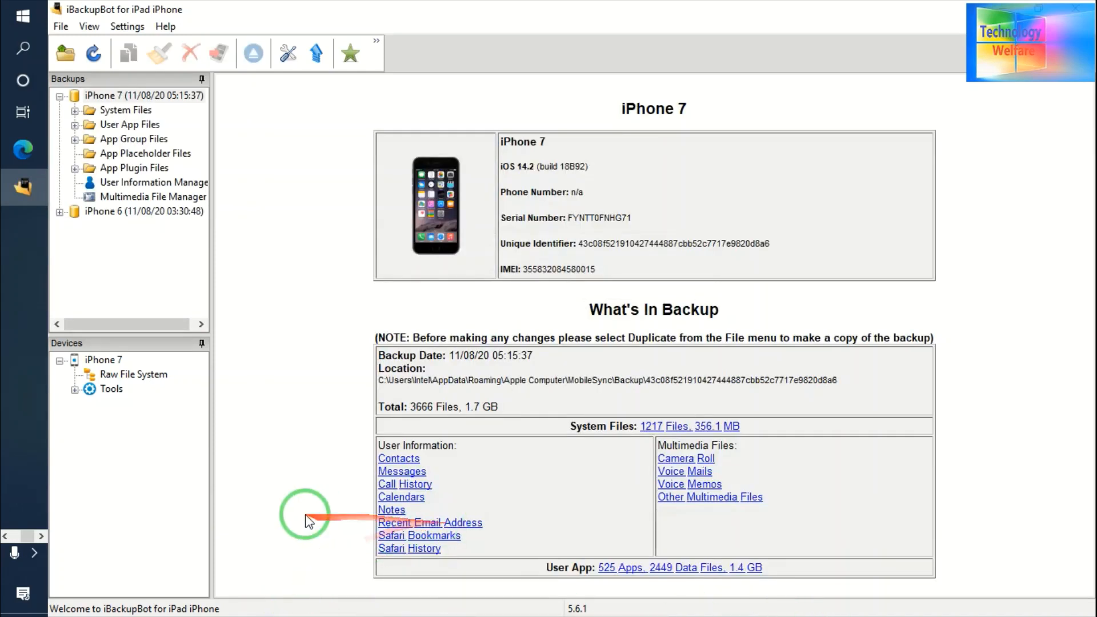
pyautogui.moveTo(103, 359)
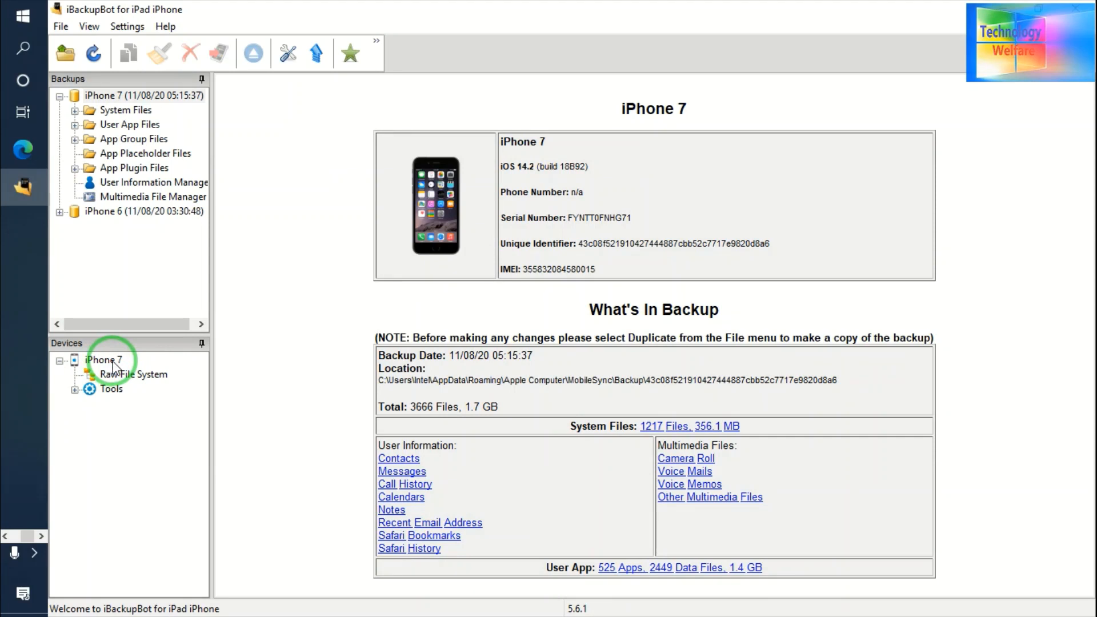
# Select iPhone 7, start a backup to another folder, then cancel the folder picker.
pyautogui.click(103, 359)
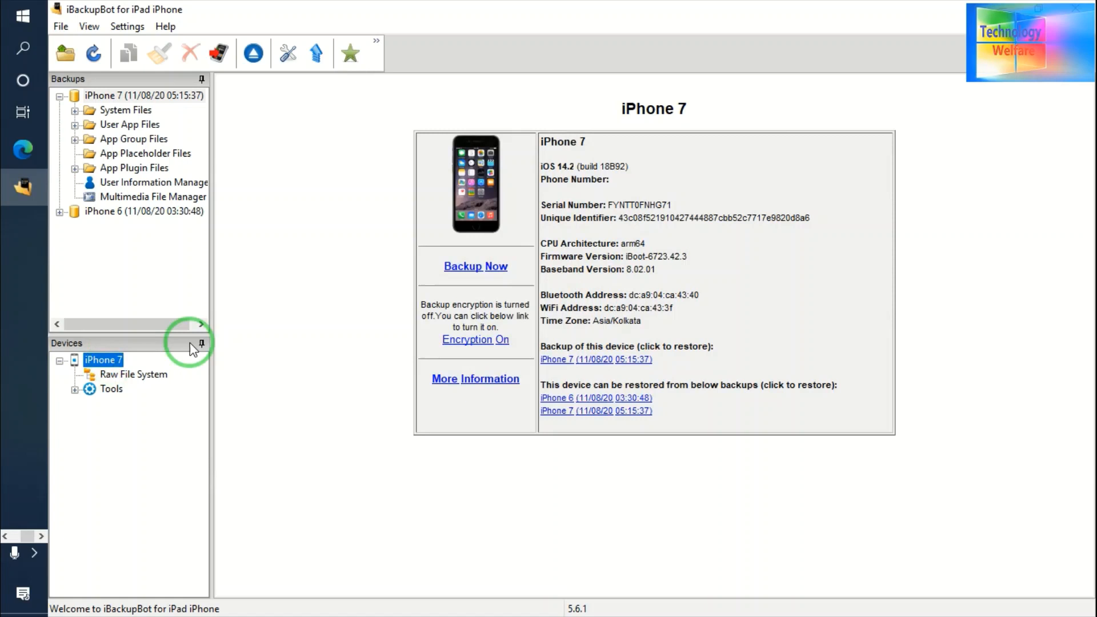
pyautogui.moveTo(487, 265)
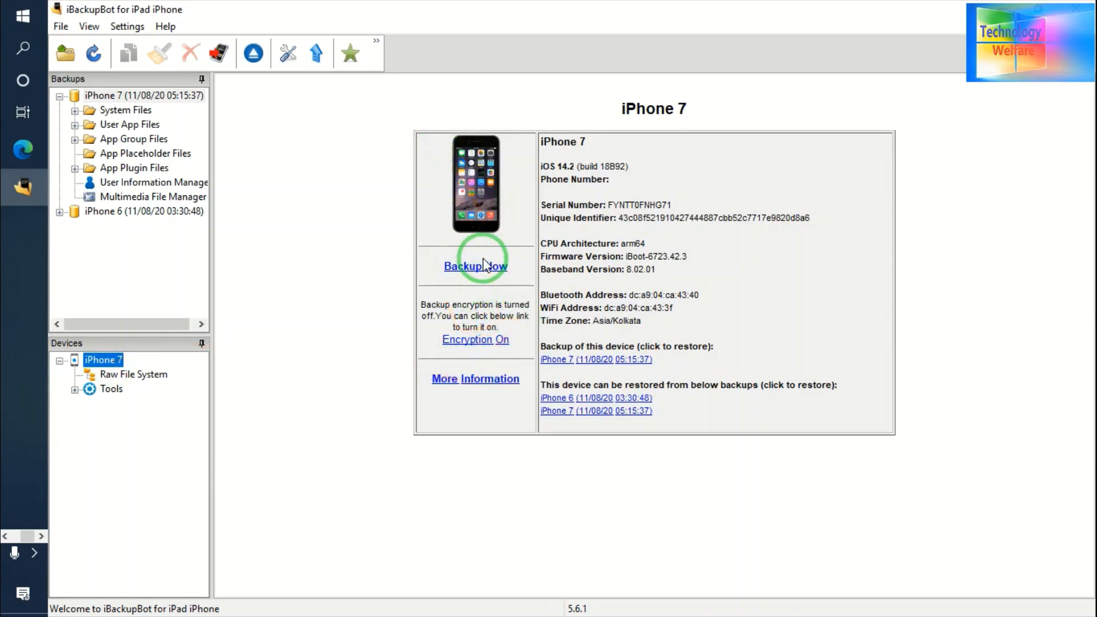
pyautogui.click(475, 266)
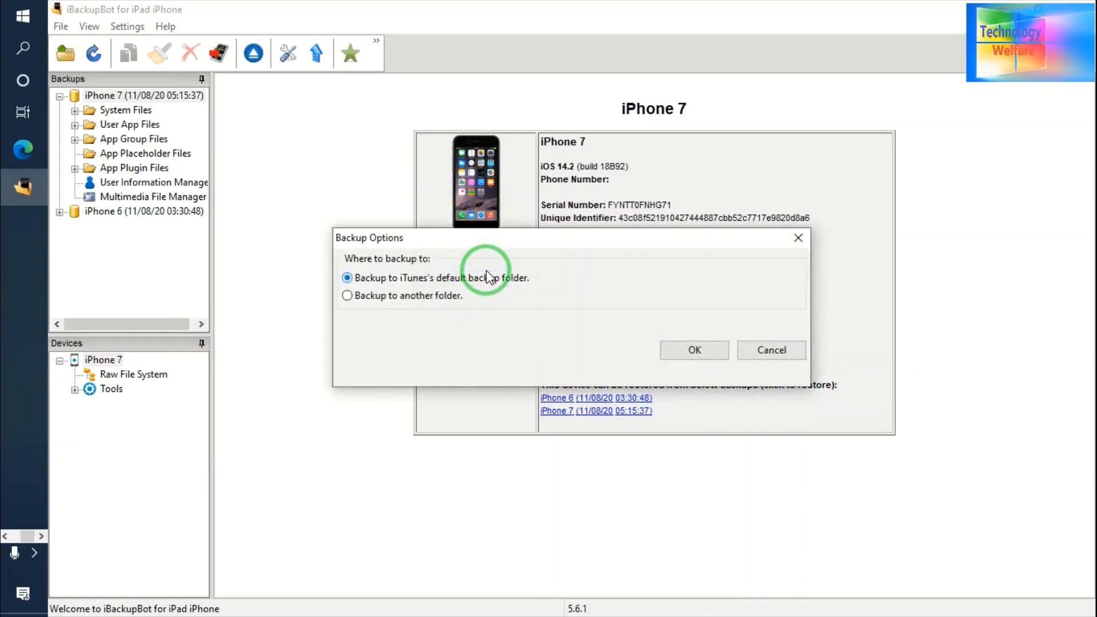
pyautogui.click(347, 295)
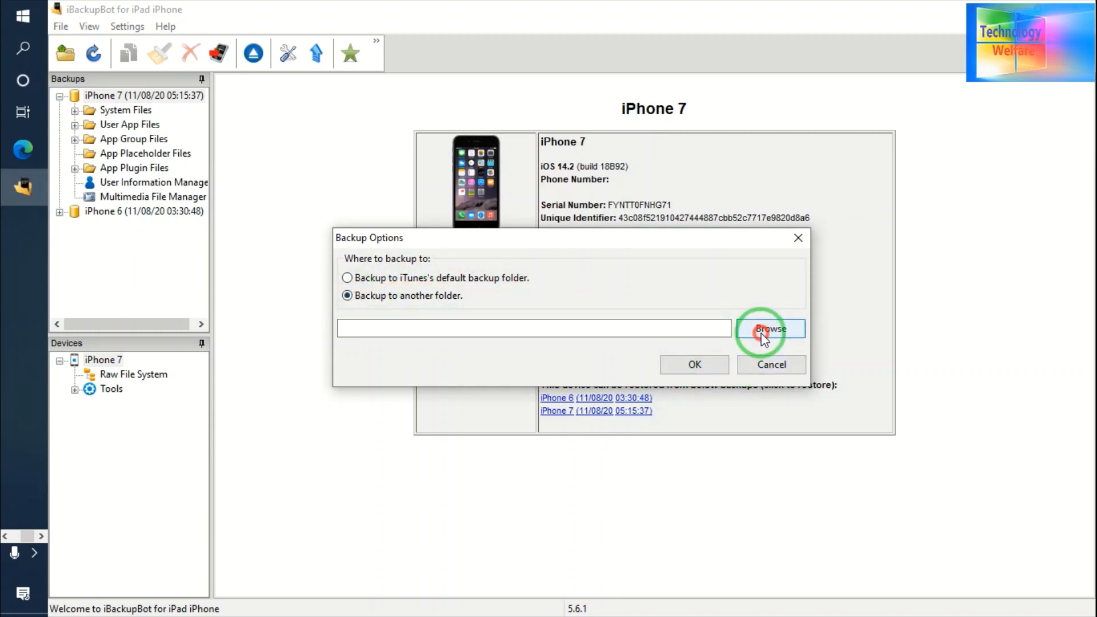
pyautogui.click(770, 329)
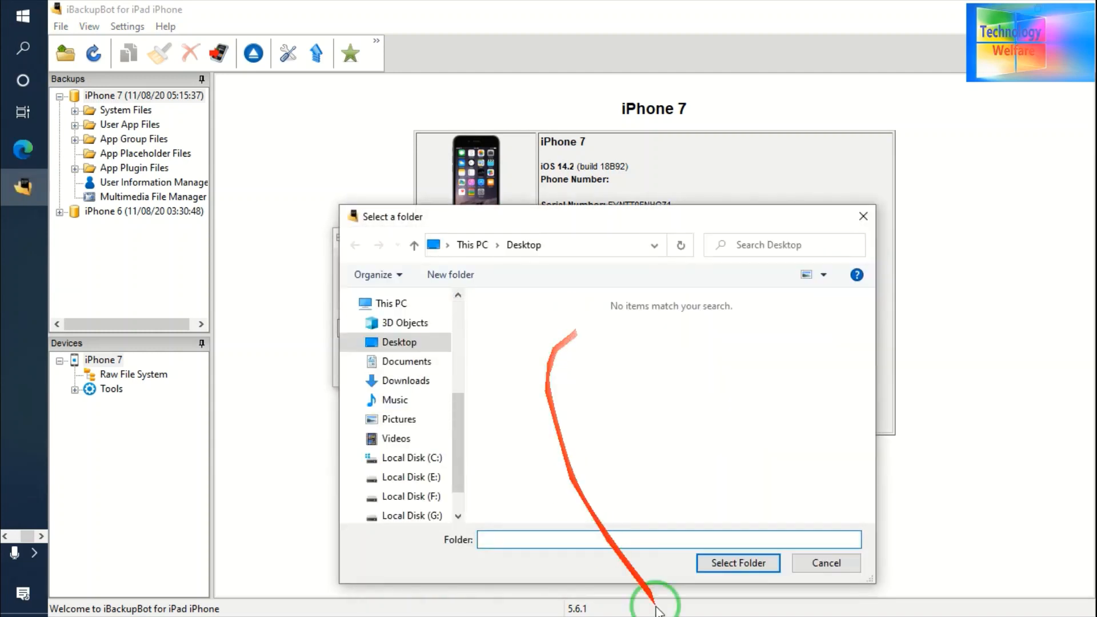
pyautogui.click(825, 562)
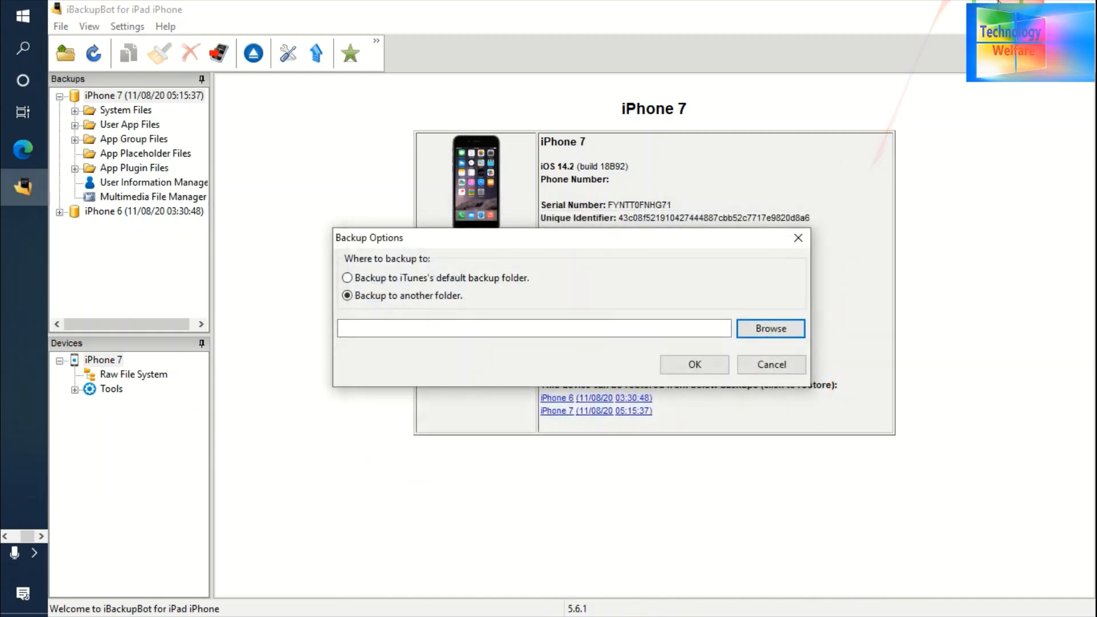
pyautogui.click(798, 237)
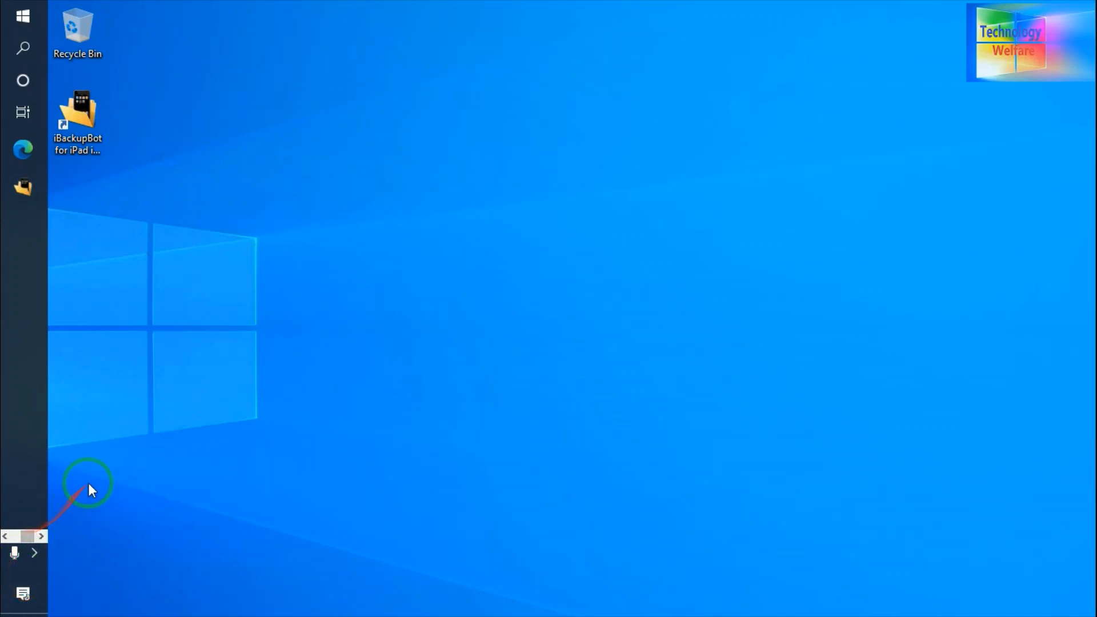
# Reselect iPhone 7 and set Desktop as the backup-to-another-folder destination.
pyautogui.click(22, 186)
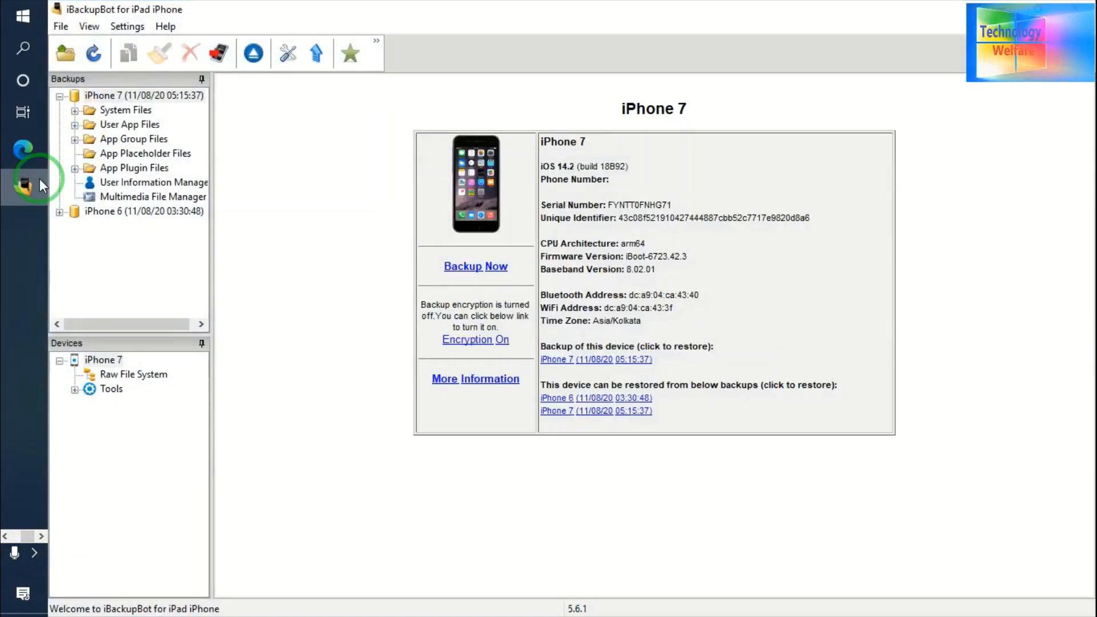
pyautogui.click(103, 359)
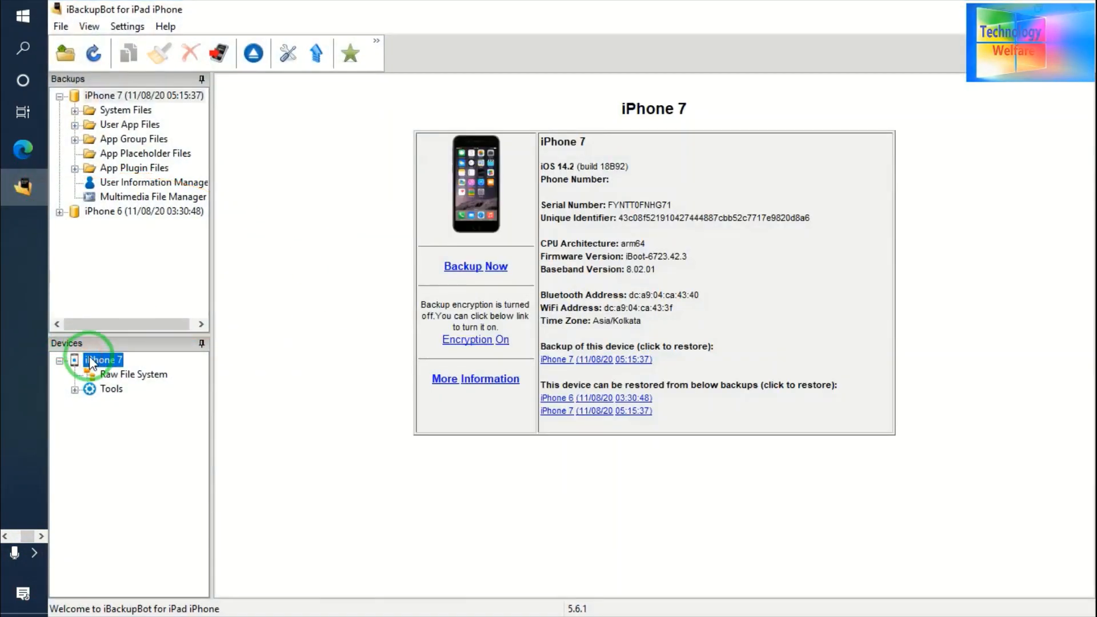
pyautogui.click(475, 266)
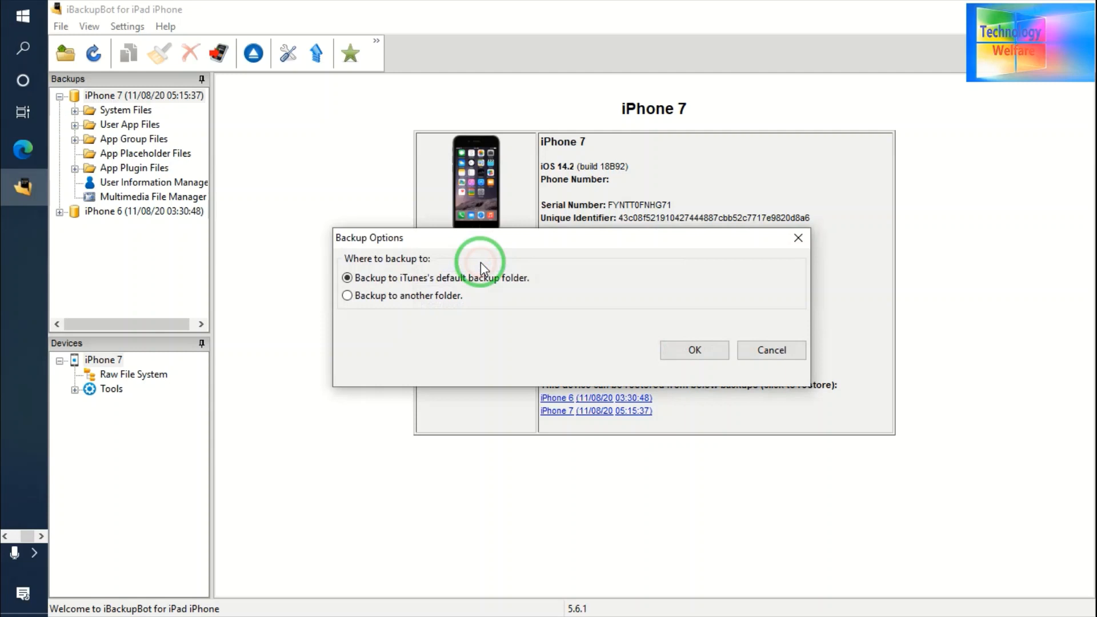
pyautogui.click(347, 296)
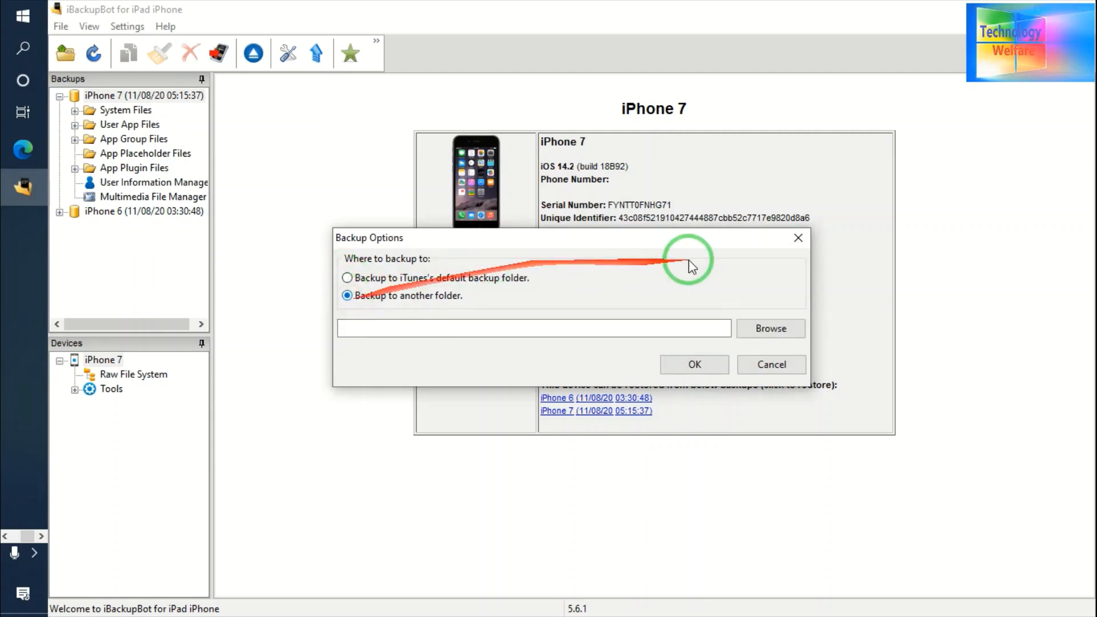
pyautogui.click(769, 328)
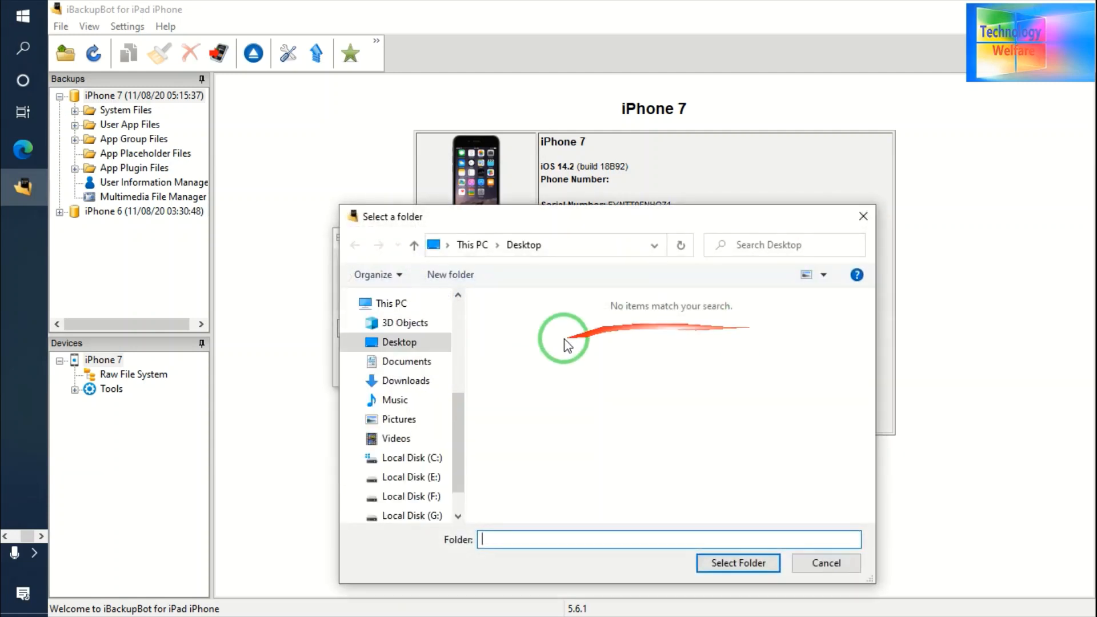
pyautogui.click(399, 342)
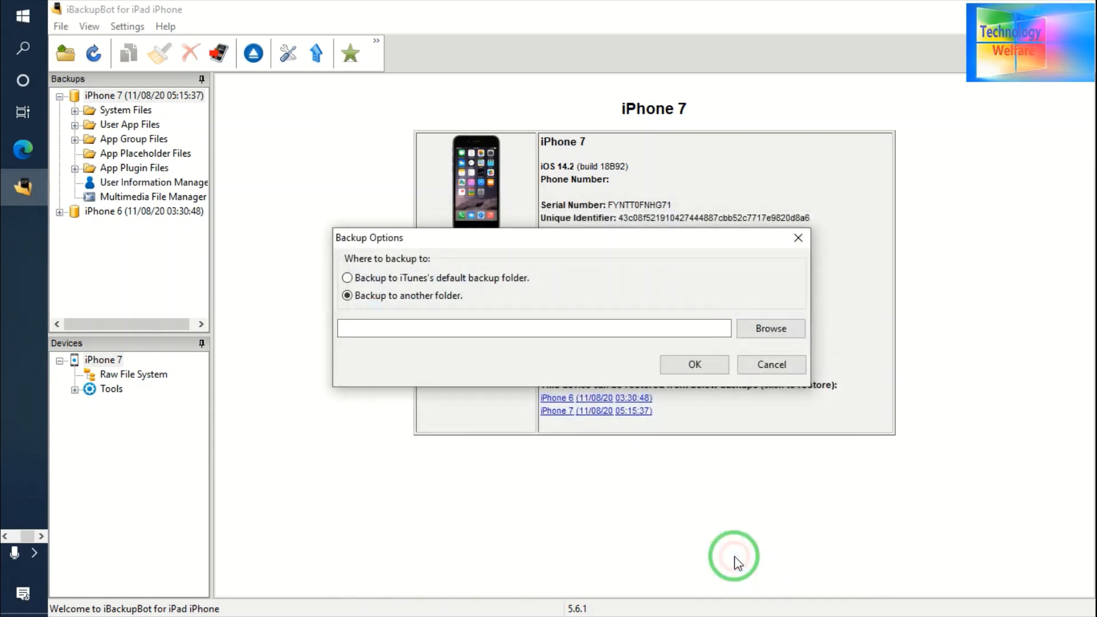
pyautogui.click(770, 328)
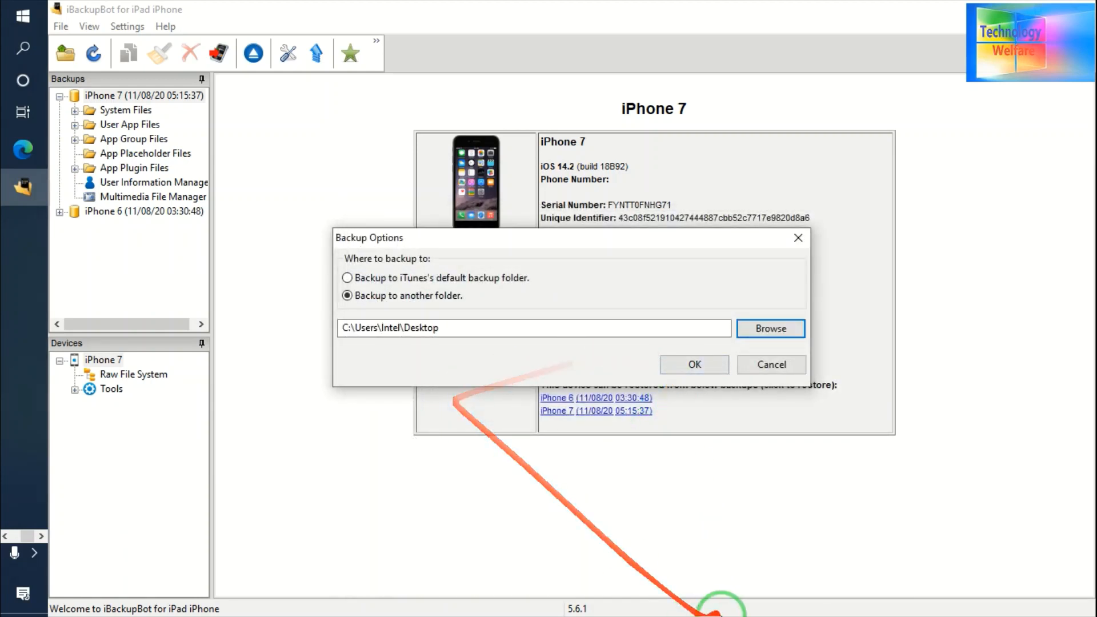
pyautogui.moveTo(133, 546)
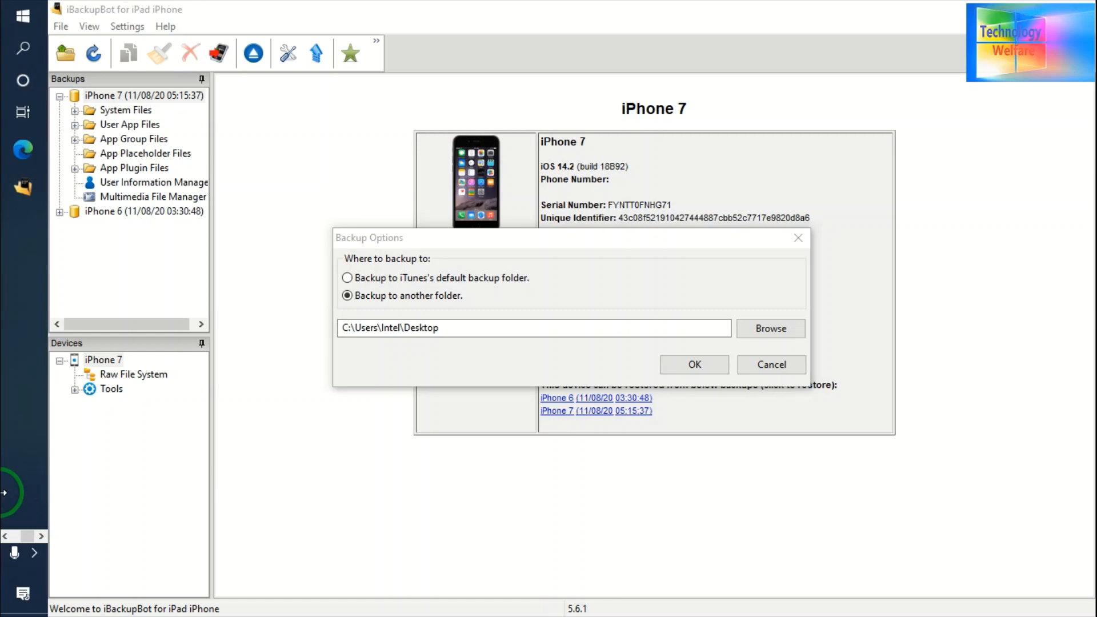
# Confirm the Desktop destination and start the iPhone 7 backup.
pyautogui.click(693, 365)
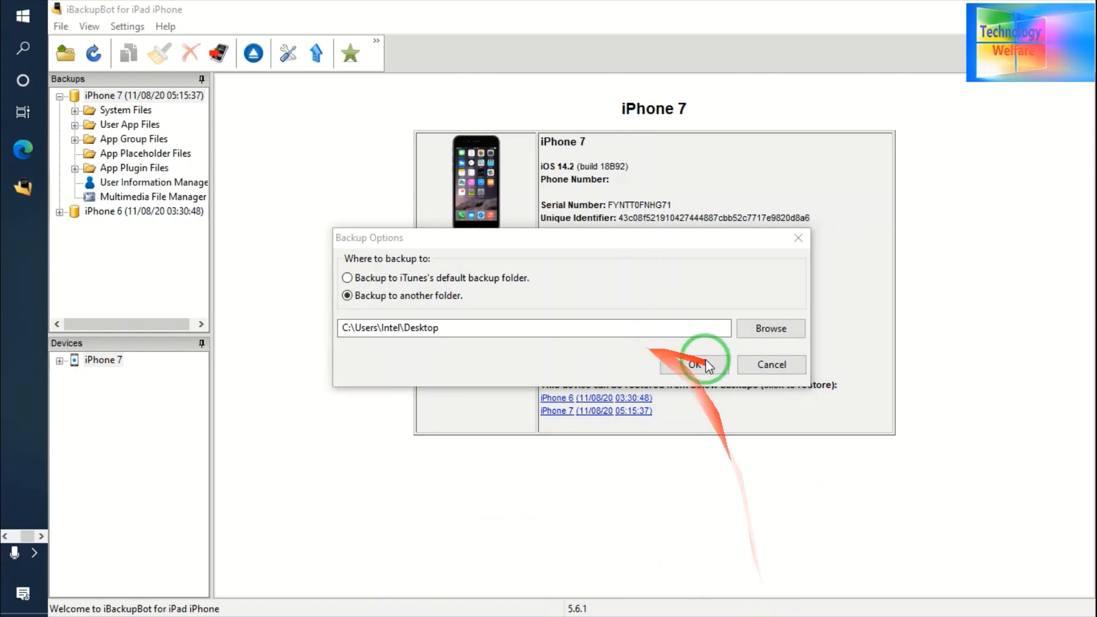
pyautogui.click(693, 365)
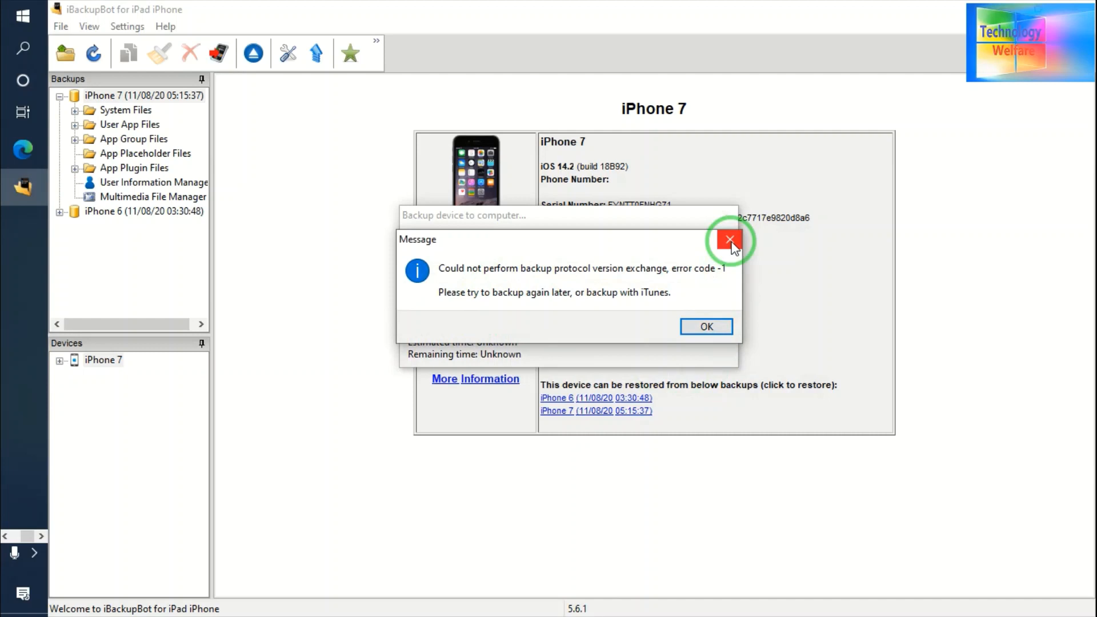
pyautogui.click(729, 240)
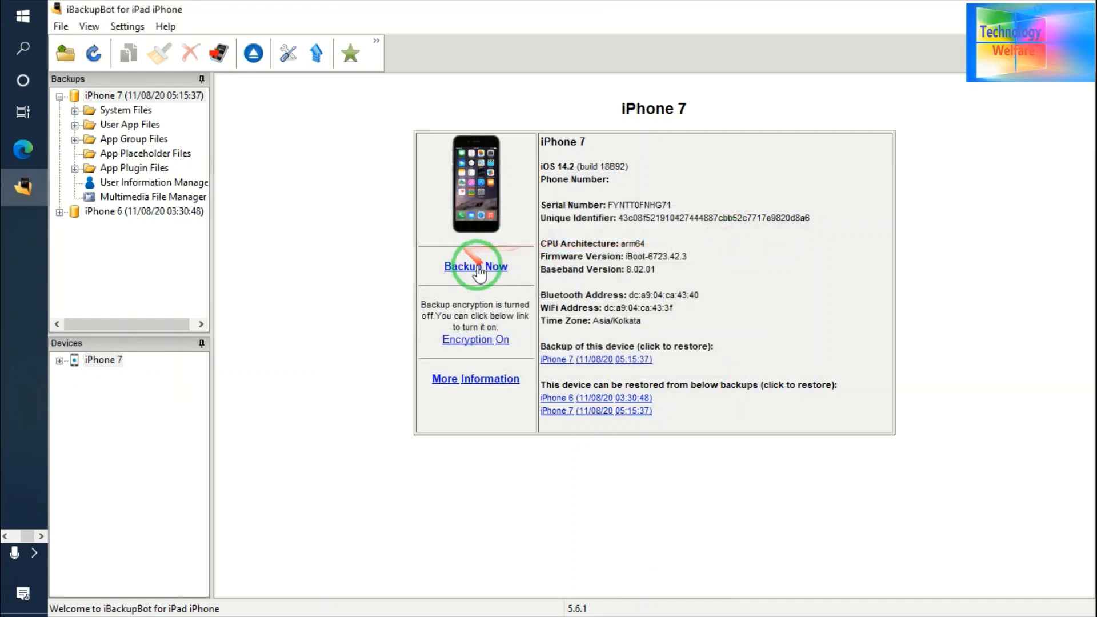
pyautogui.click(475, 266)
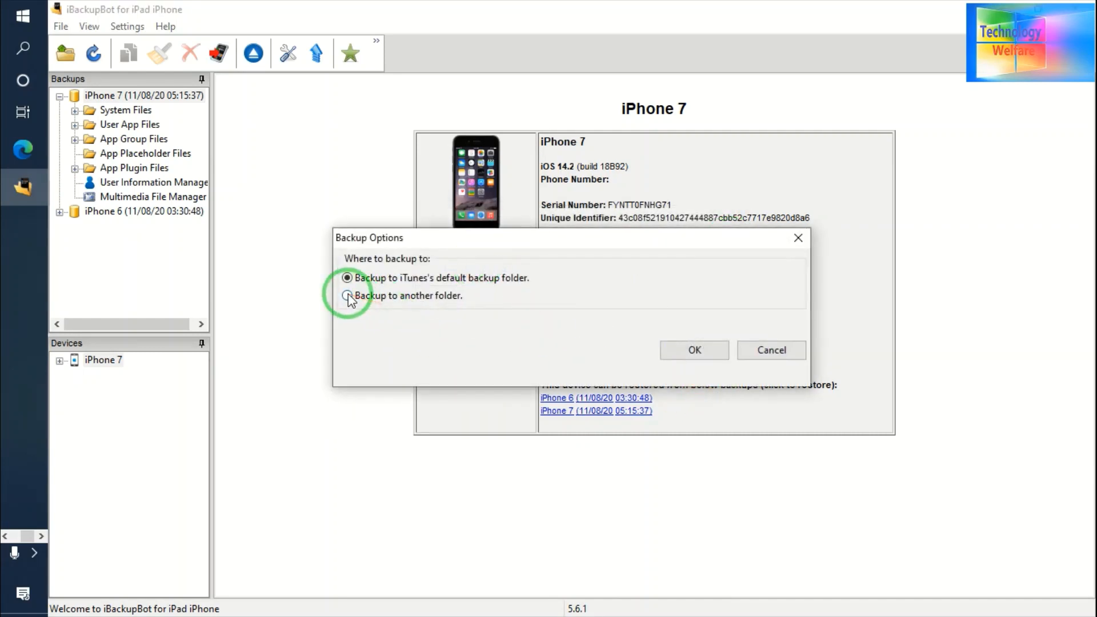
pyautogui.click(348, 296)
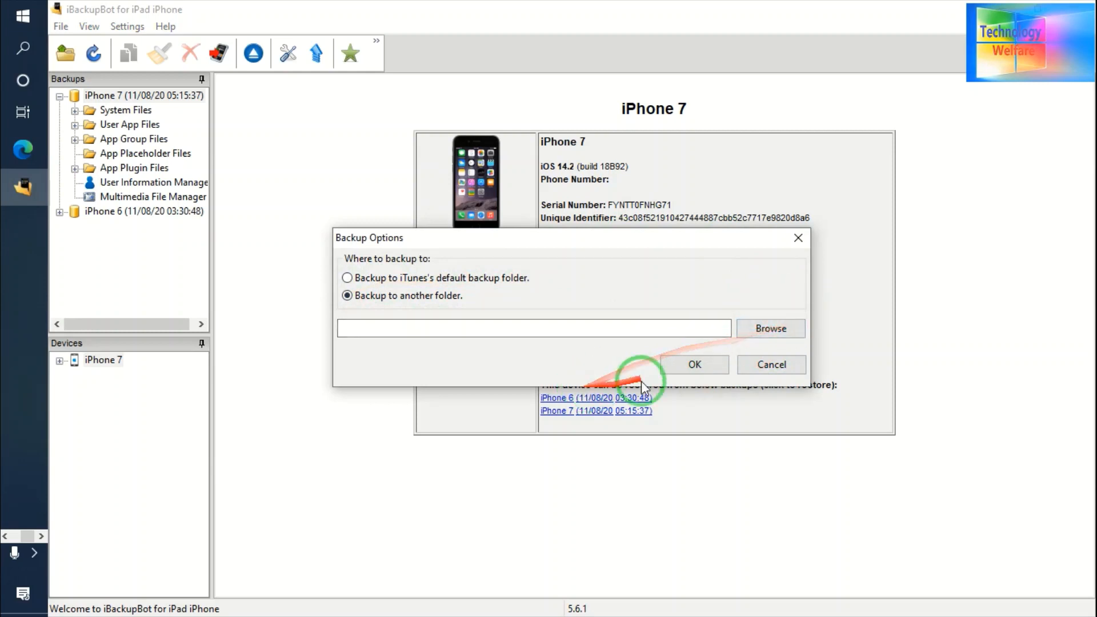
pyautogui.click(770, 328)
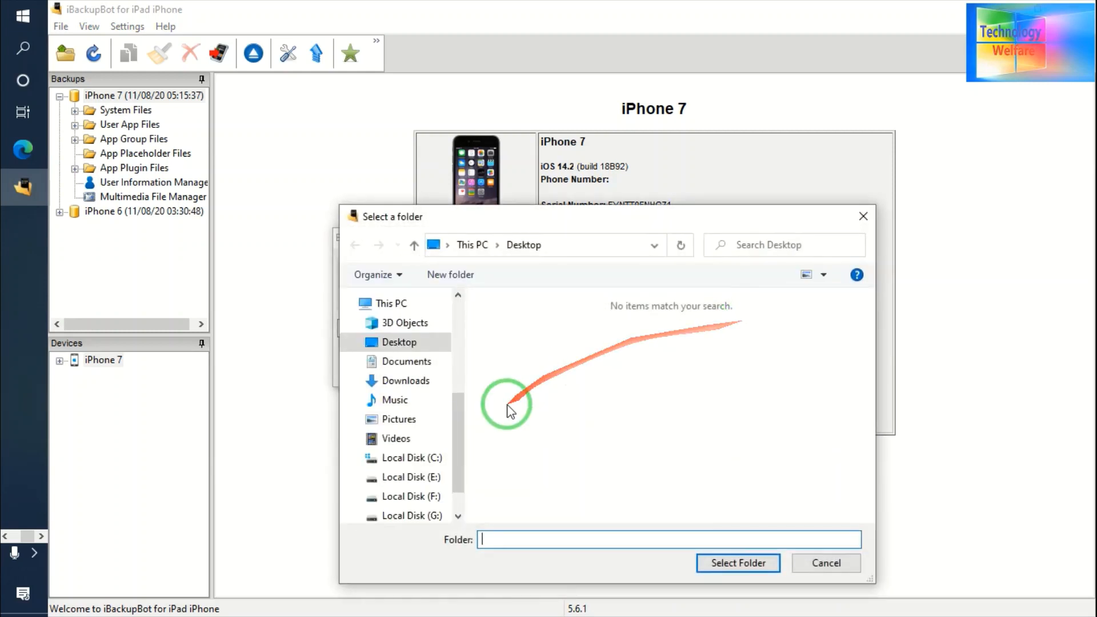
pyautogui.moveTo(498, 493)
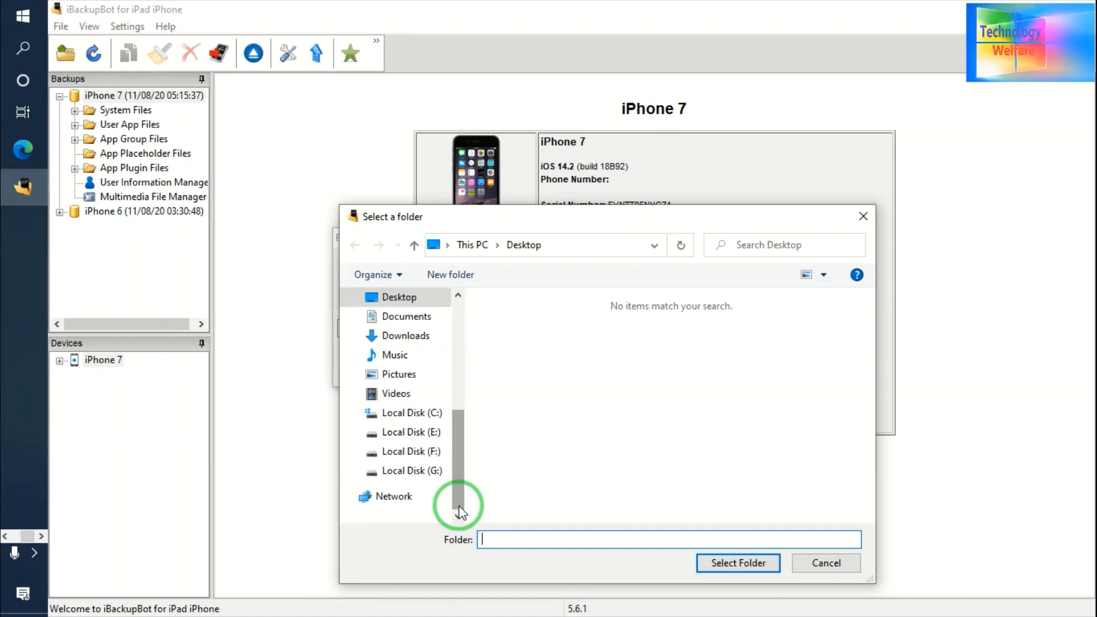
pyautogui.click(399, 297)
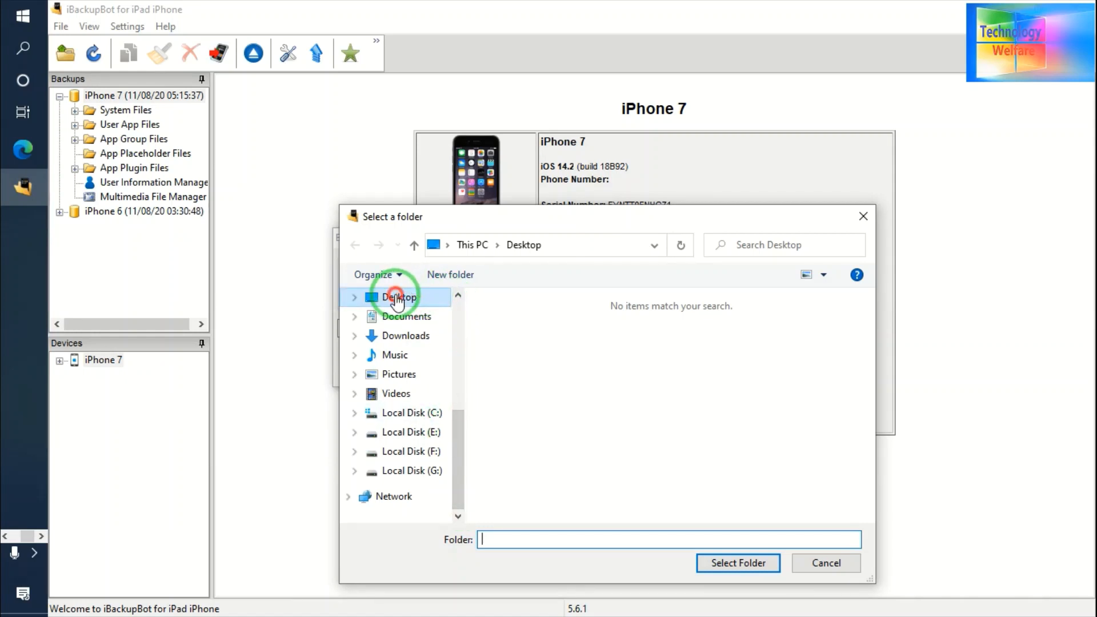
pyautogui.click(736, 562)
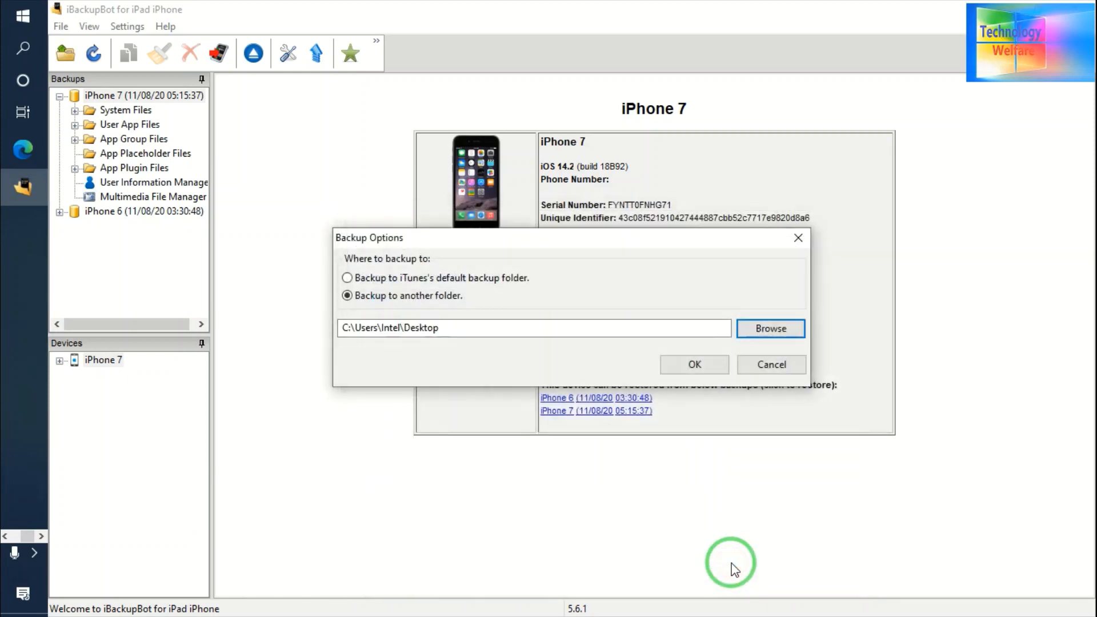
pyautogui.click(693, 364)
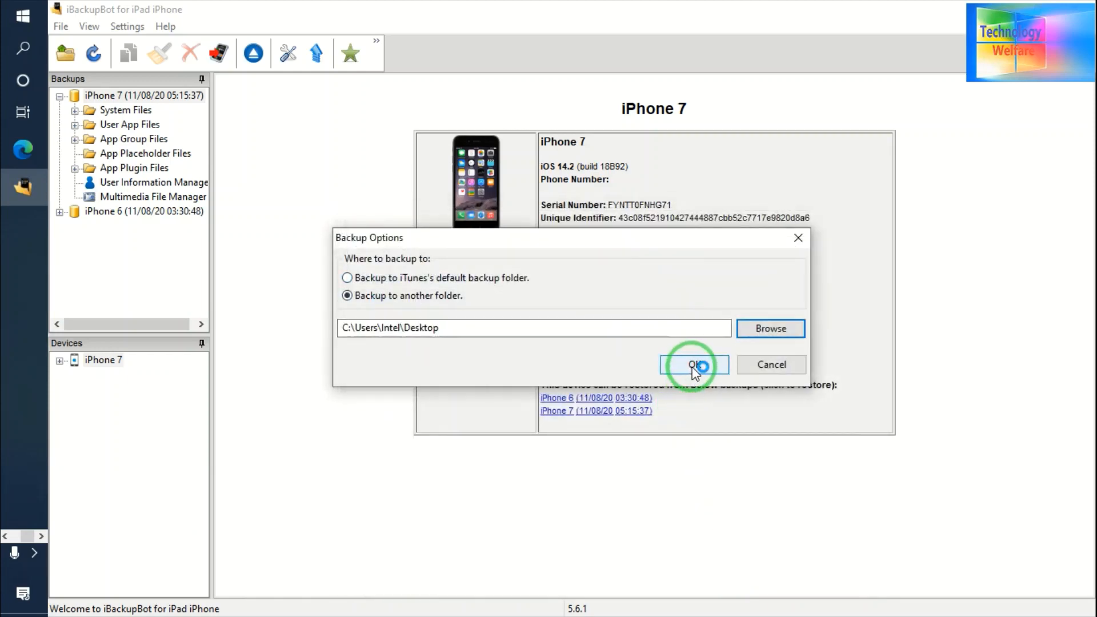
pyautogui.click(692, 364)
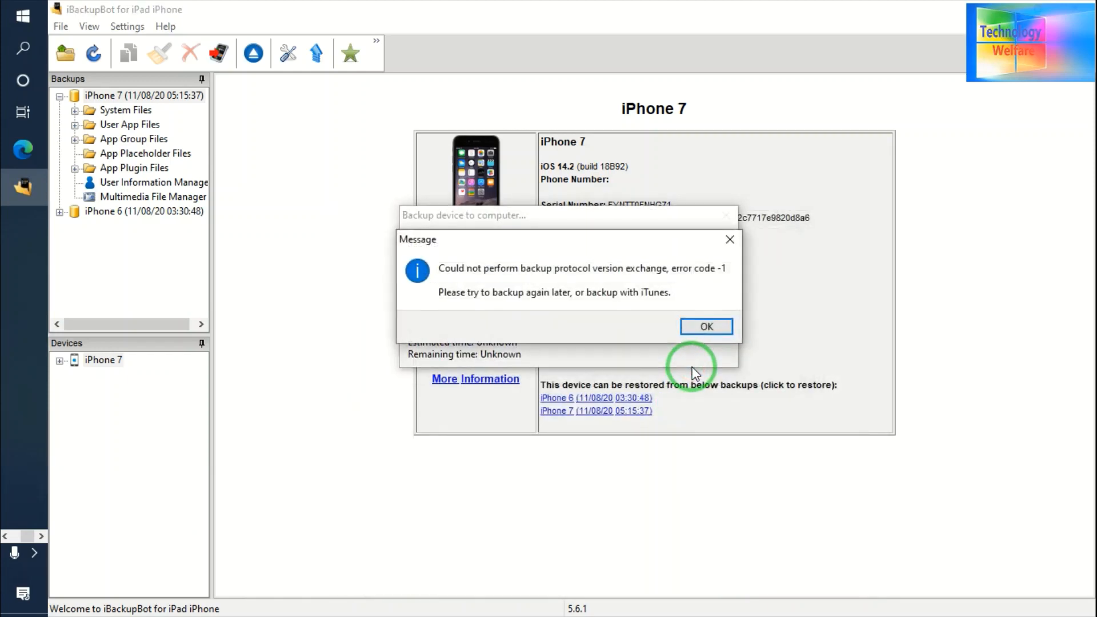
pyautogui.moveTo(628, 273)
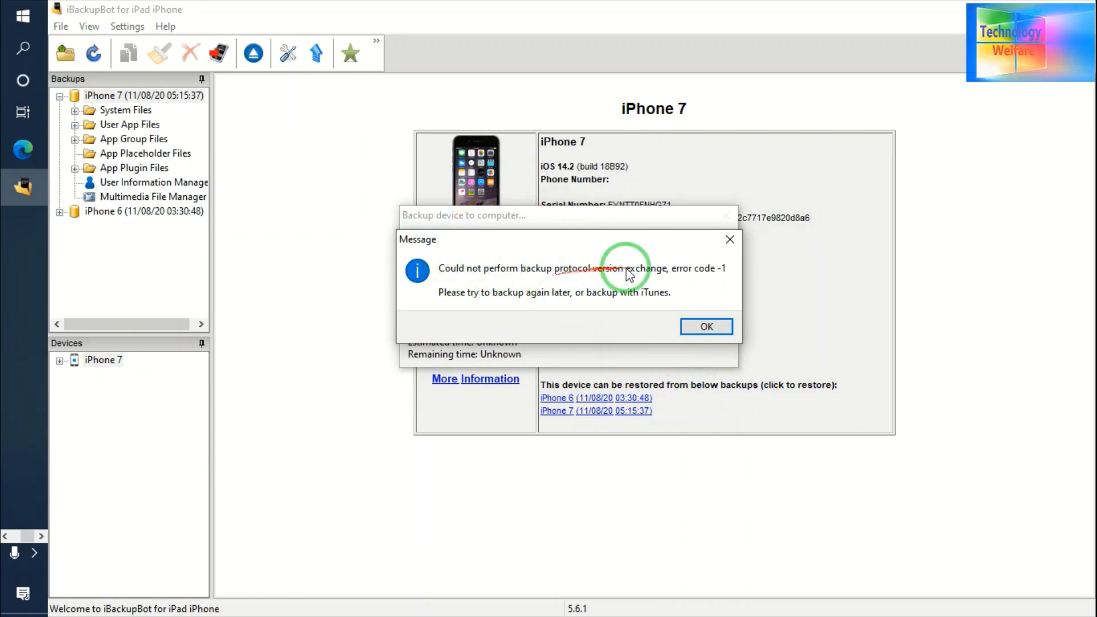
pyautogui.click(706, 327)
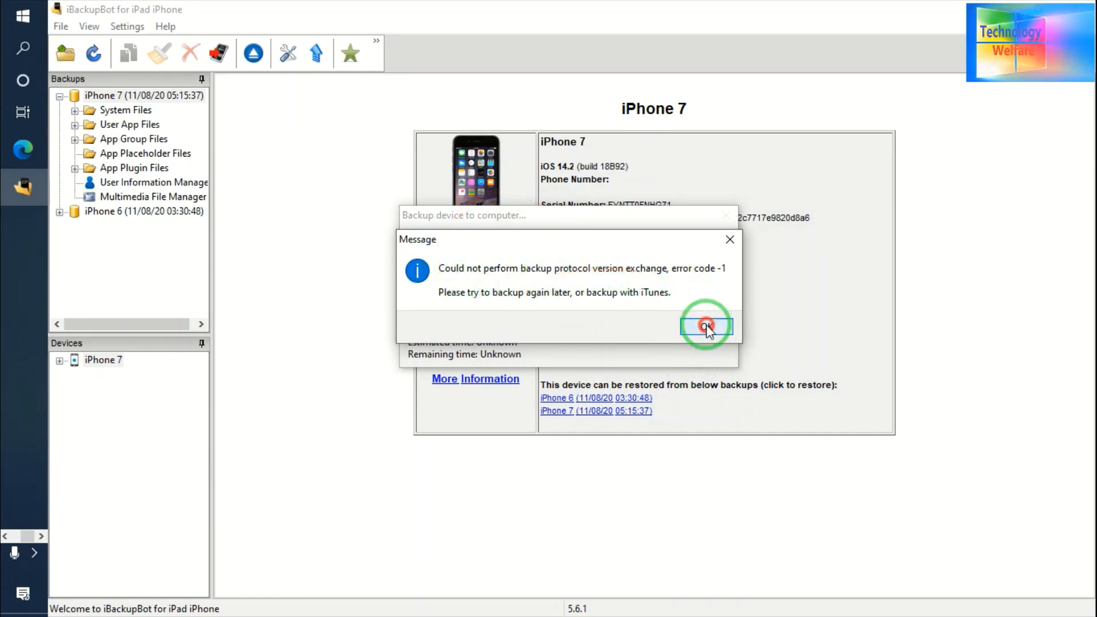
pyautogui.click(705, 326)
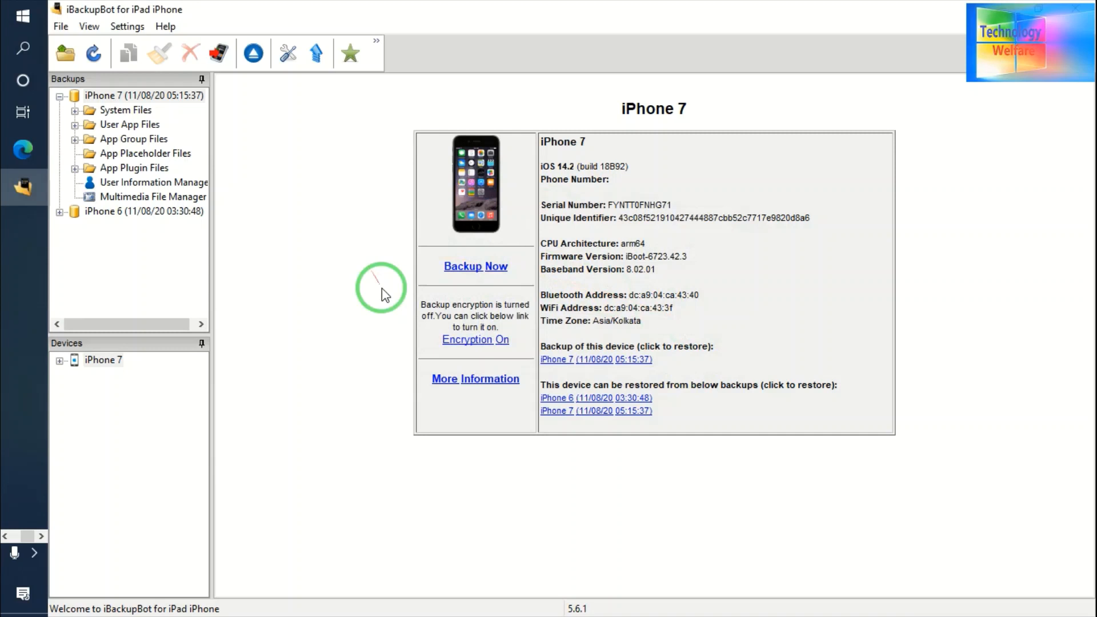
# Expand iPhone 7 under Devices, dismiss the warning, and refresh the backup list.
pyautogui.click(74, 359)
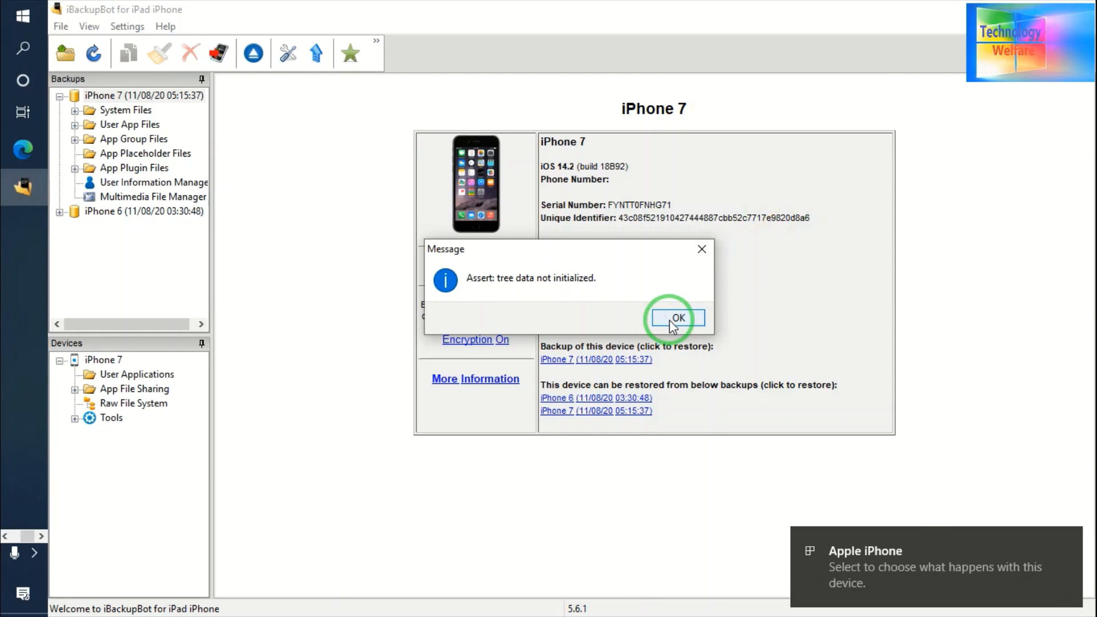
pyautogui.click(676, 318)
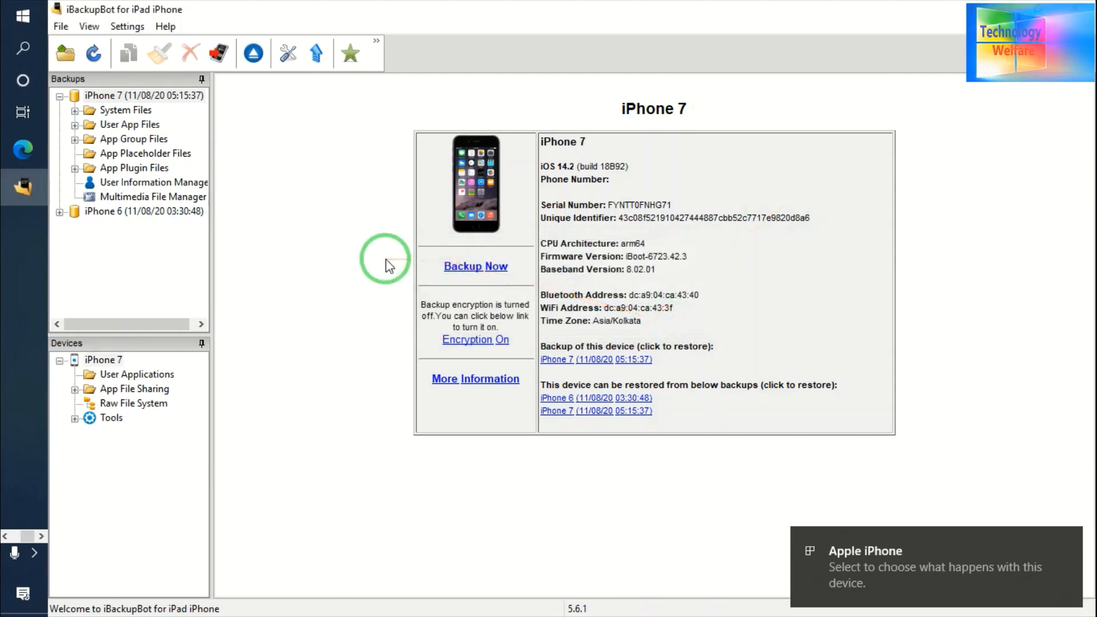
pyautogui.click(92, 53)
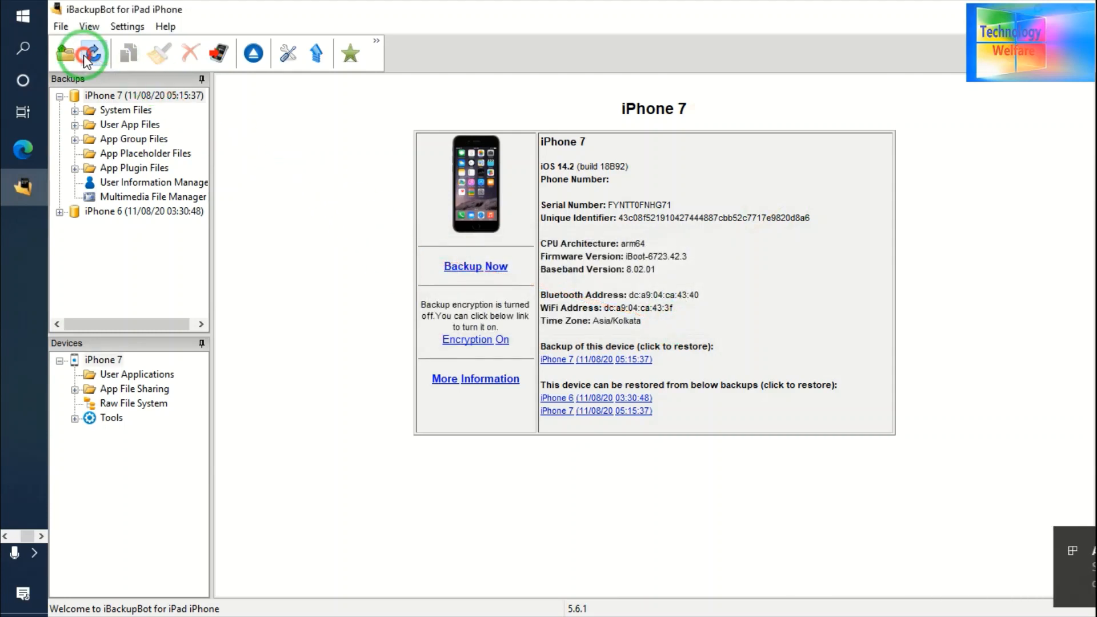
pyautogui.click(92, 53)
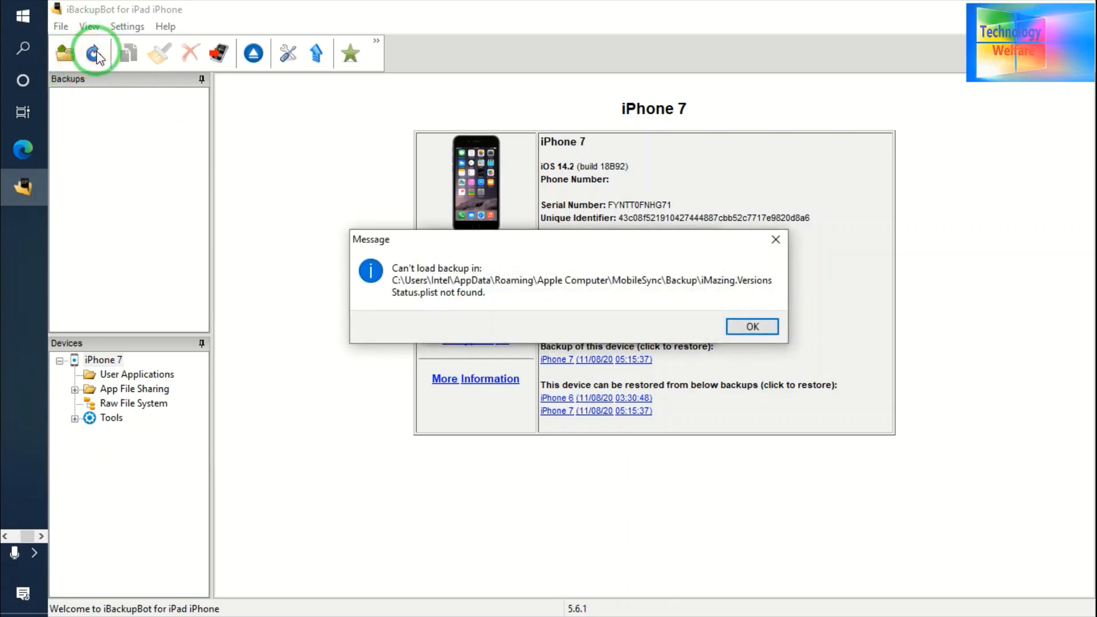
pyautogui.click(751, 326)
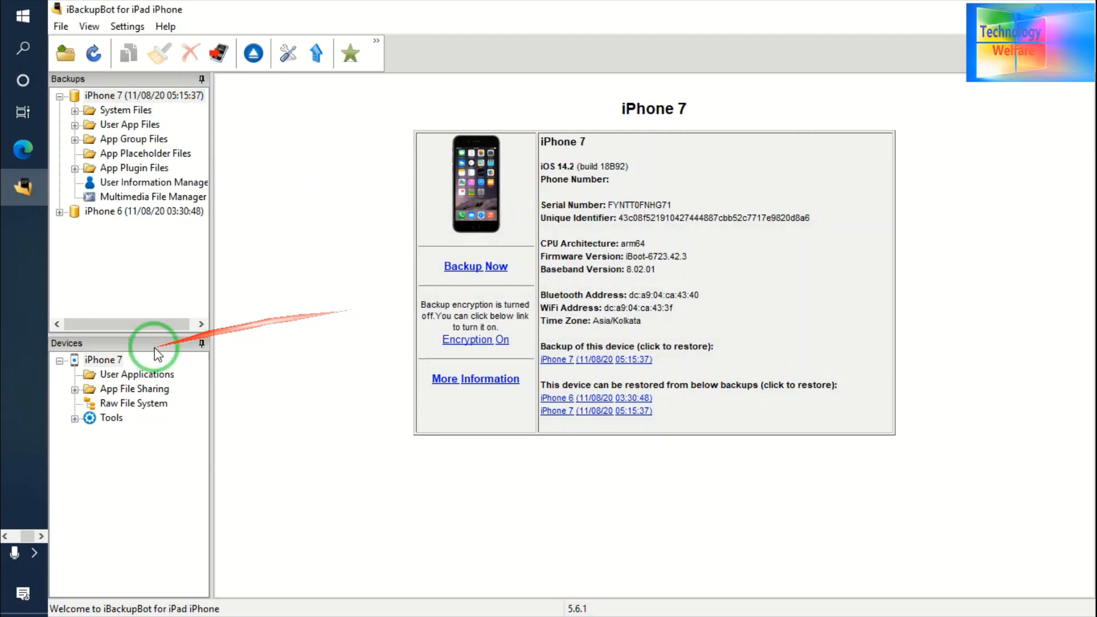
# Retry backing up iPhone 7 to Desktop, dismiss the protocol error, and retry with default location.
pyautogui.click(103, 359)
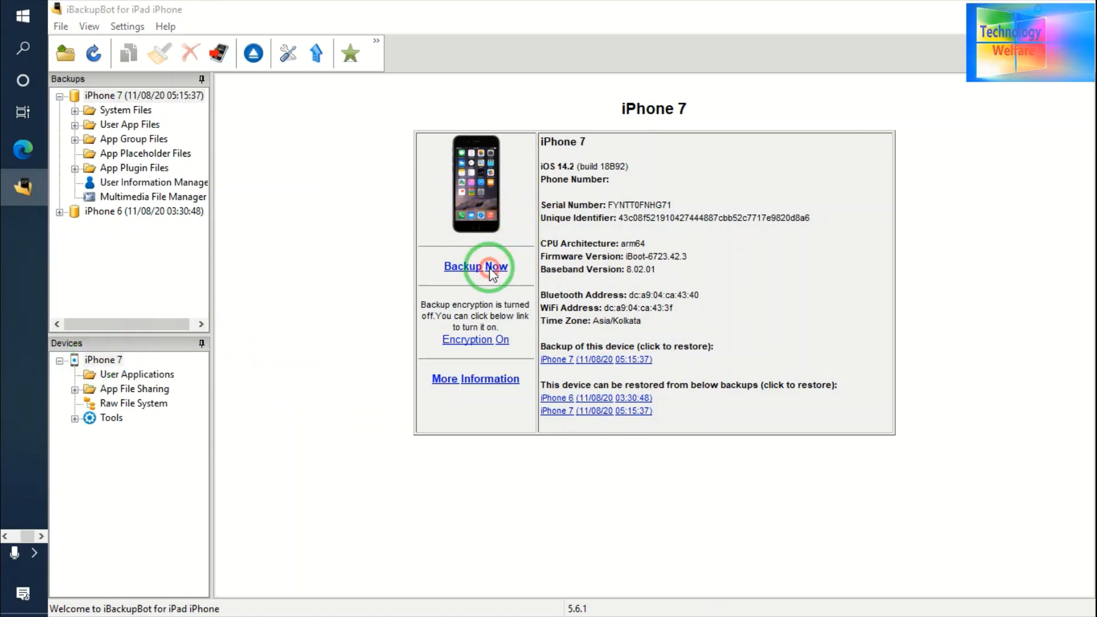
pyautogui.click(475, 267)
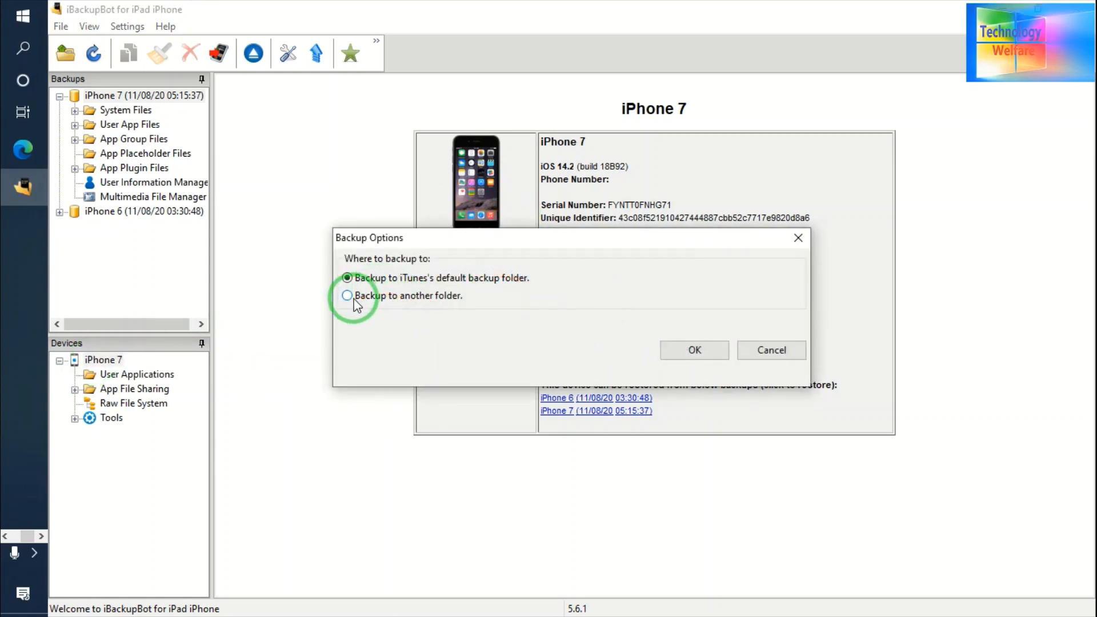
pyautogui.click(347, 295)
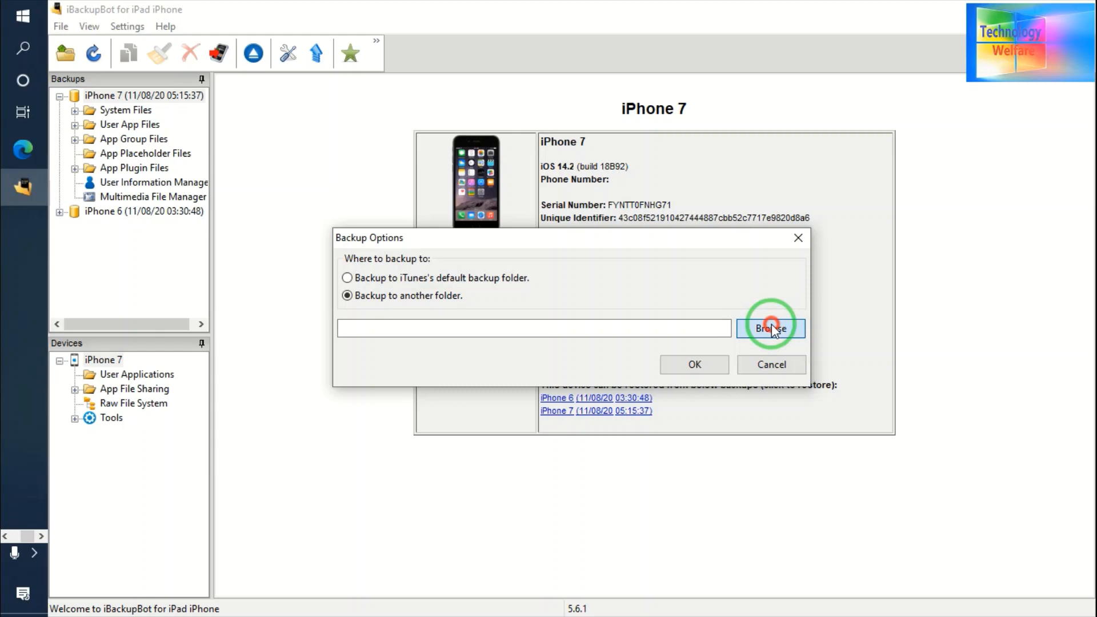
pyautogui.click(770, 327)
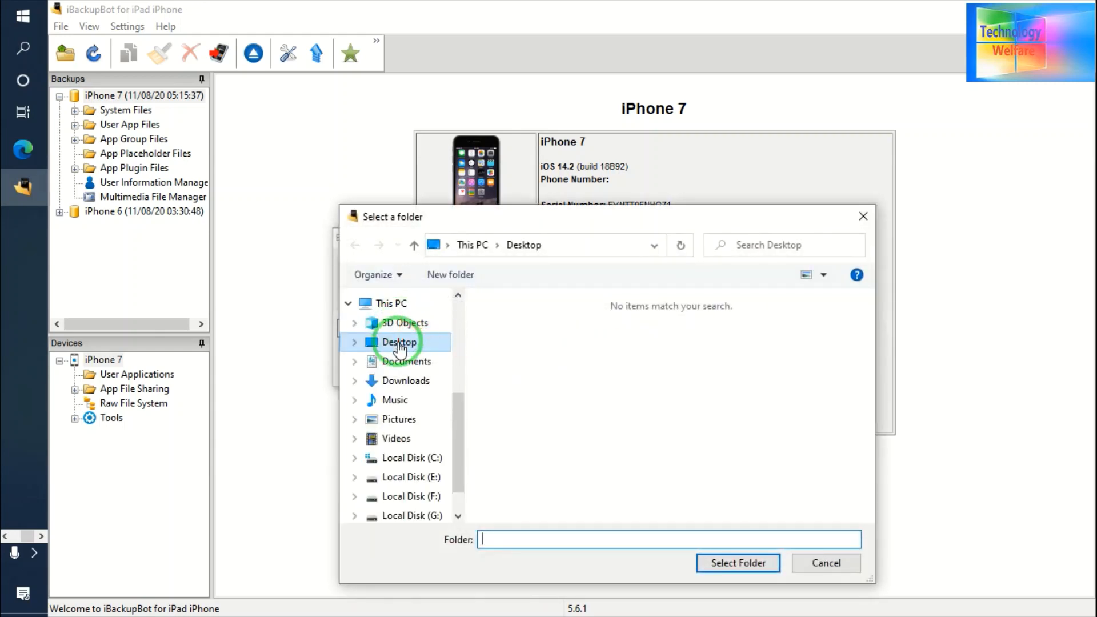
pyautogui.click(737, 562)
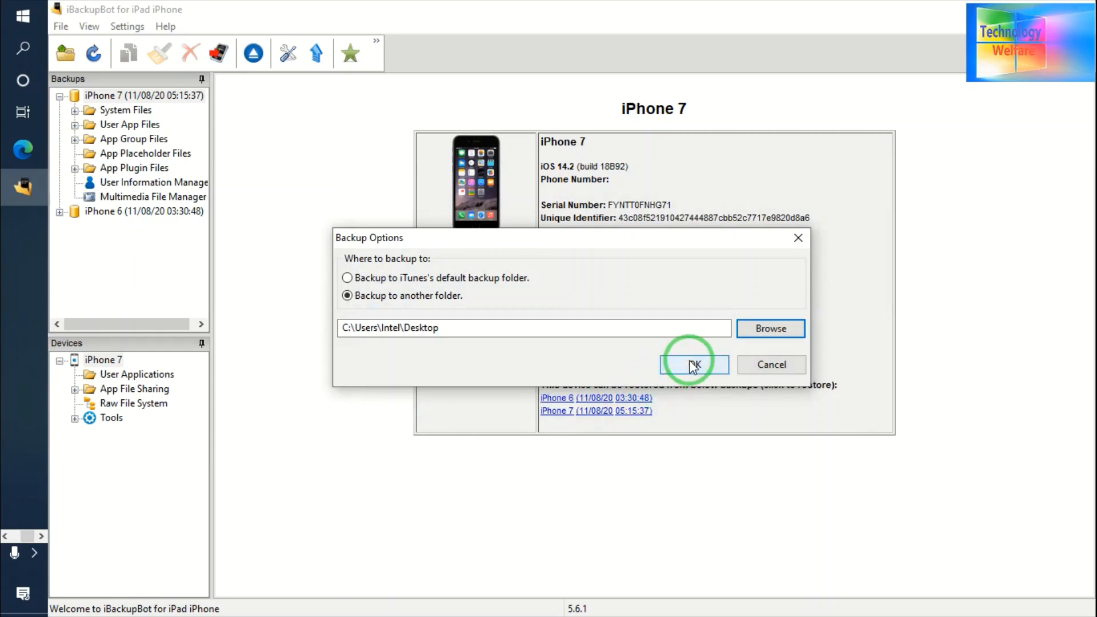
pyautogui.click(693, 365)
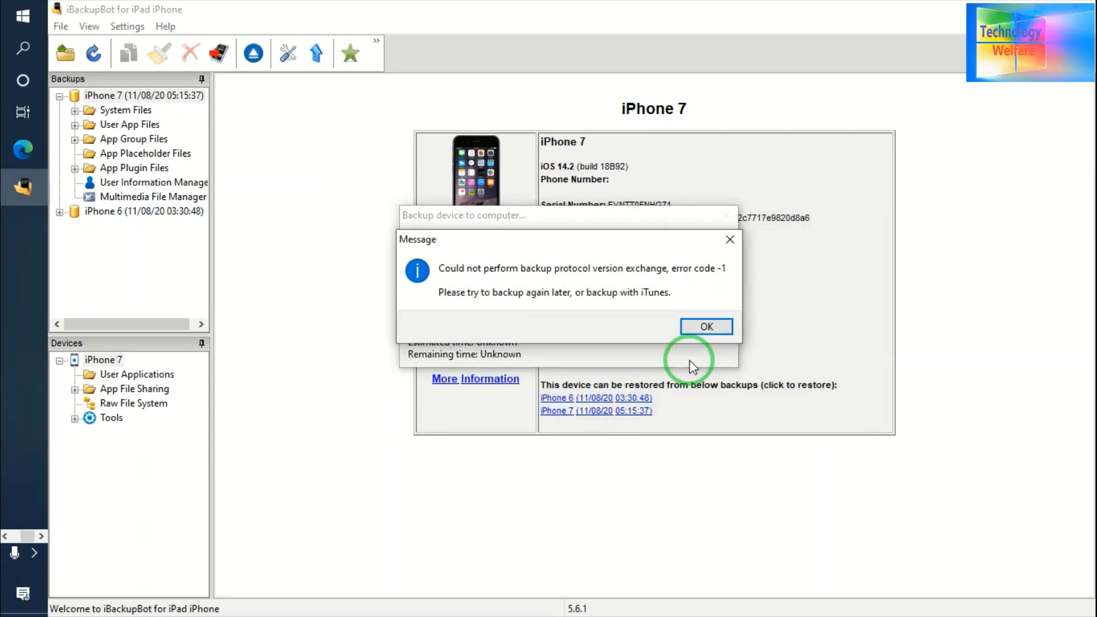
pyautogui.moveTo(706, 287)
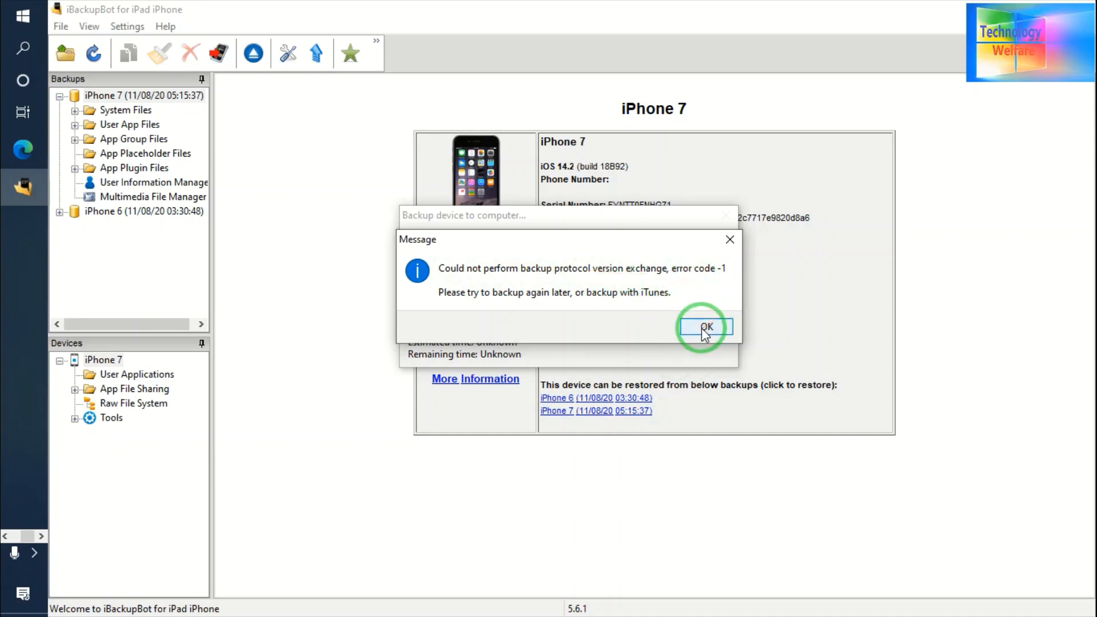
pyautogui.click(705, 327)
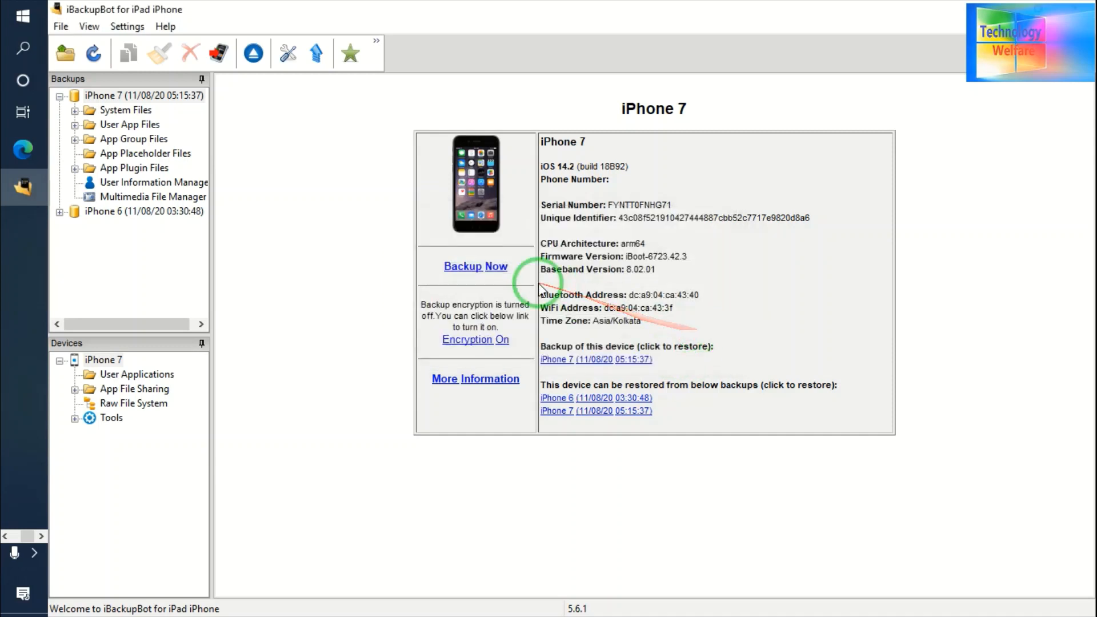
pyautogui.click(474, 266)
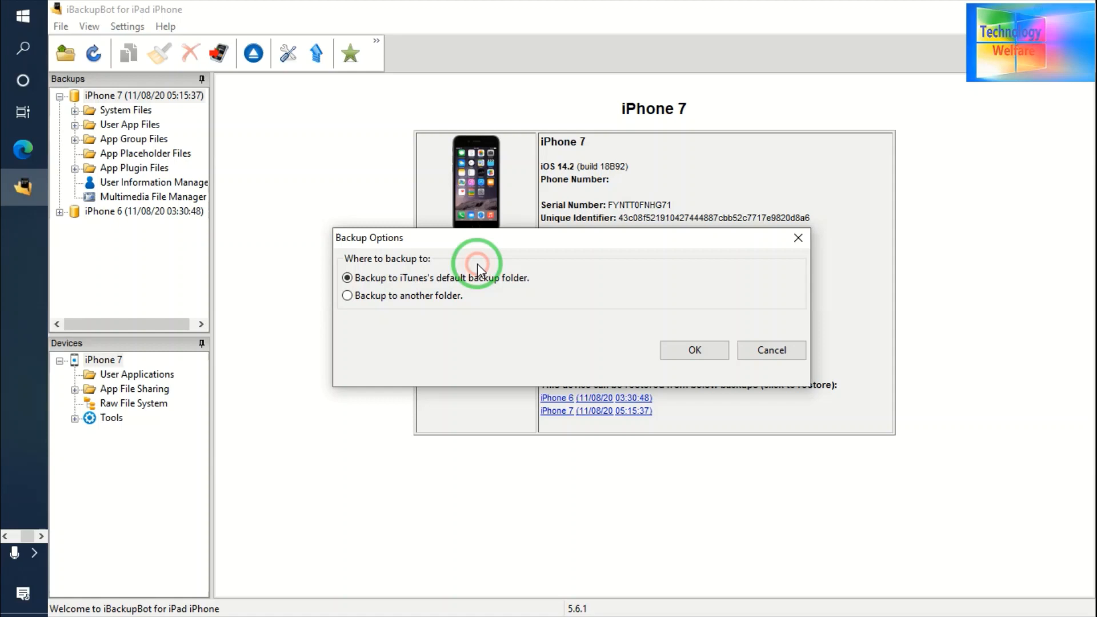
pyautogui.click(771, 350)
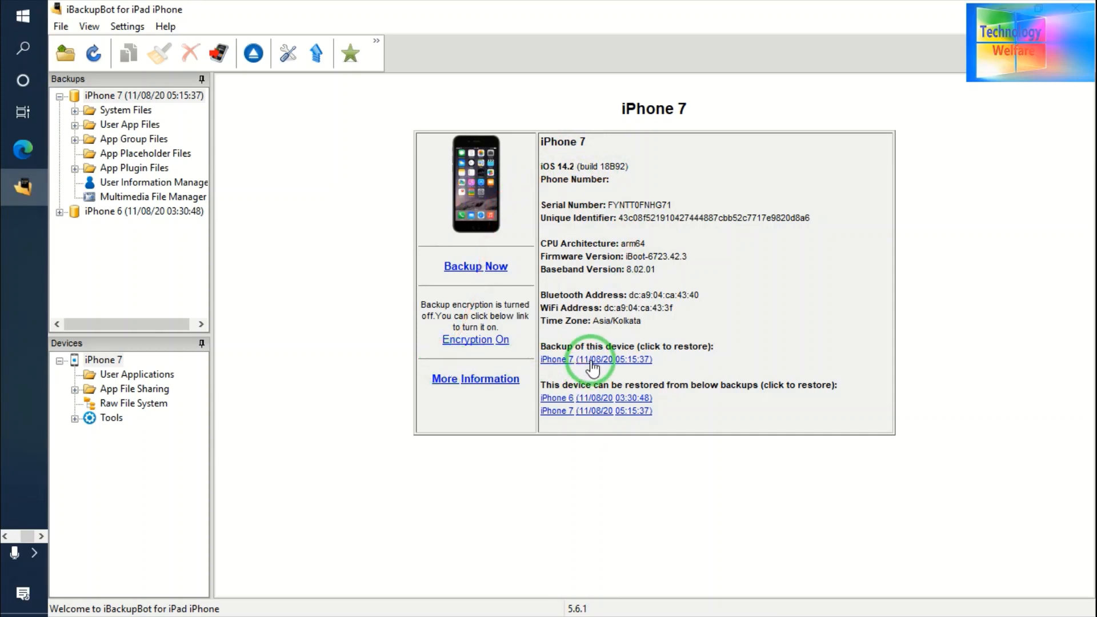
# Run Full Restore from the iPhone 7 backup and dismiss the protocol version exchange error.
pyautogui.click(595, 358)
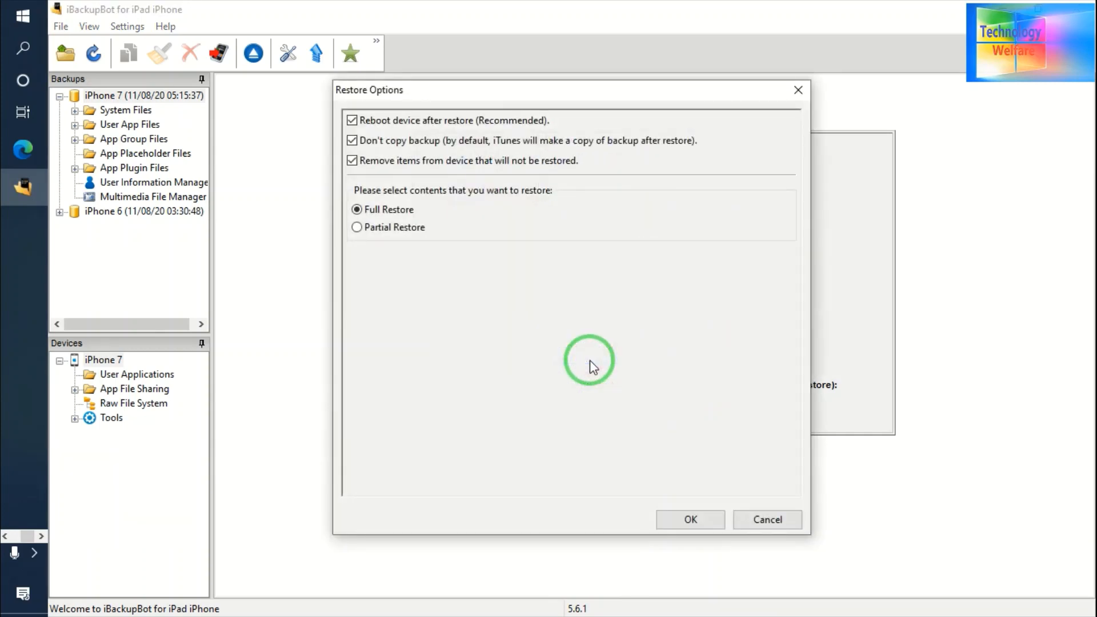
pyautogui.click(689, 519)
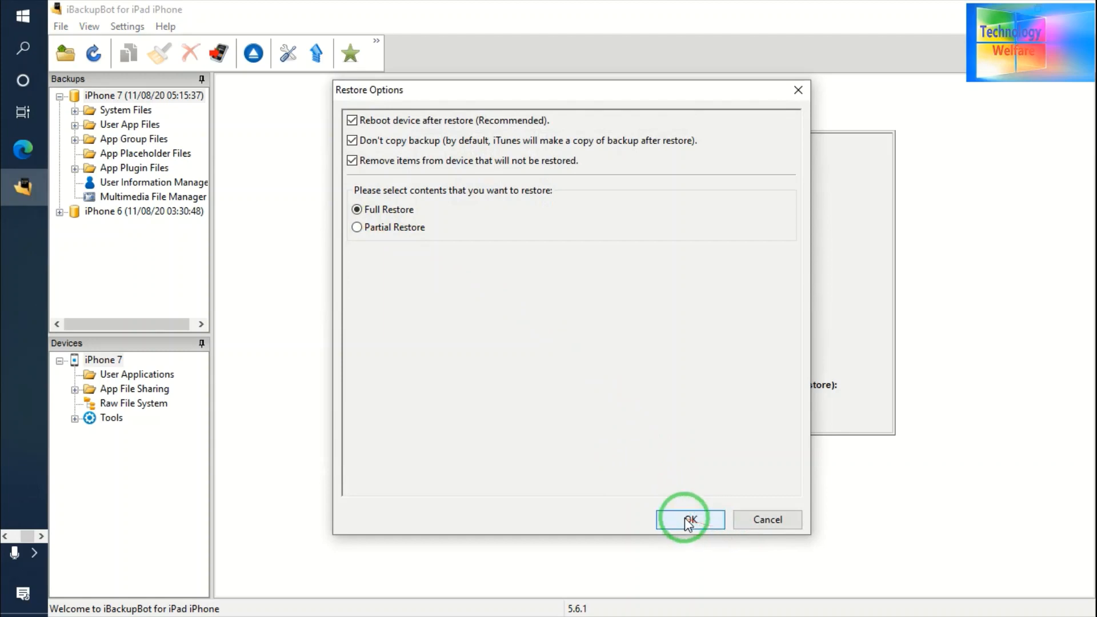
pyautogui.click(689, 520)
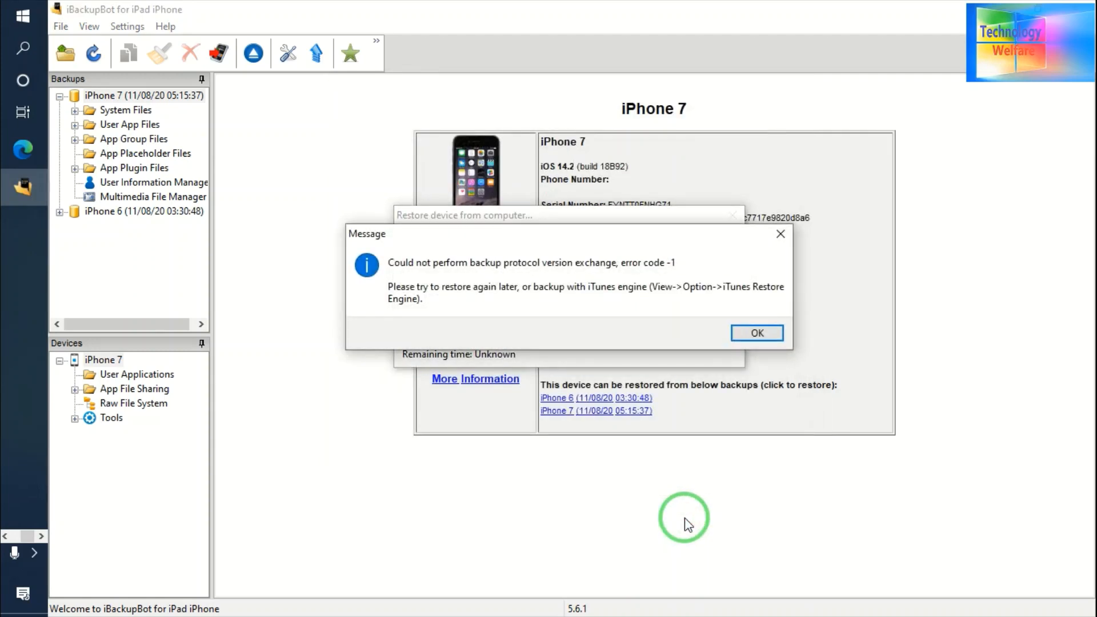
pyautogui.click(756, 332)
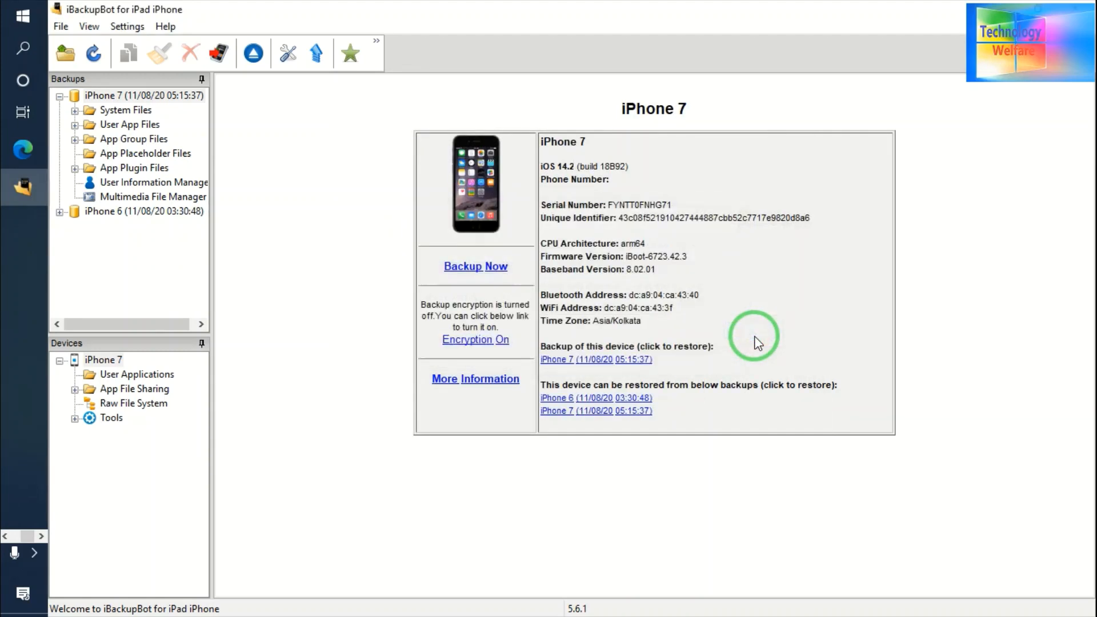
pyautogui.moveTo(609, 362)
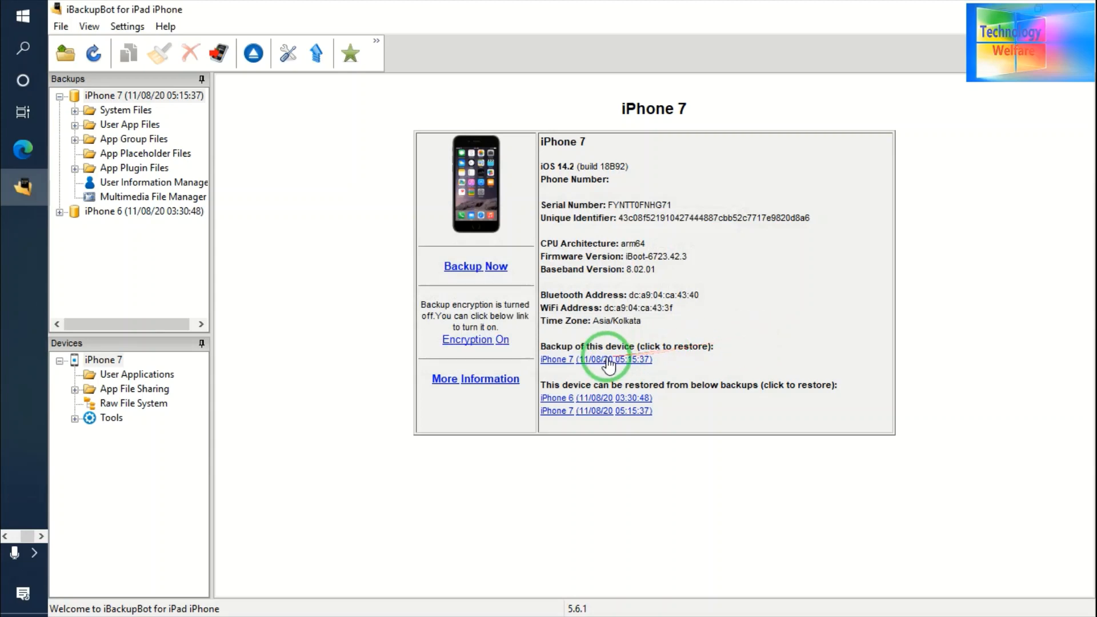
# Run a Partial Restore with 'Don't copy backup' unchecked, then dismiss the failure message.
pyautogui.click(595, 358)
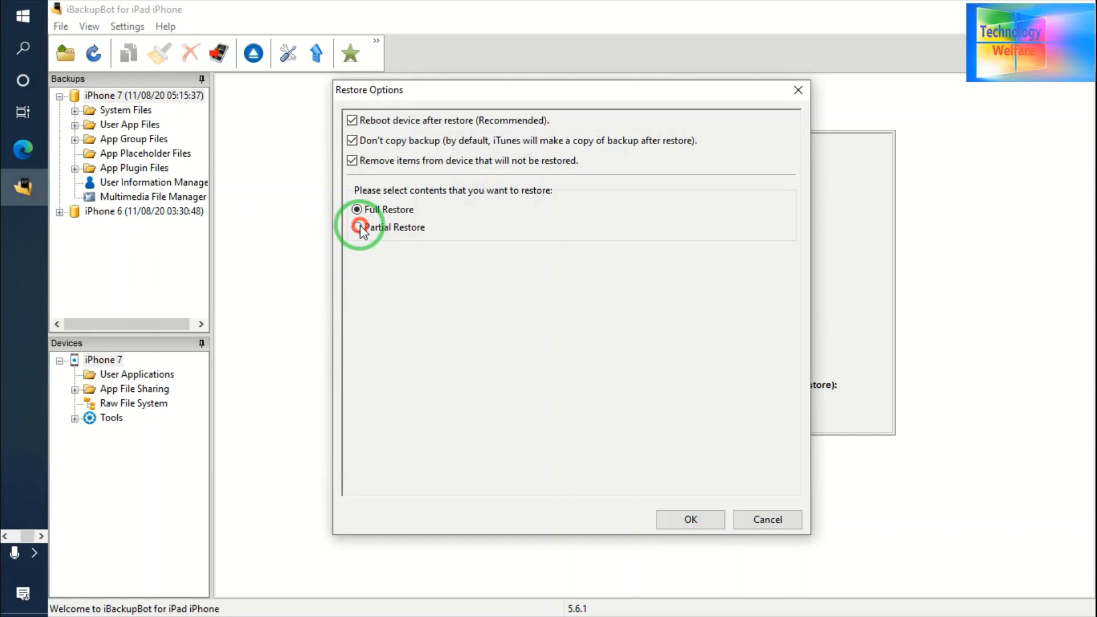
pyautogui.click(356, 227)
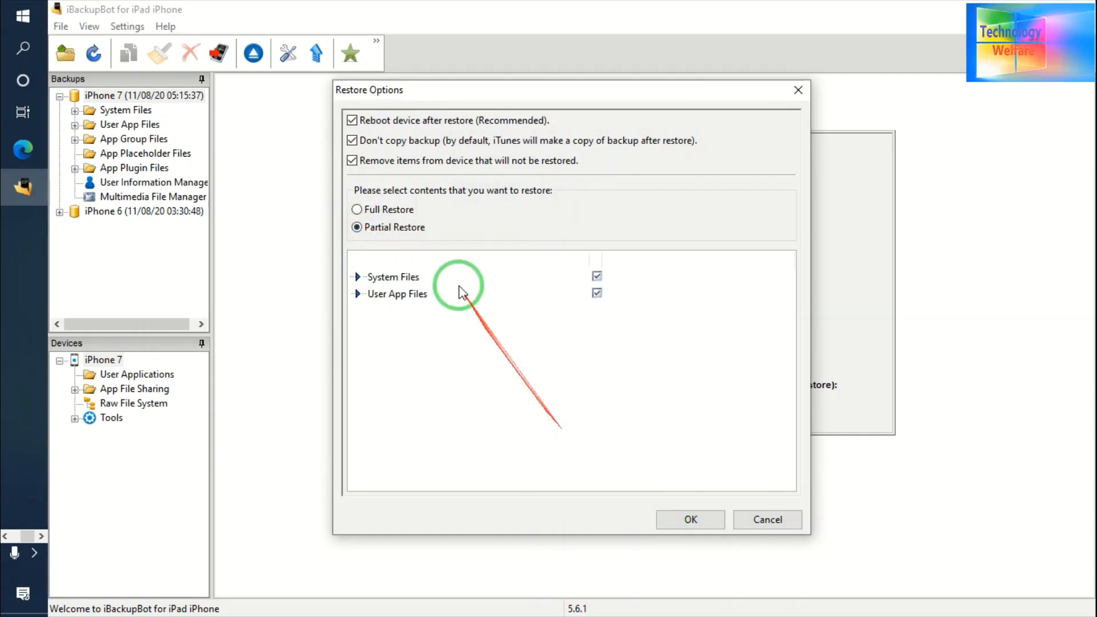
pyautogui.click(358, 277)
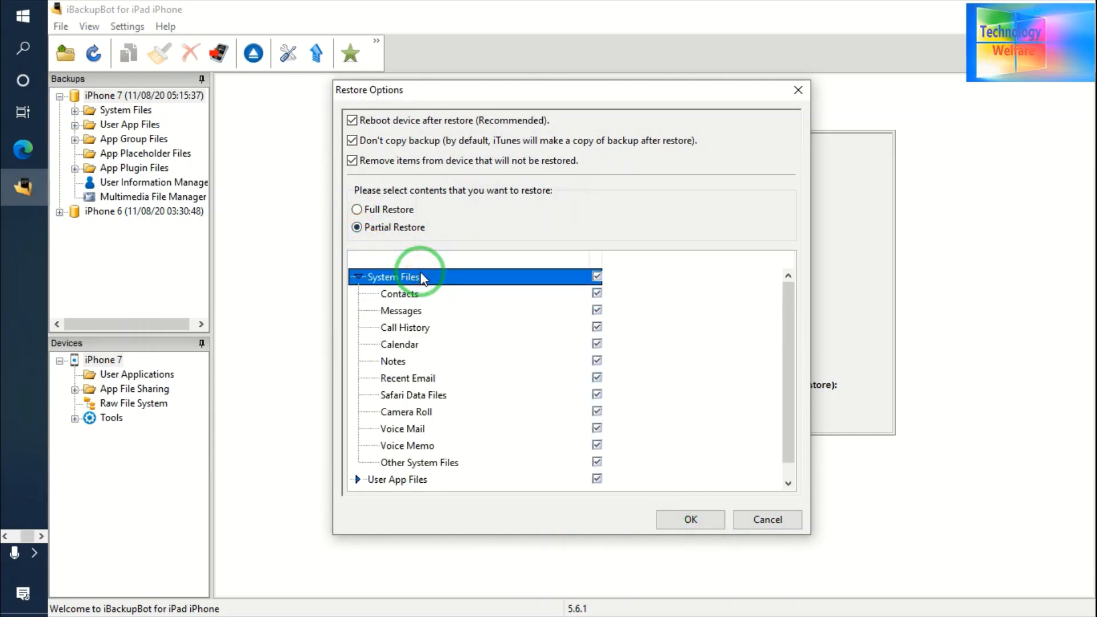
pyautogui.moveTo(754, 499)
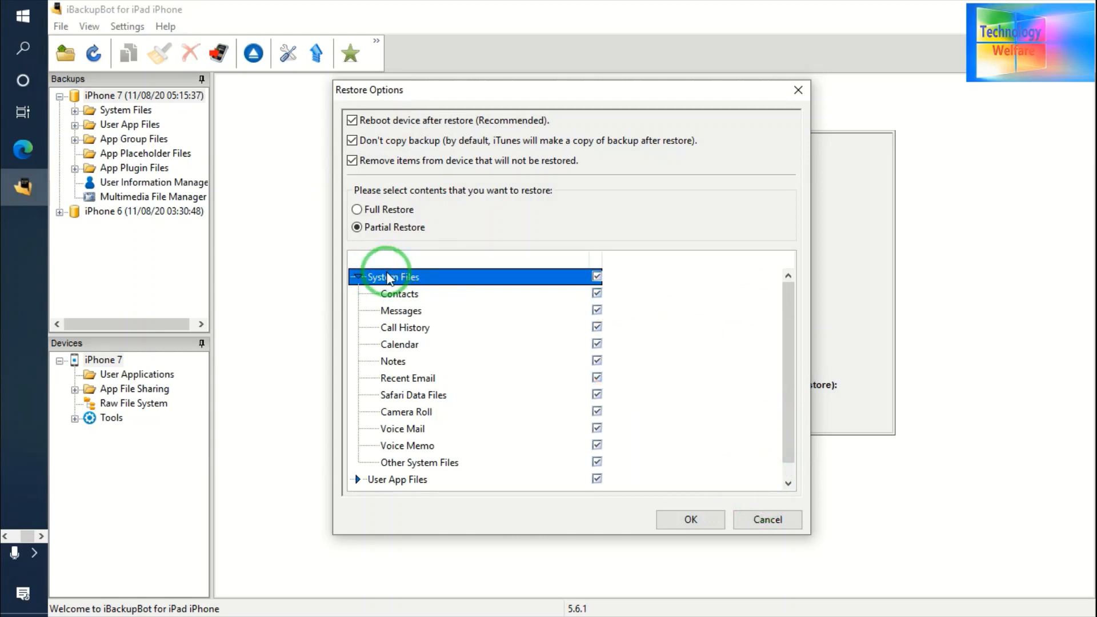
pyautogui.click(356, 277)
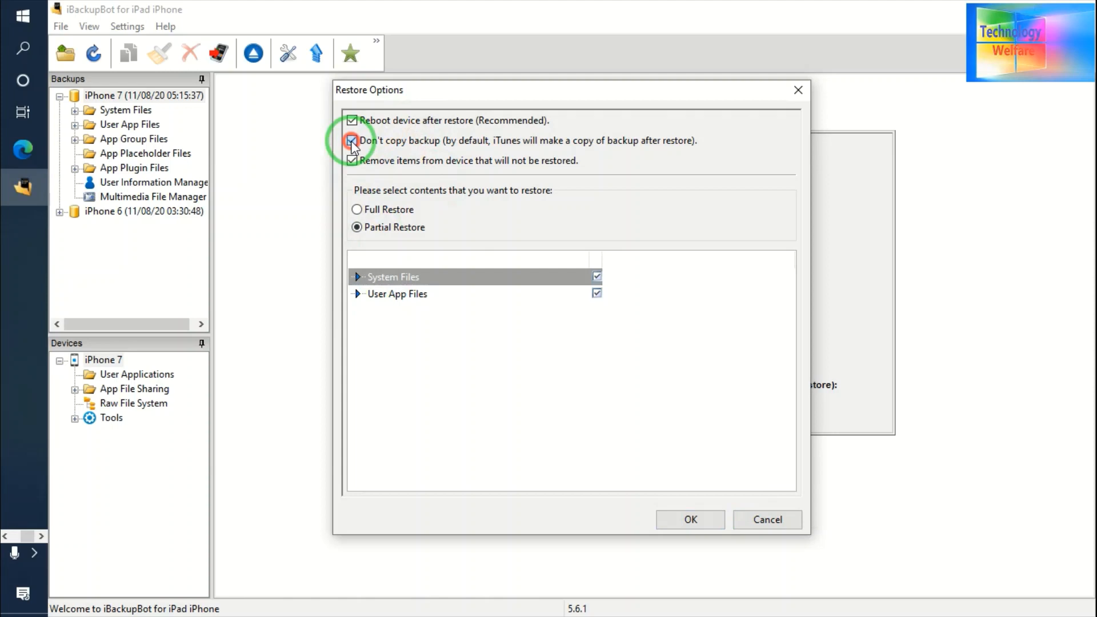
pyautogui.click(353, 140)
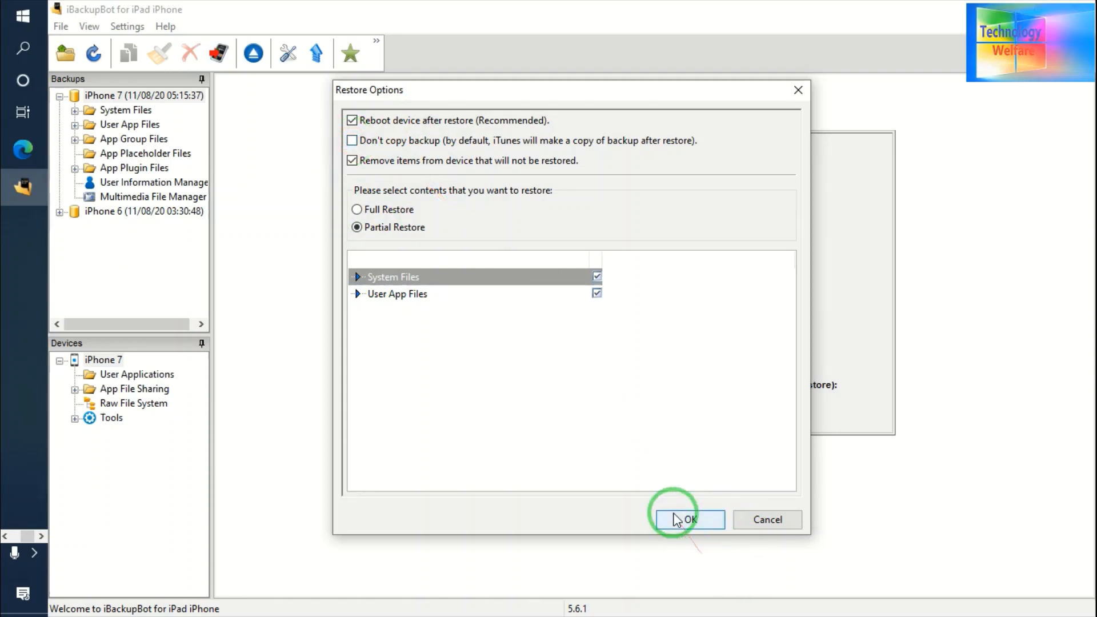
pyautogui.click(688, 519)
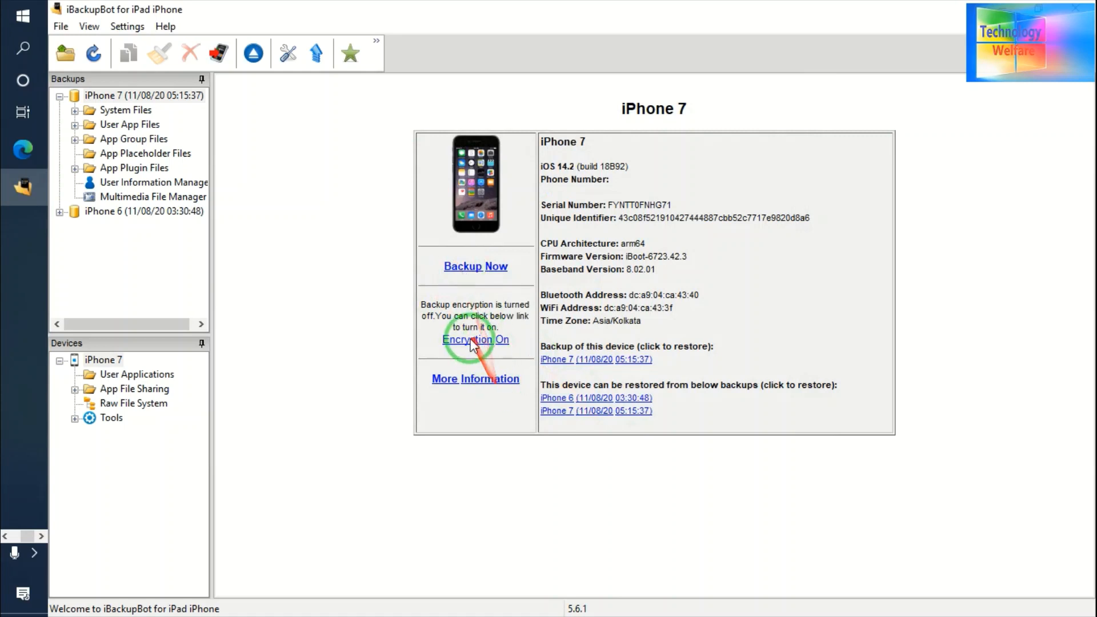
pyautogui.click(475, 340)
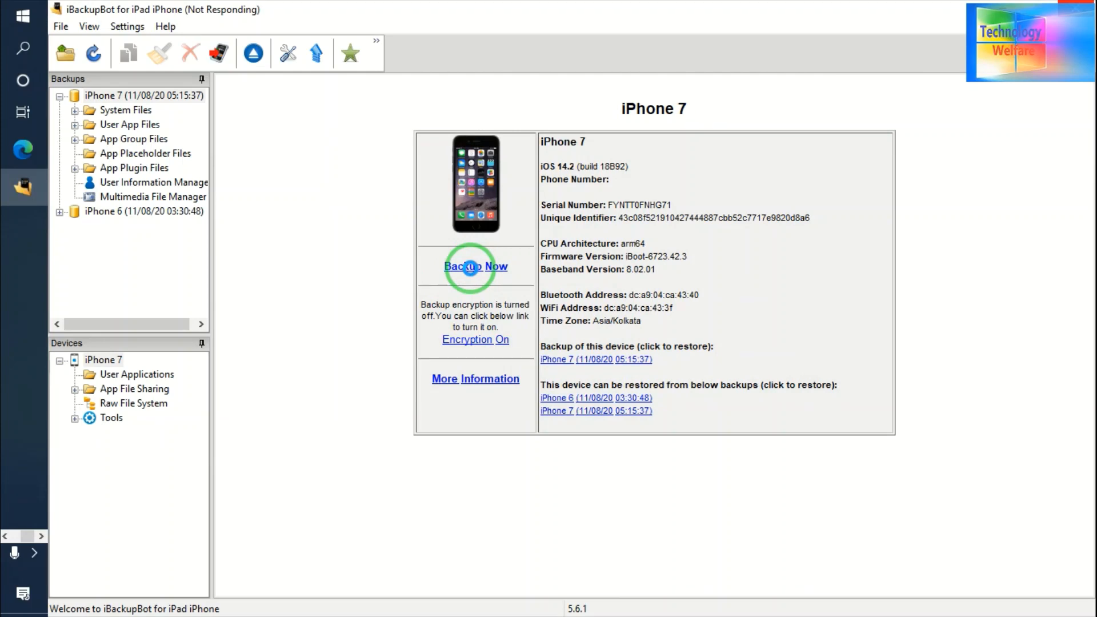
pyautogui.click(475, 267)
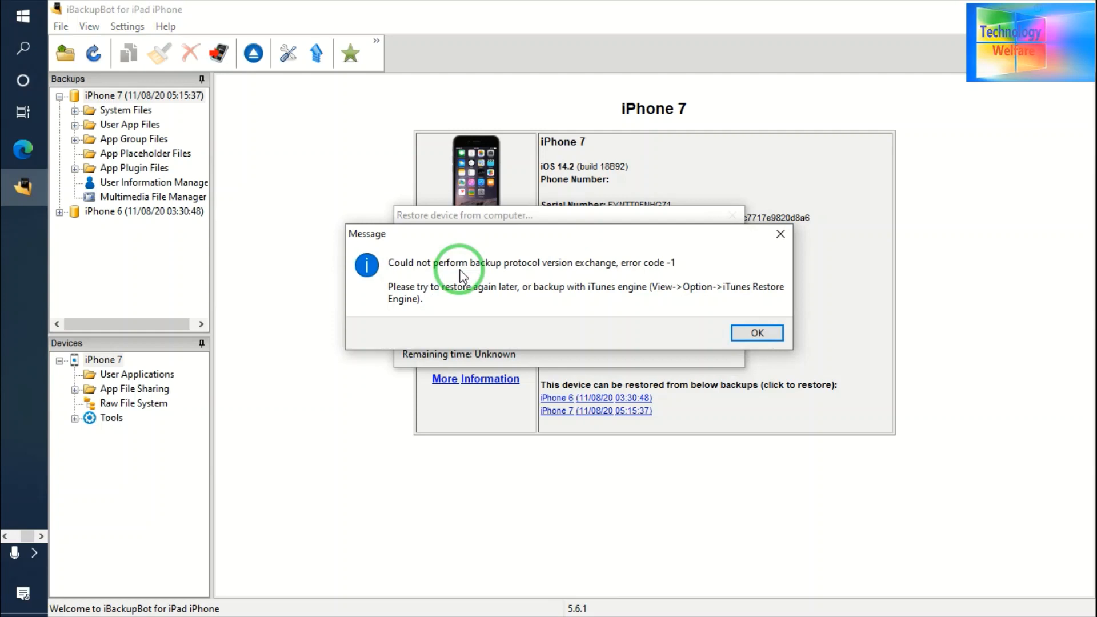
pyautogui.click(757, 333)
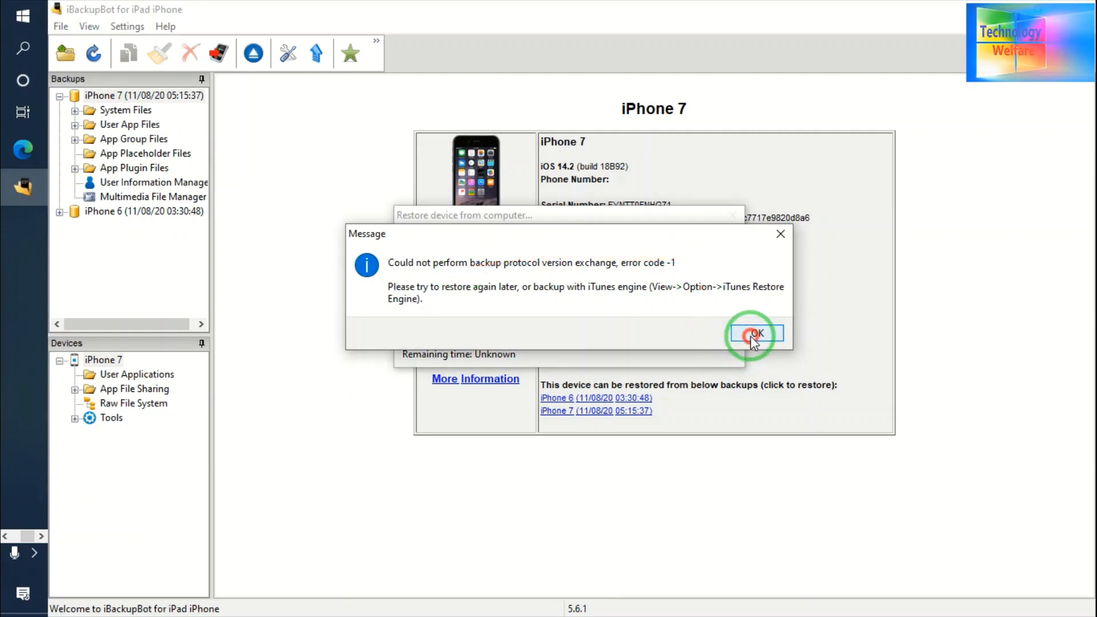
pyautogui.click(755, 333)
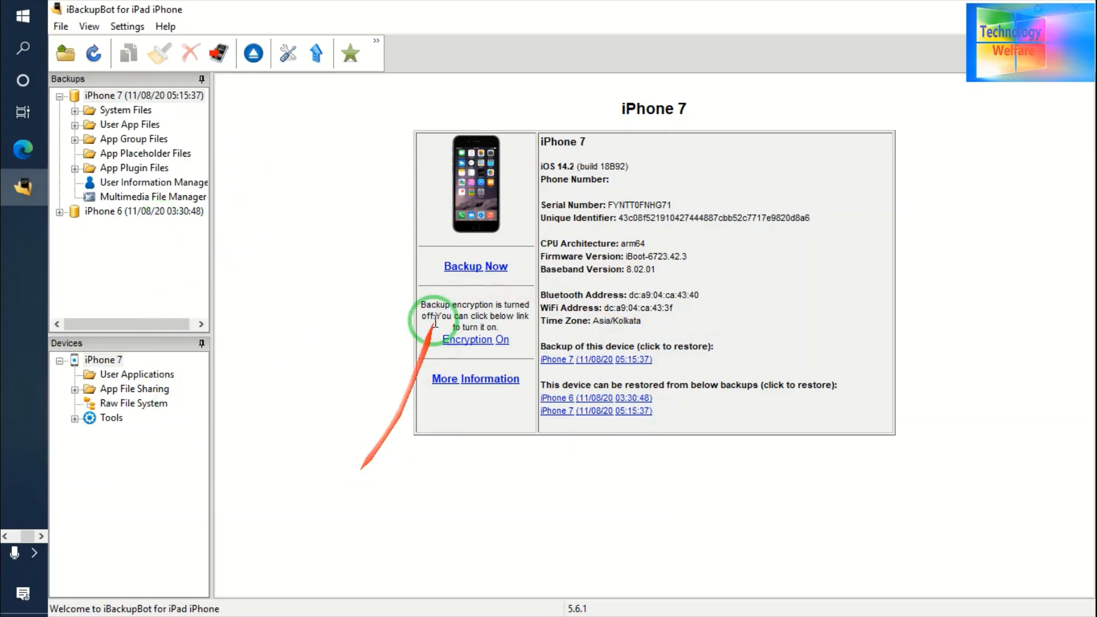
# Back up iPhone 7 to Local Disk (E:) and dismiss the 'directory does not exist' error.
pyautogui.click(475, 266)
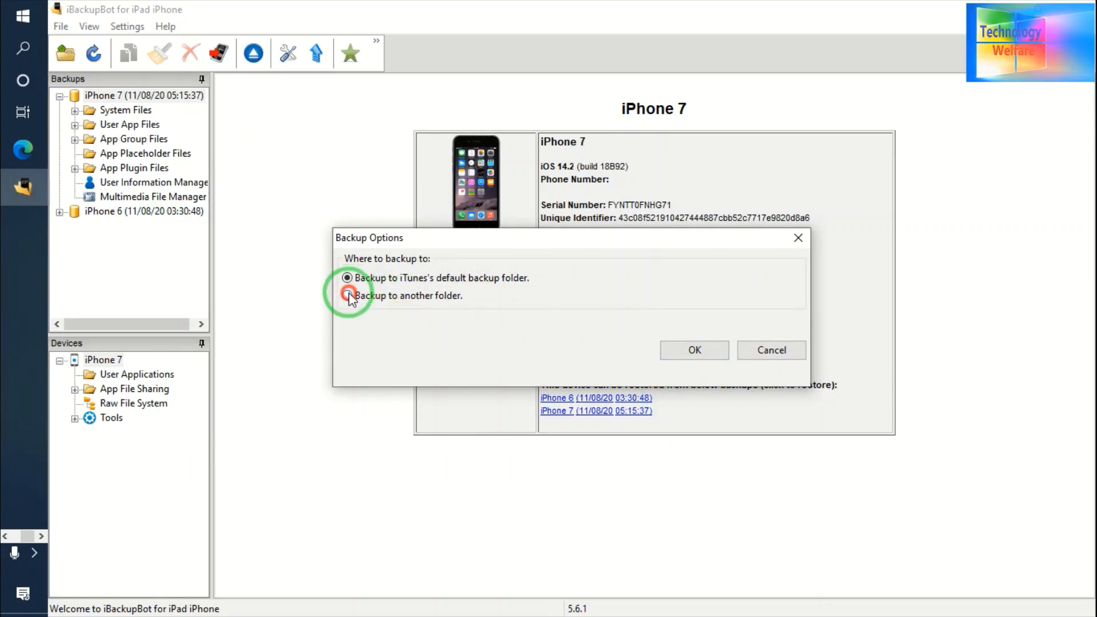
pyautogui.click(347, 295)
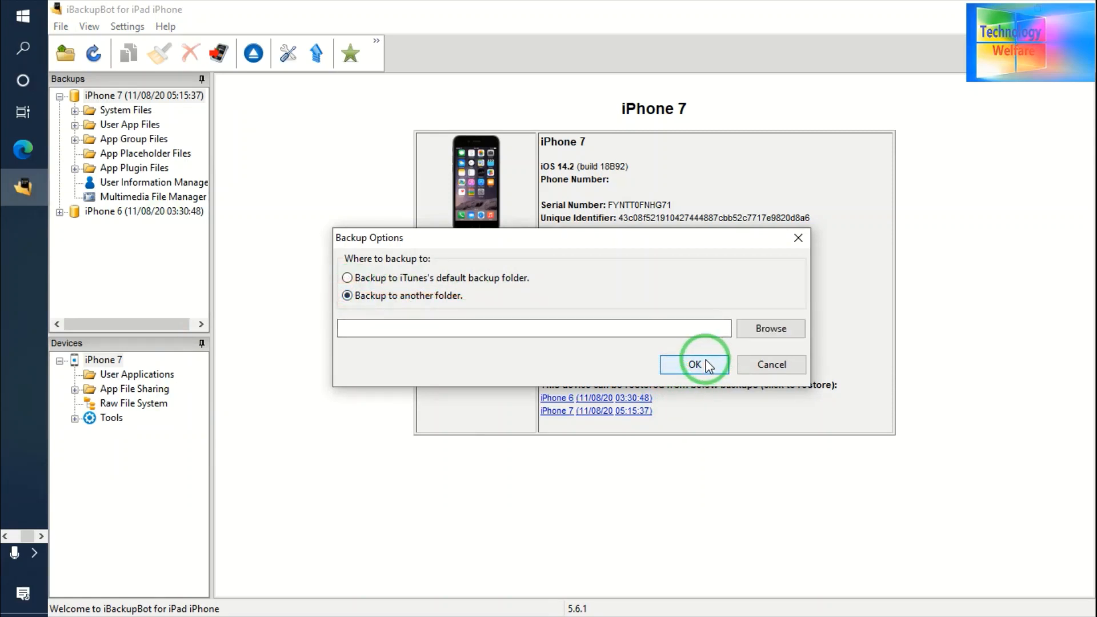
pyautogui.click(693, 365)
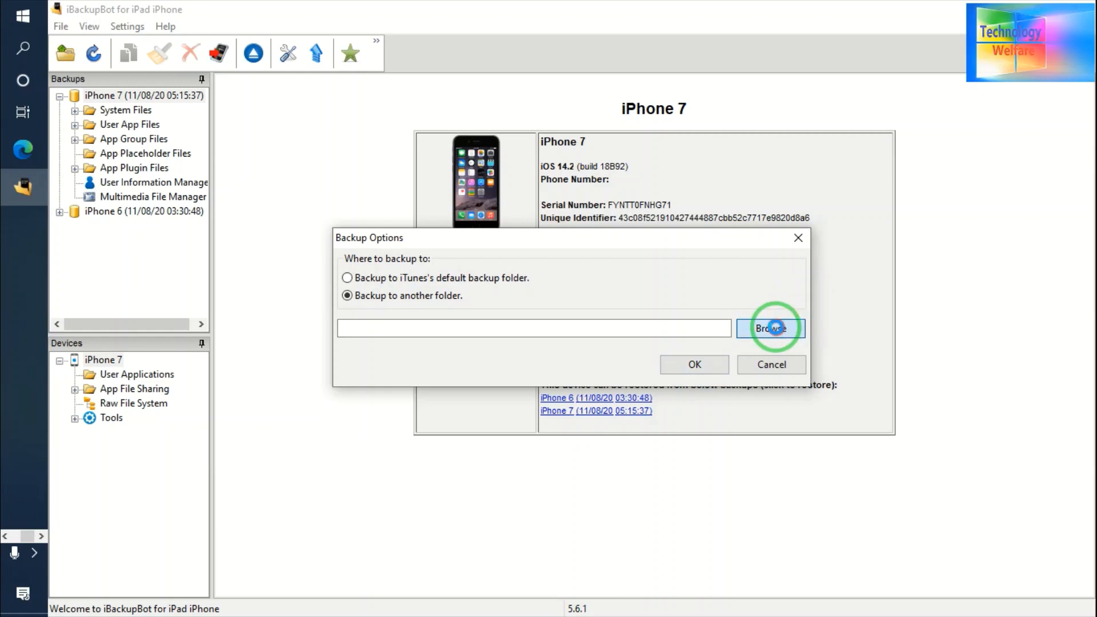
pyautogui.click(770, 328)
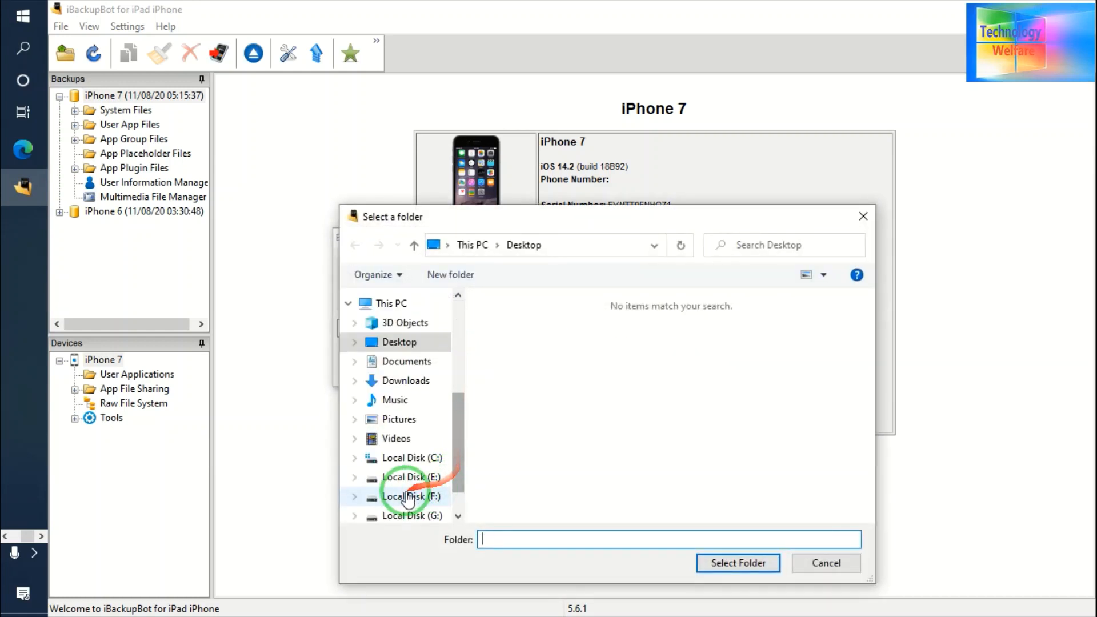
pyautogui.click(413, 497)
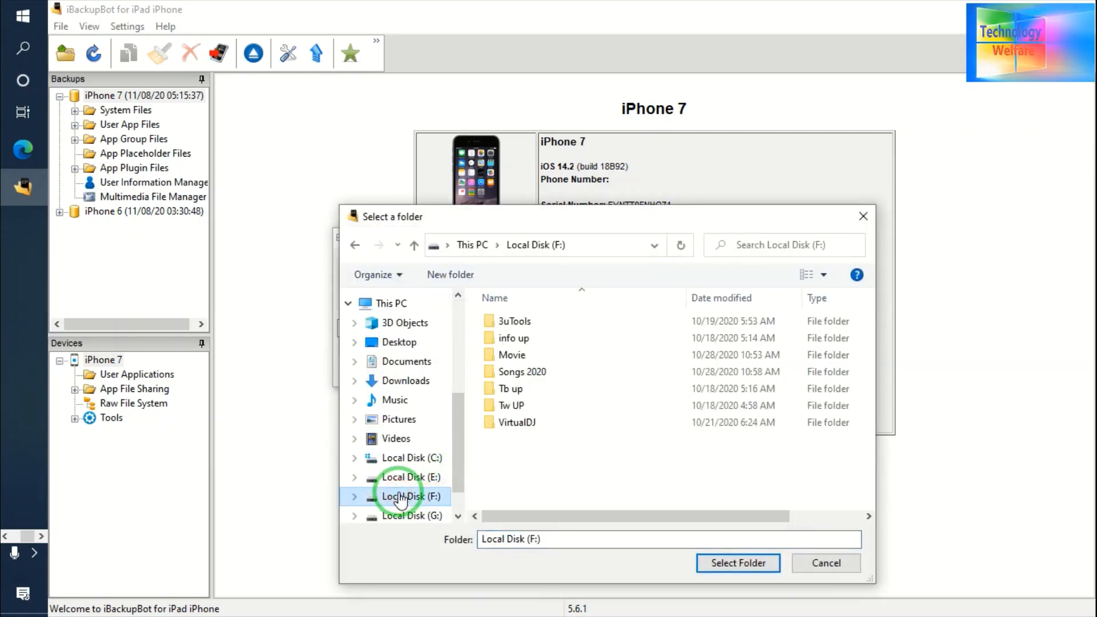
pyautogui.click(409, 477)
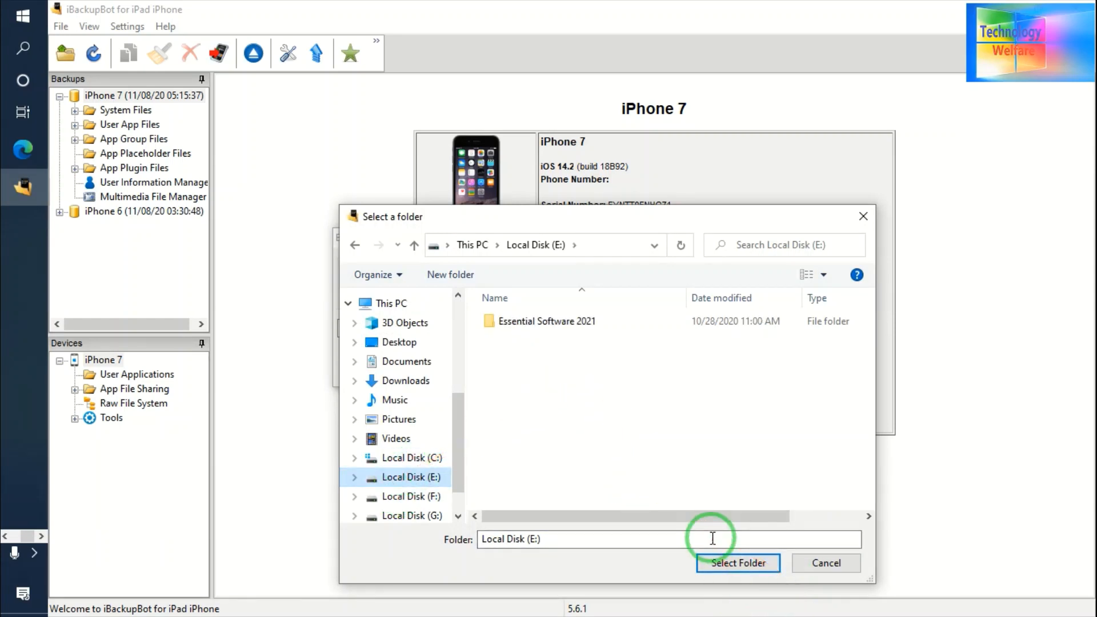
pyautogui.click(737, 564)
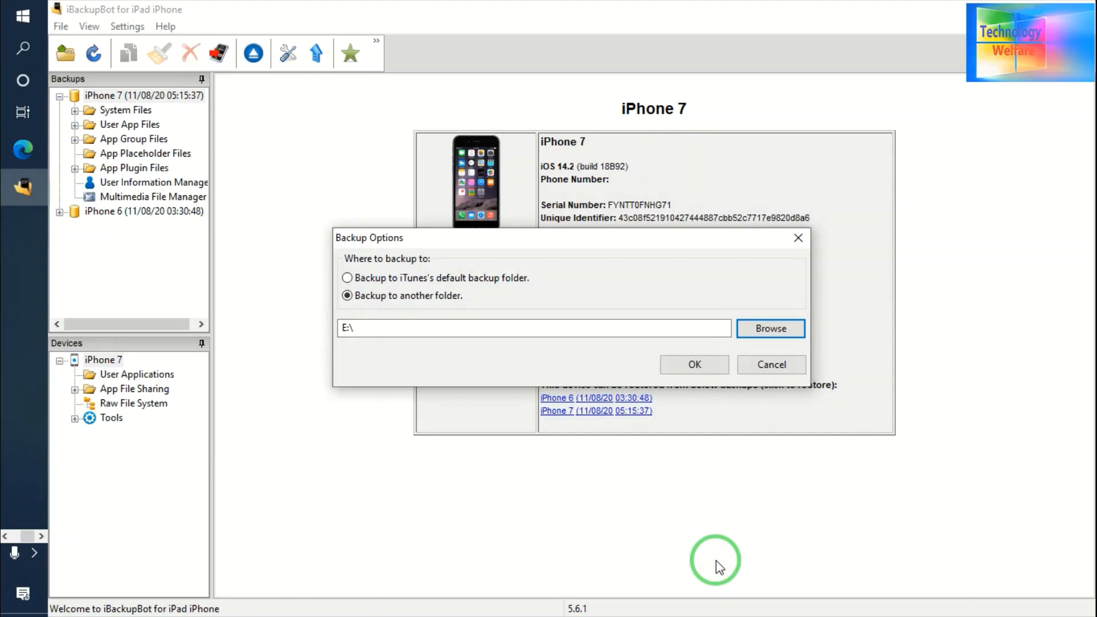
pyautogui.click(693, 365)
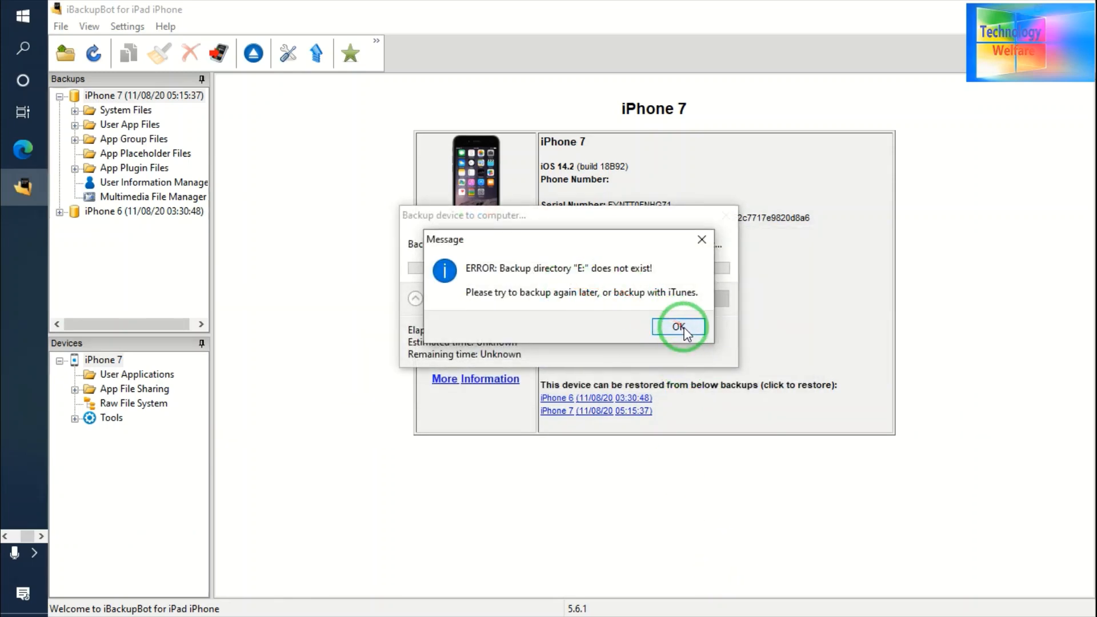
pyautogui.click(676, 326)
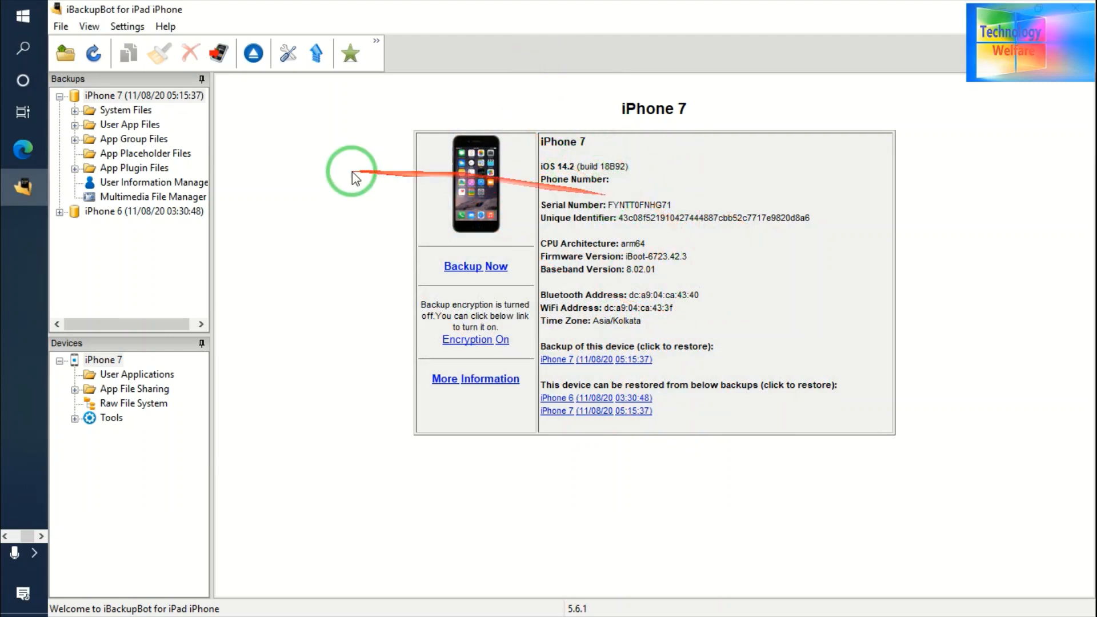
pyautogui.moveTo(164, 86)
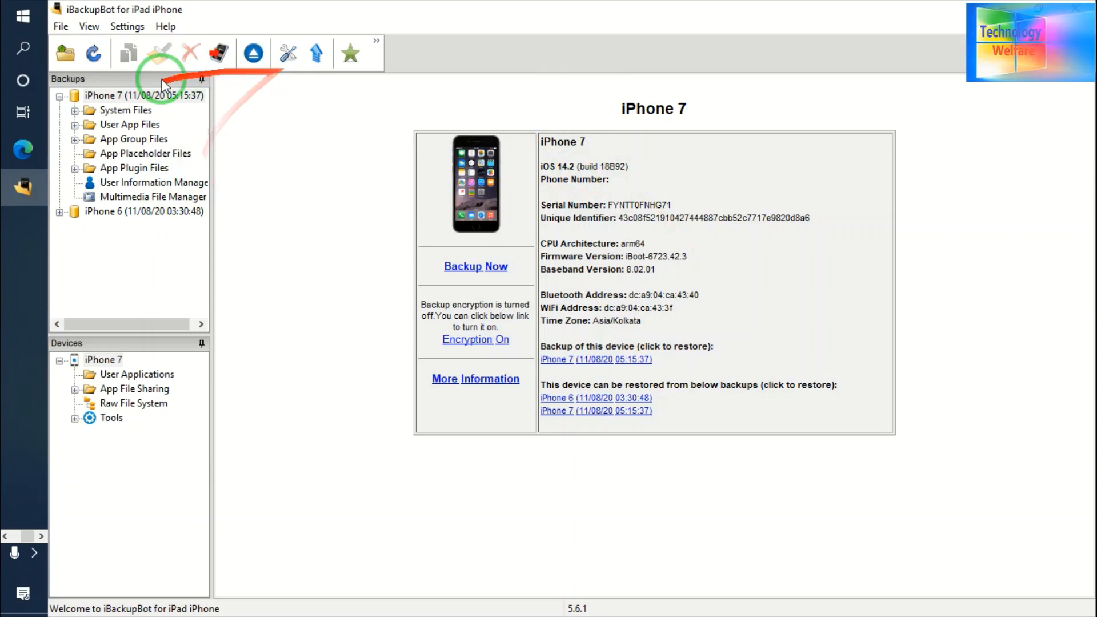
# Expand the 11/08/20 iPhone 7 backup in the tree and select System Files.
pyautogui.click(144, 95)
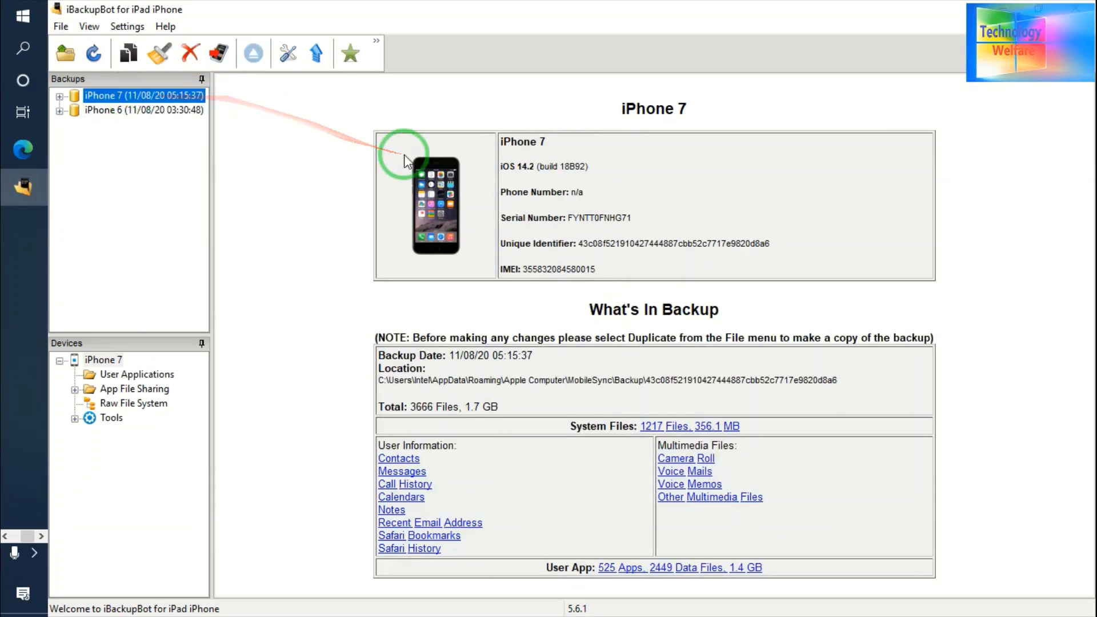
pyautogui.moveTo(782, 409)
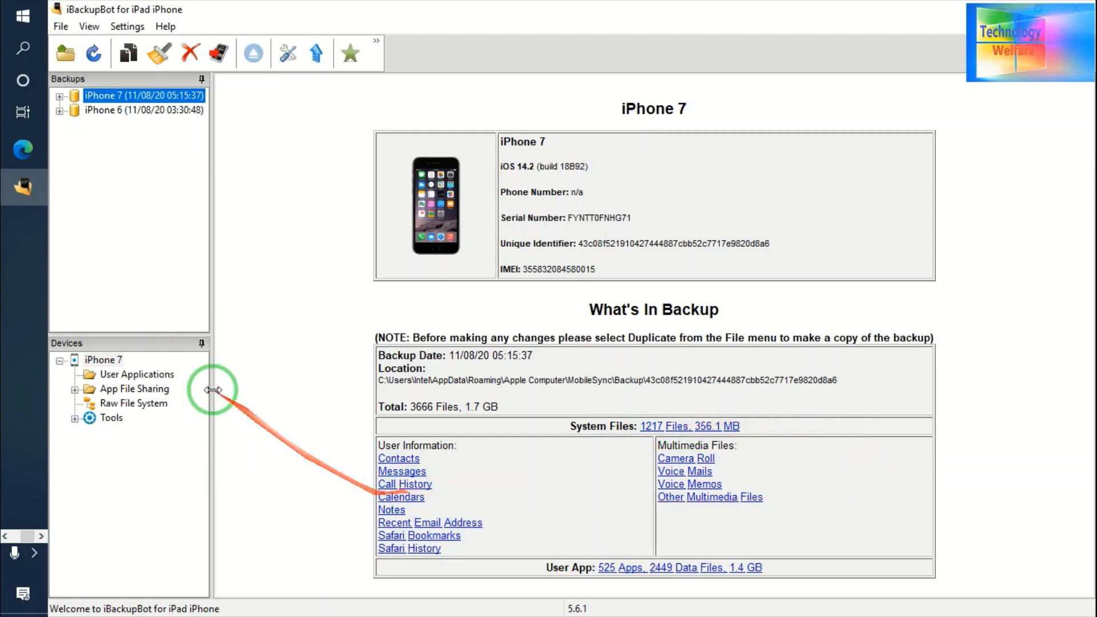
pyautogui.click(59, 96)
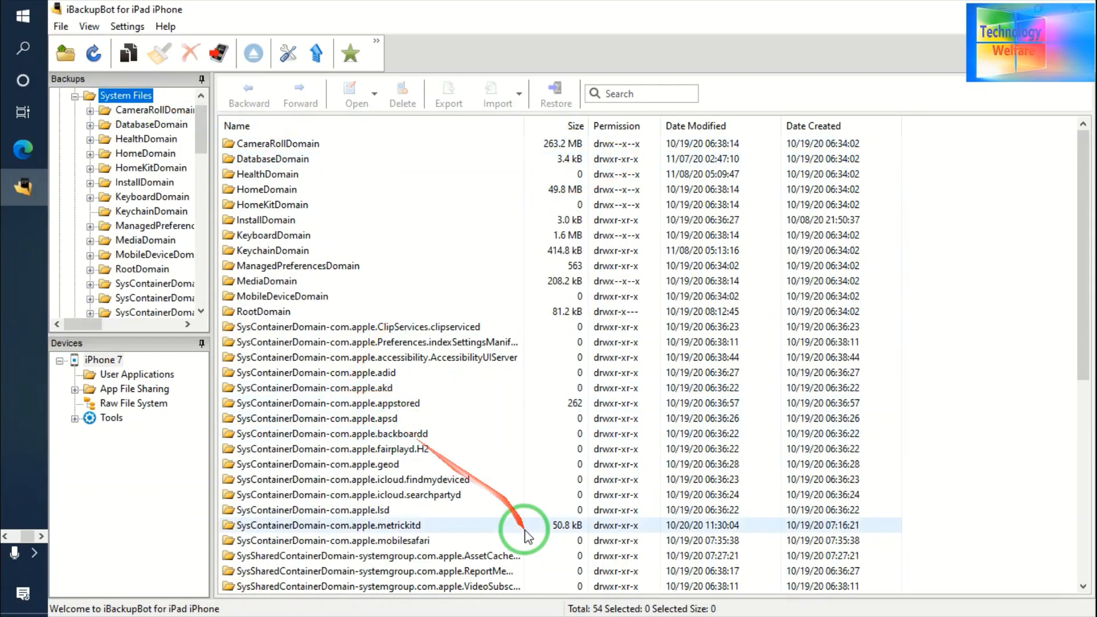
# Scroll down to SysSharedContainerDomain-systemgroup.com.apple.configurationprofiles and open it.
pyautogui.scroll(-3)
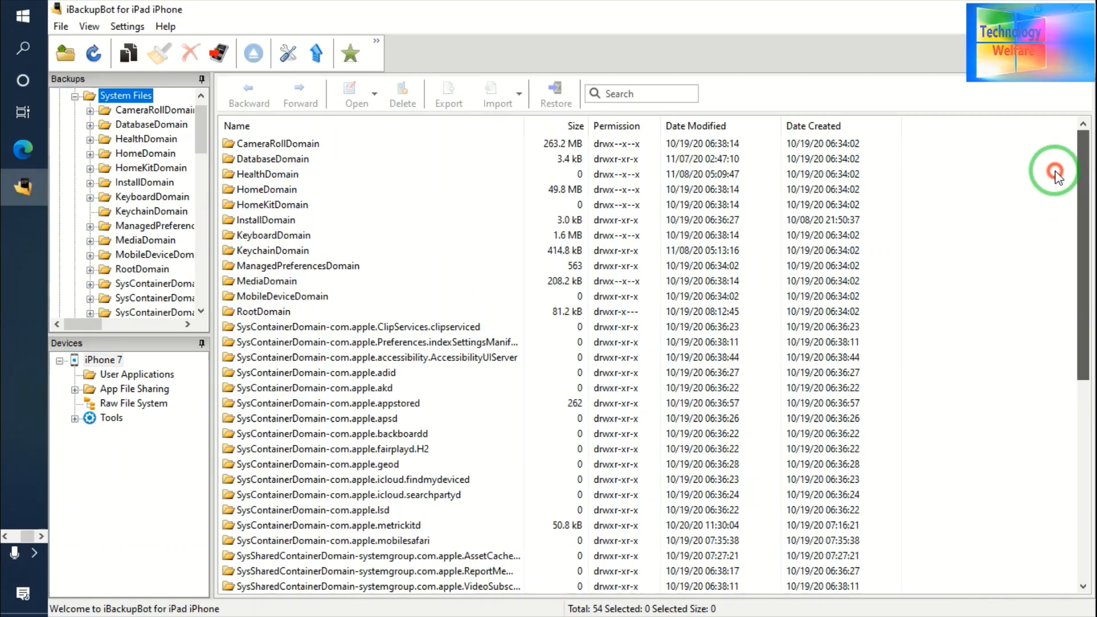
pyautogui.scroll(-3)
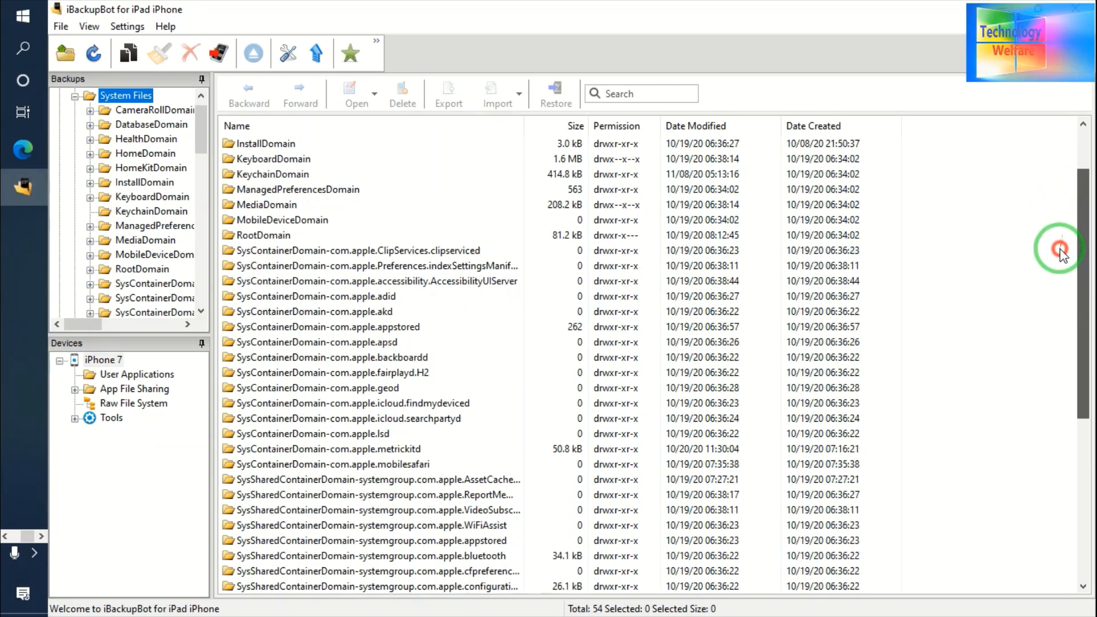
pyautogui.scroll(-3)
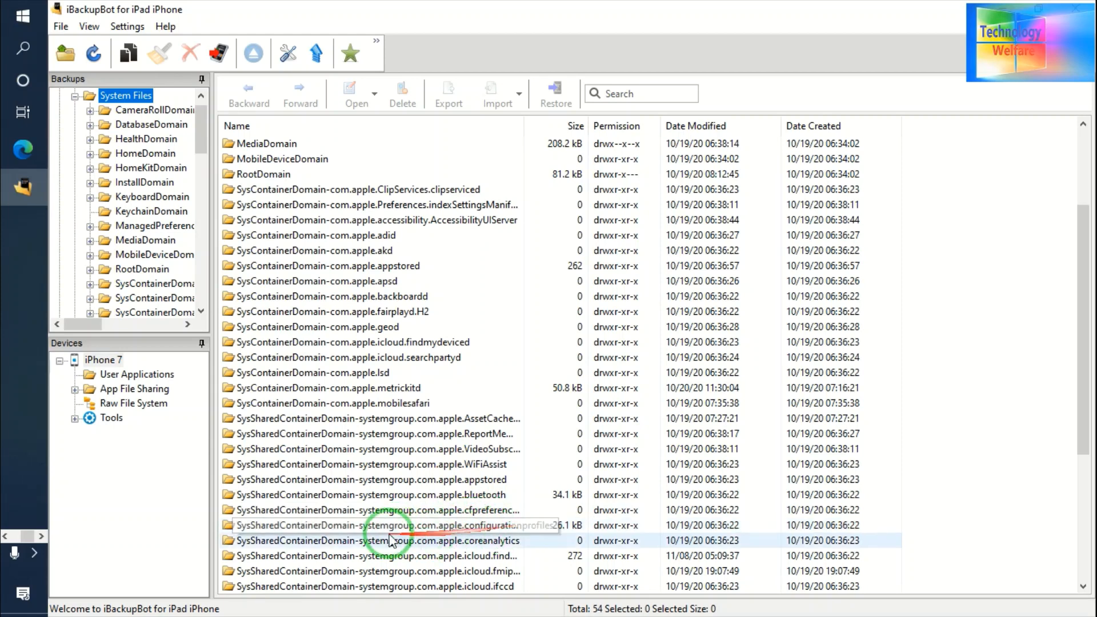
pyautogui.doubleClick(392, 526)
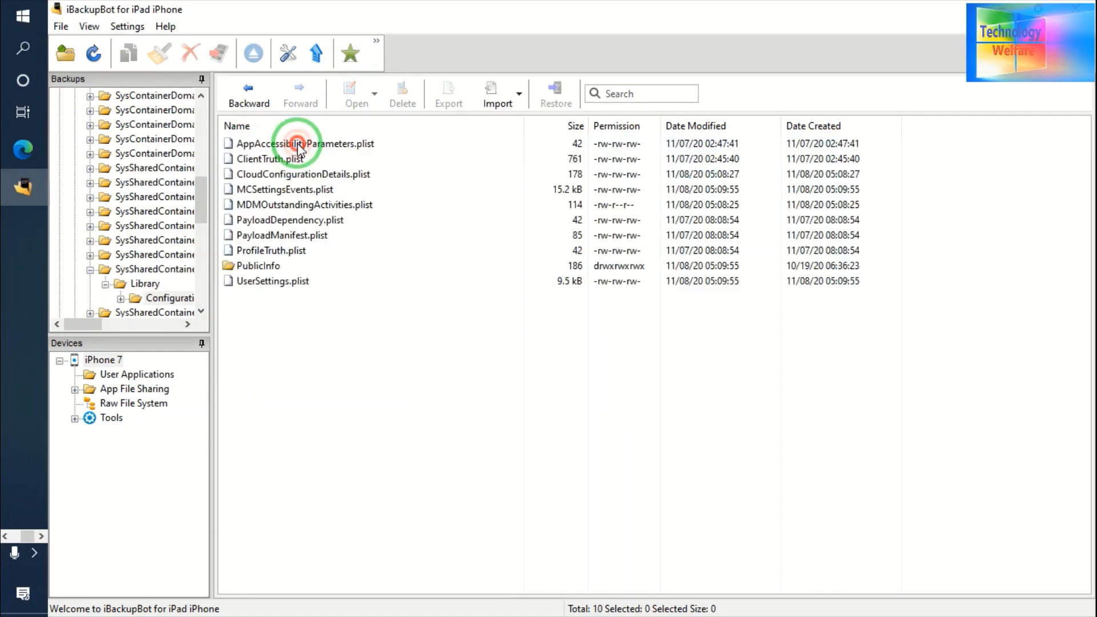
# Select MDMOutstandingActivities.plist, then use Select all to highlight all ten profile items.
pyautogui.click(283, 189)
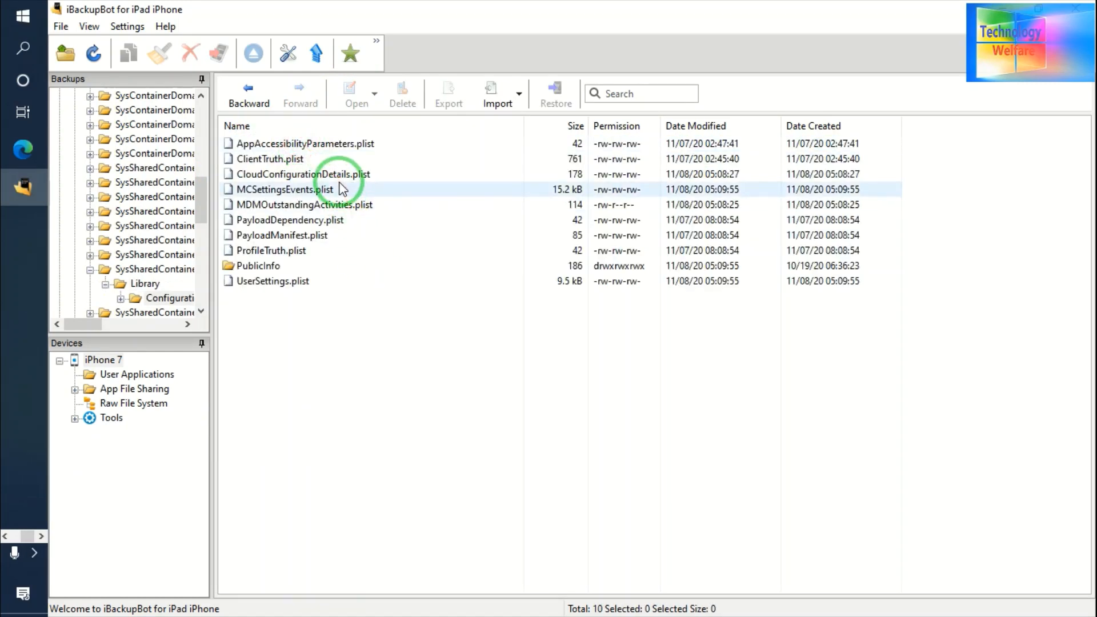
pyautogui.click(302, 205)
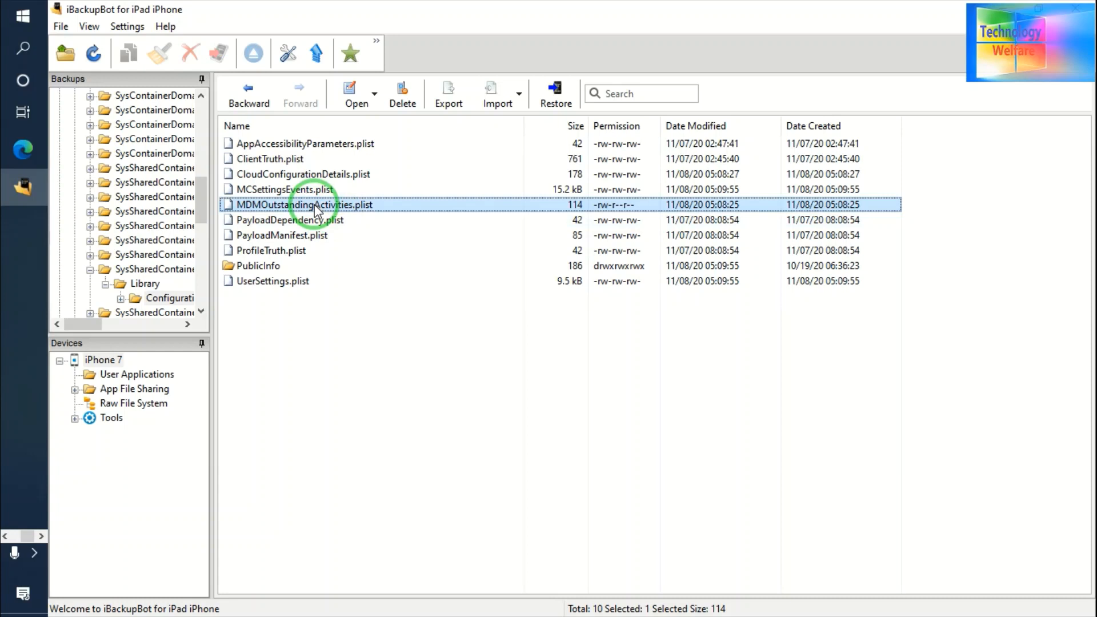
pyautogui.rightClick(305, 205)
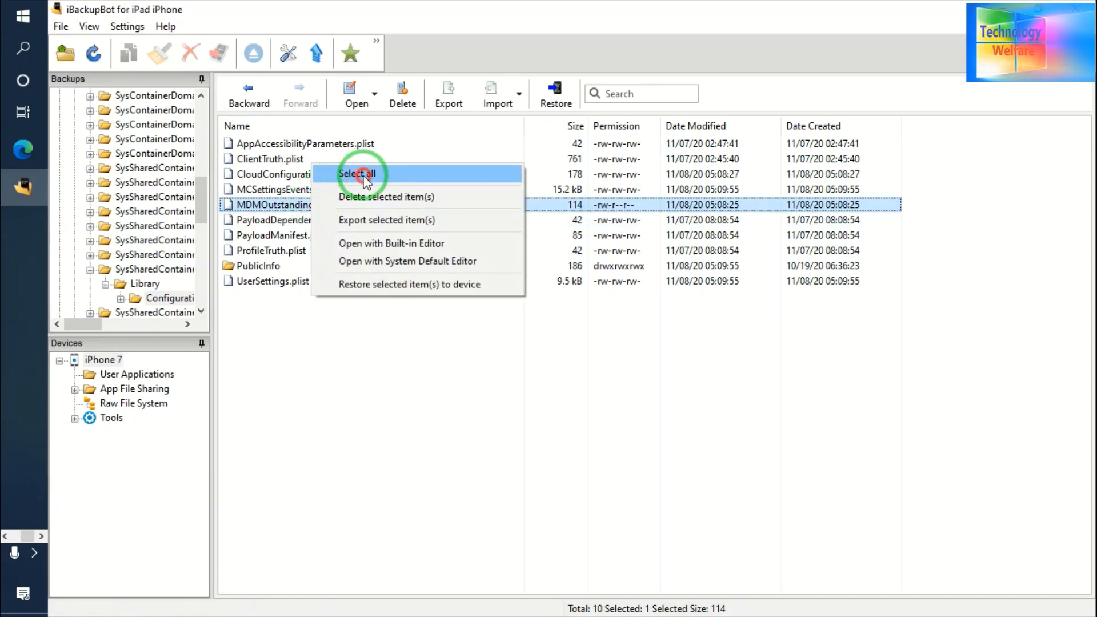
pyautogui.click(356, 174)
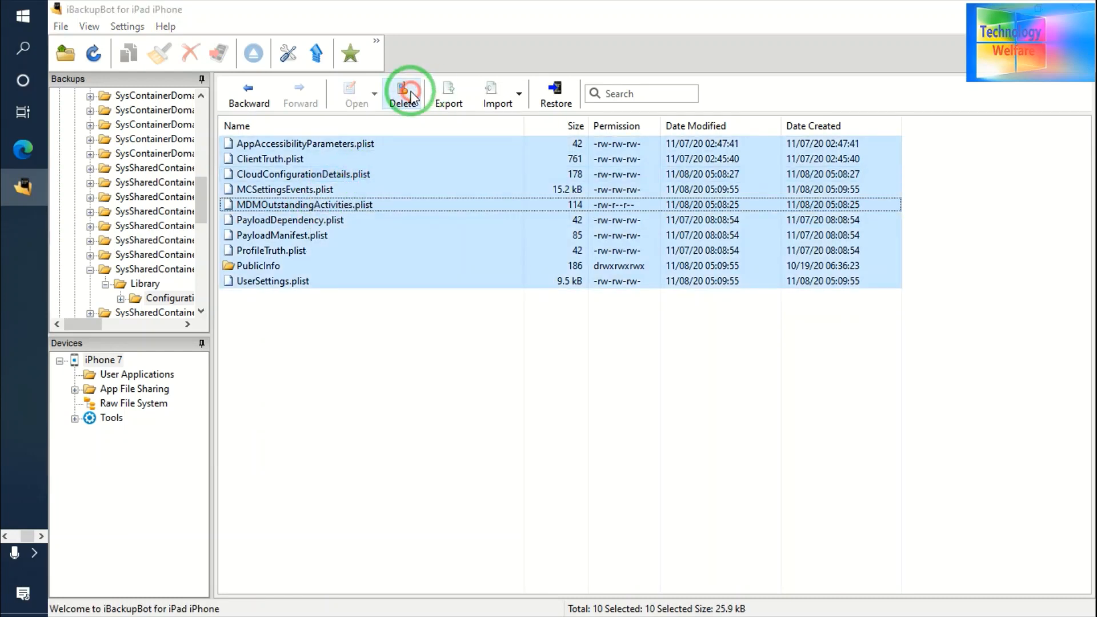
# Delete the ten selected configuration profile items, confirming with Yes.
pyautogui.click(402, 93)
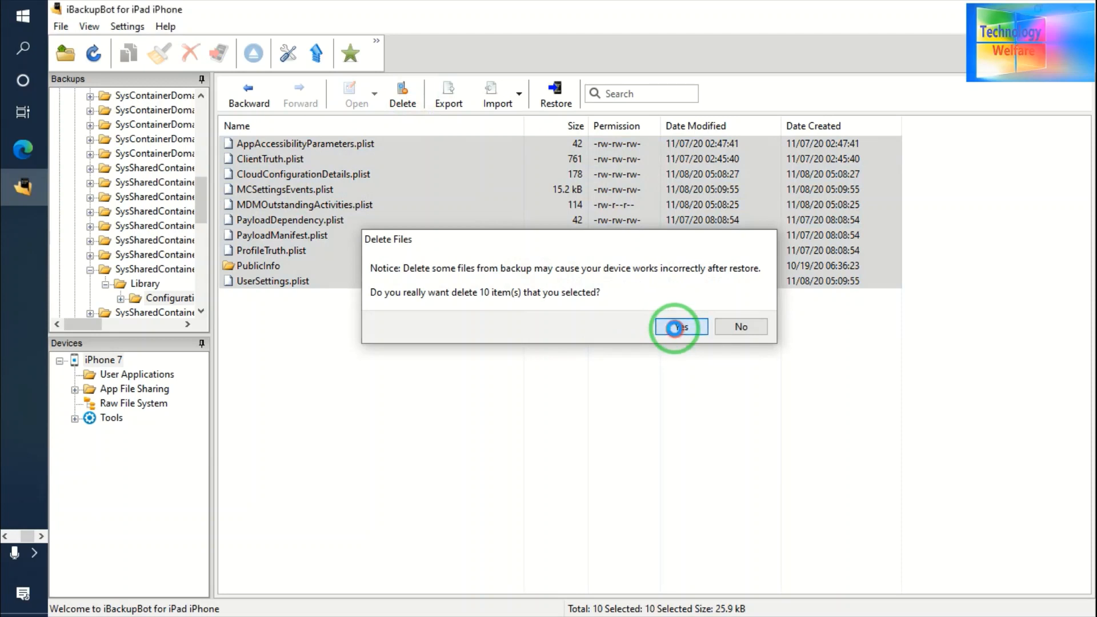
pyautogui.click(676, 327)
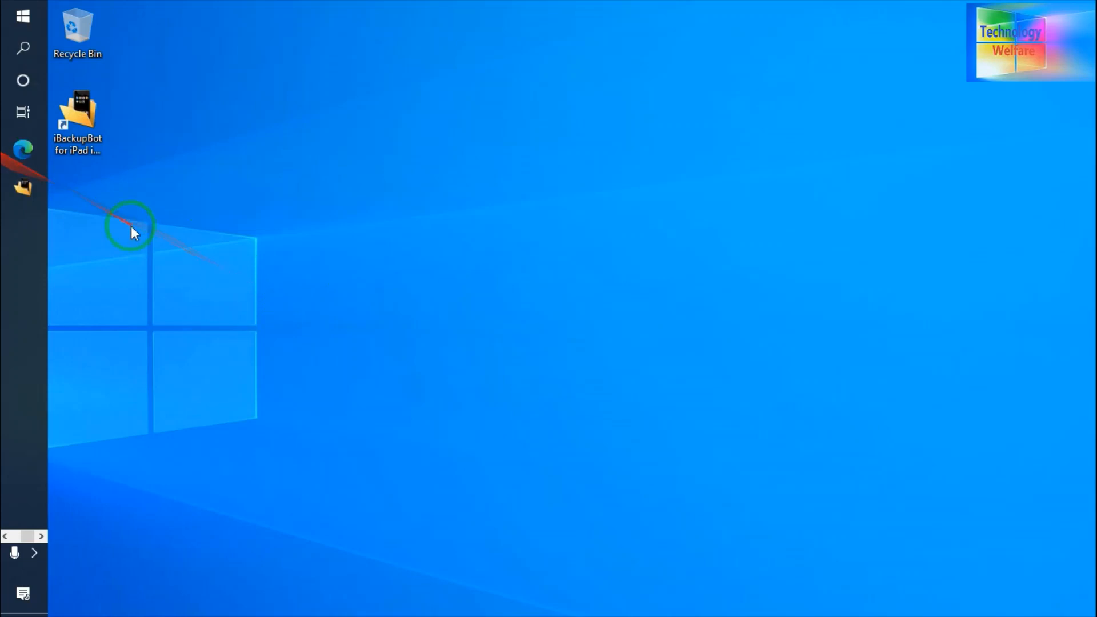
# Relaunch iBackupBot from the desktop, reload backups and dismiss the can't-load-backup message.
pyautogui.doubleClick(77, 112)
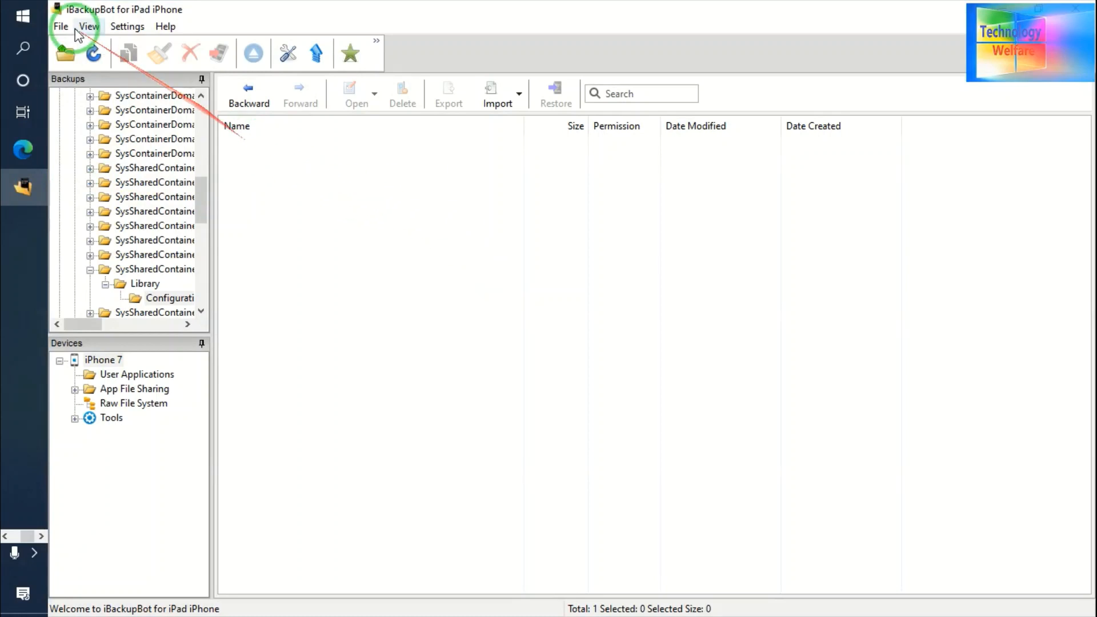
pyautogui.click(93, 53)
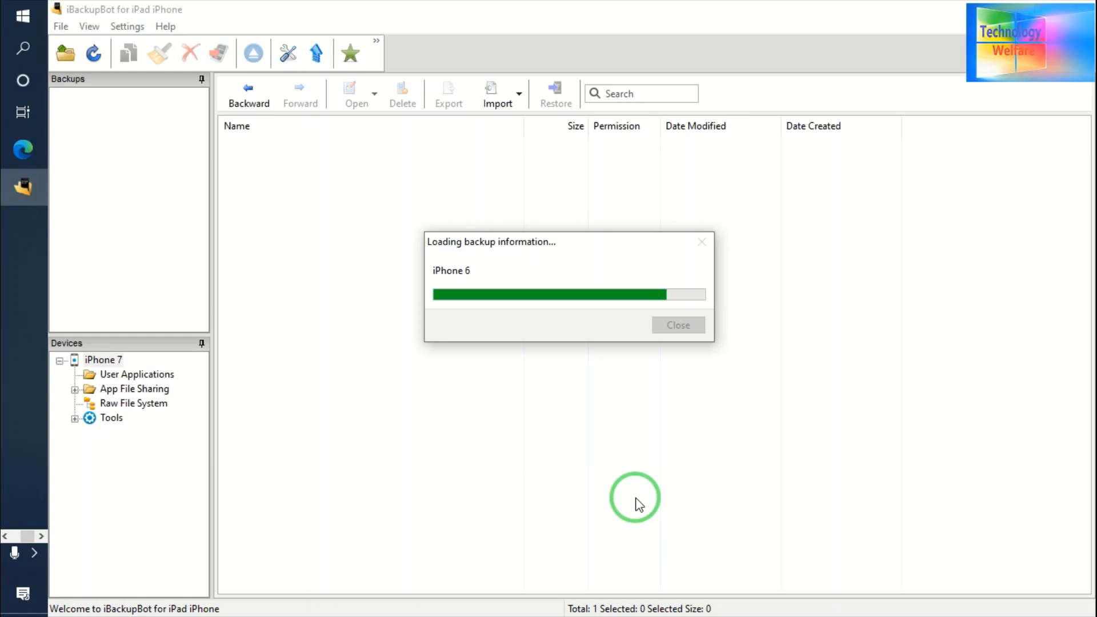
pyautogui.moveTo(420, 473)
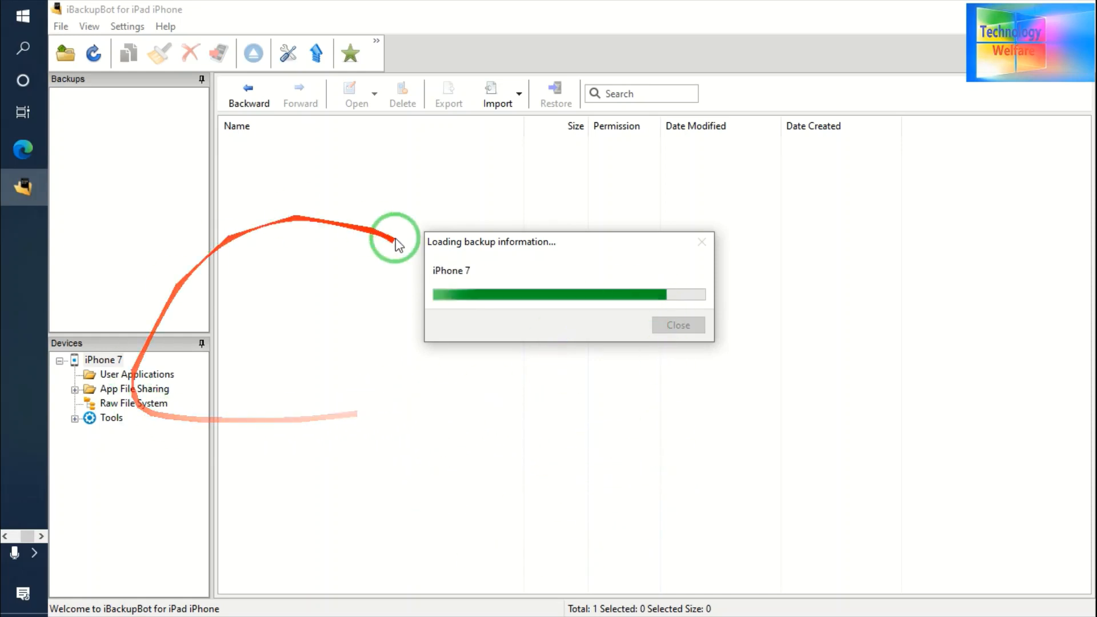
pyautogui.moveTo(671, 595)
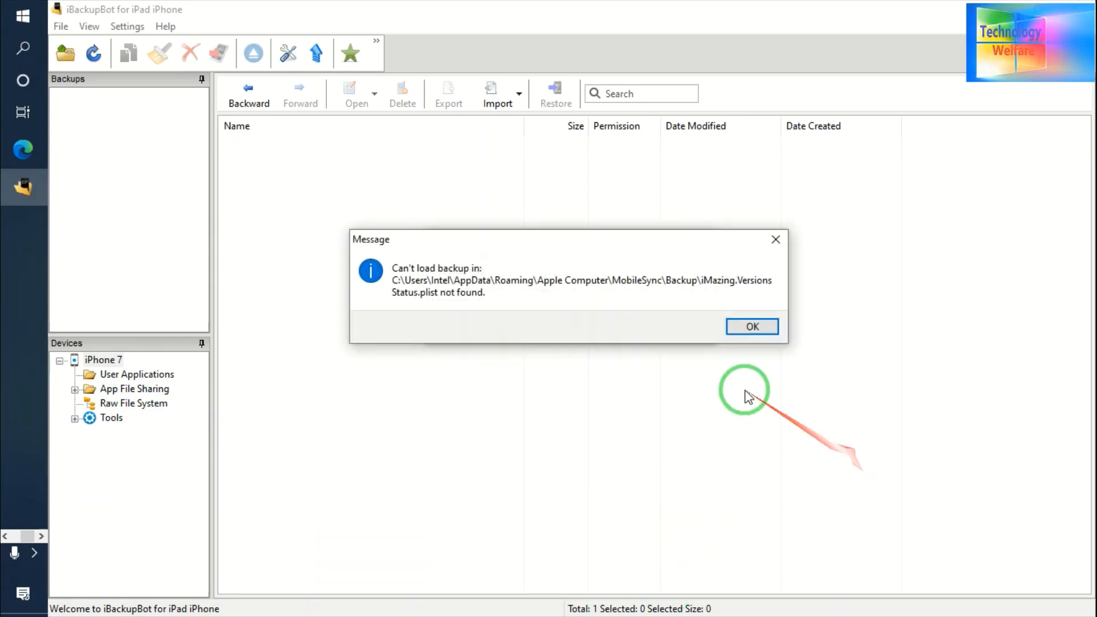
pyautogui.click(751, 327)
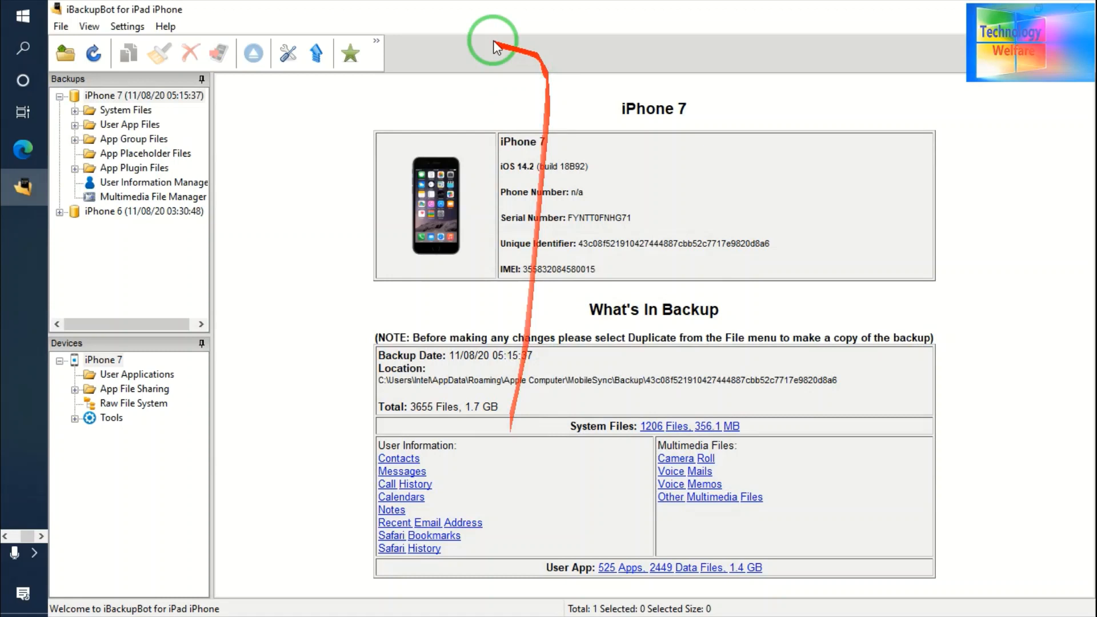
pyautogui.moveTo(143, 211)
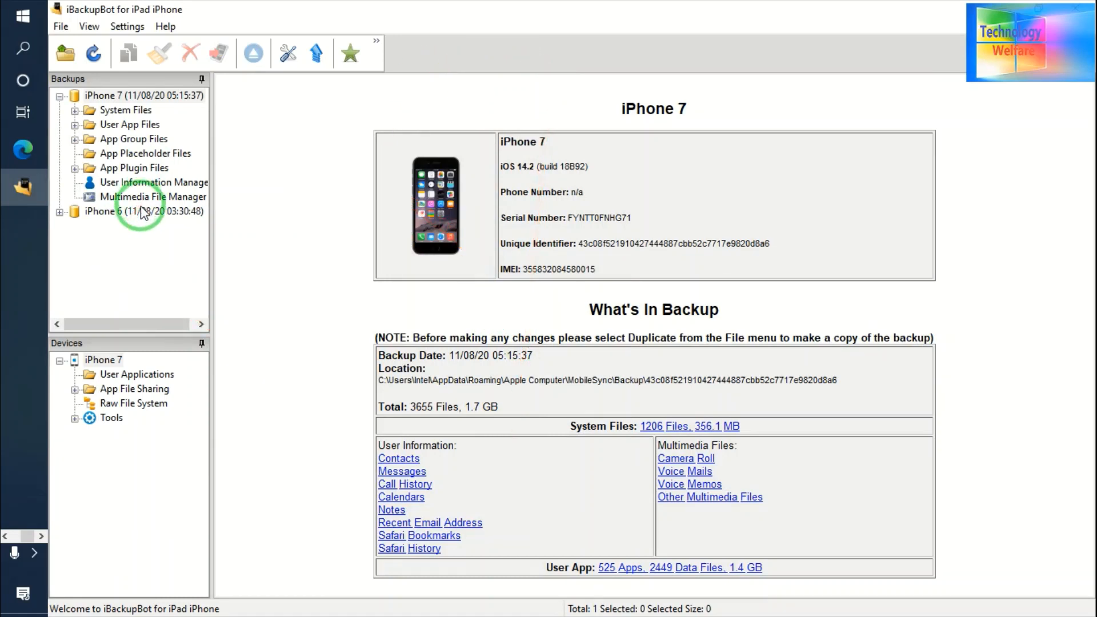
# View the iPhone 6 backup overview and open its System Files folder.
pyautogui.click(143, 211)
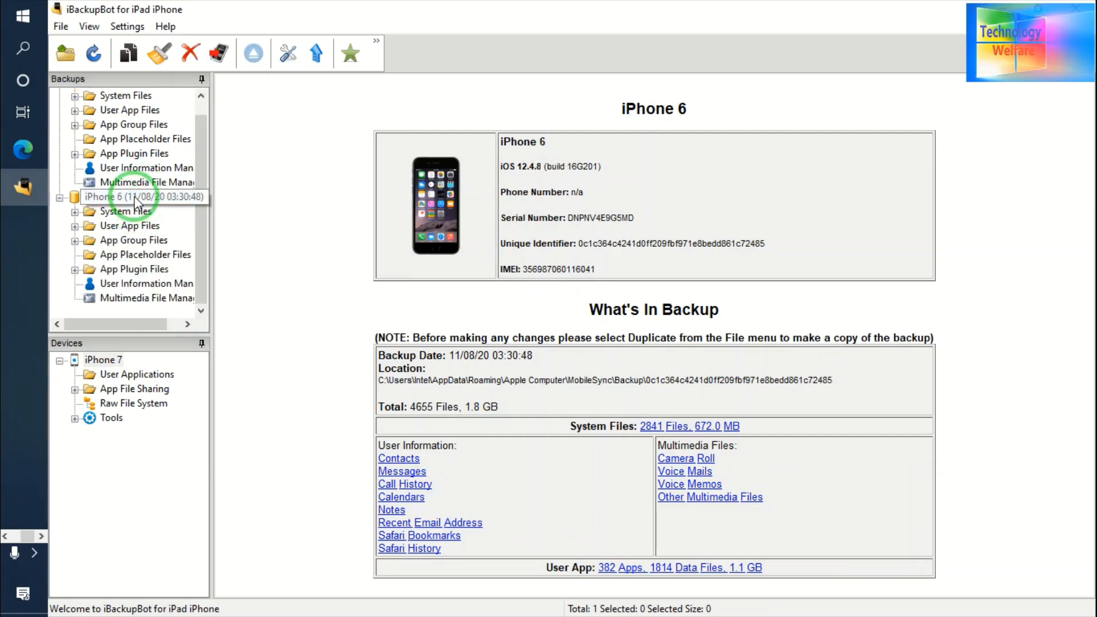
pyautogui.click(134, 197)
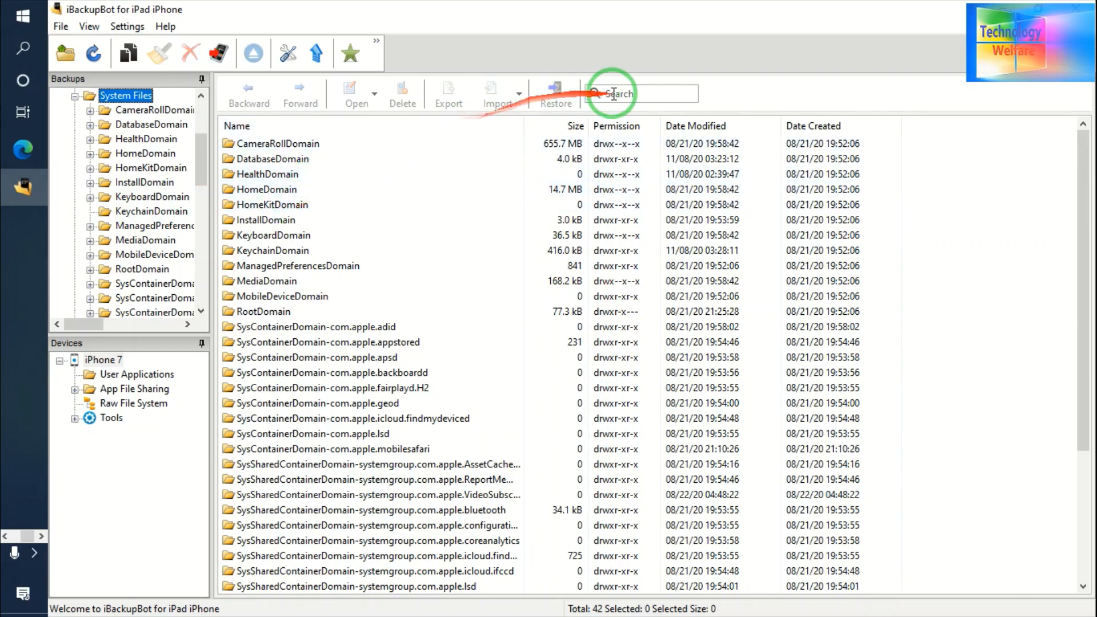
# Search the system files for 'co', then refresh backups and dismiss the load error.
pyautogui.write('con')
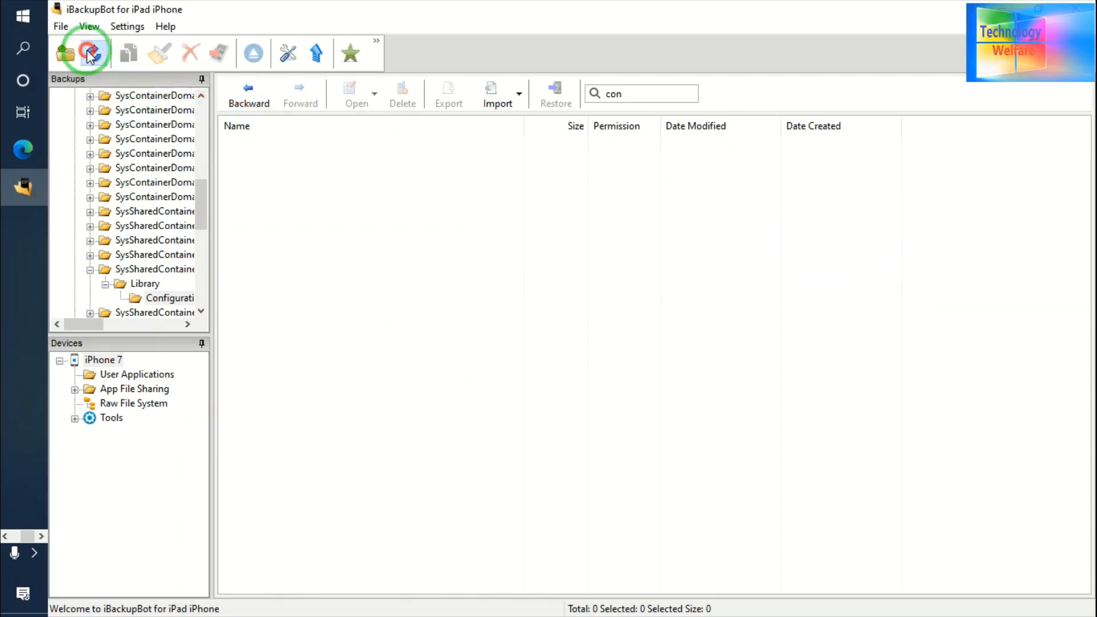
pyautogui.click(93, 52)
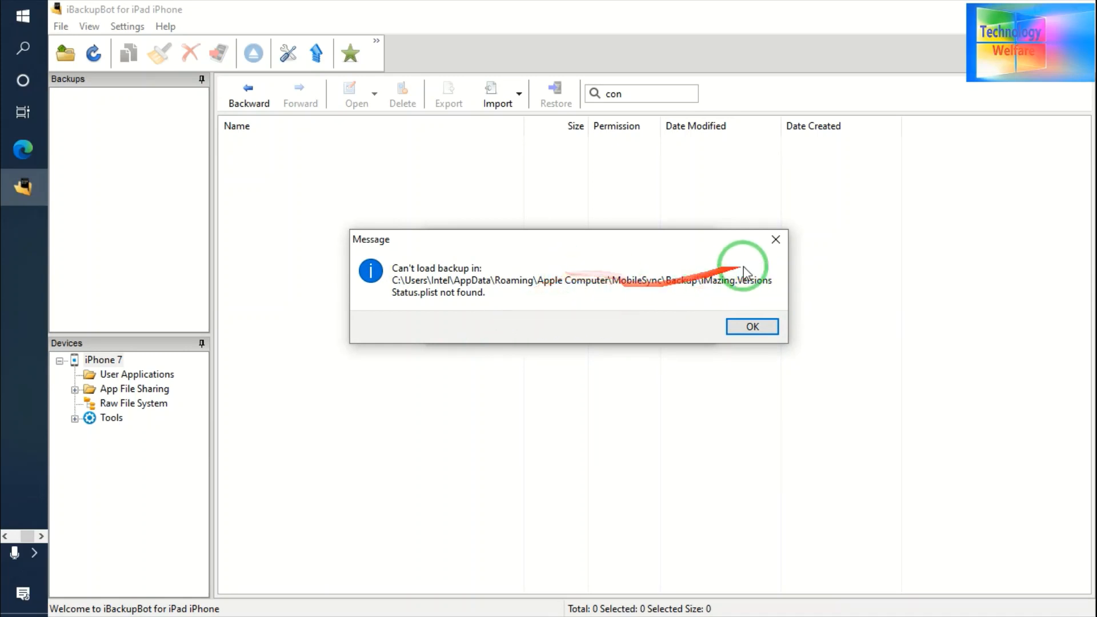
pyautogui.click(752, 326)
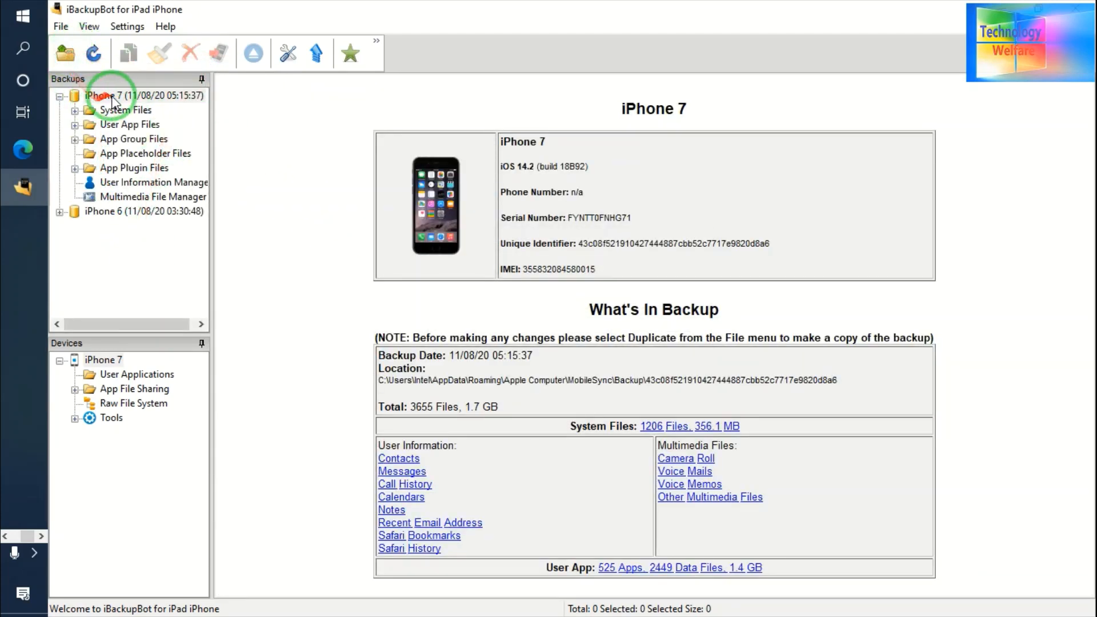
# Verify the iPhone 7 backup's Configuration Profiles folder is empty, then view iPhone 7 device details.
pyautogui.click(140, 96)
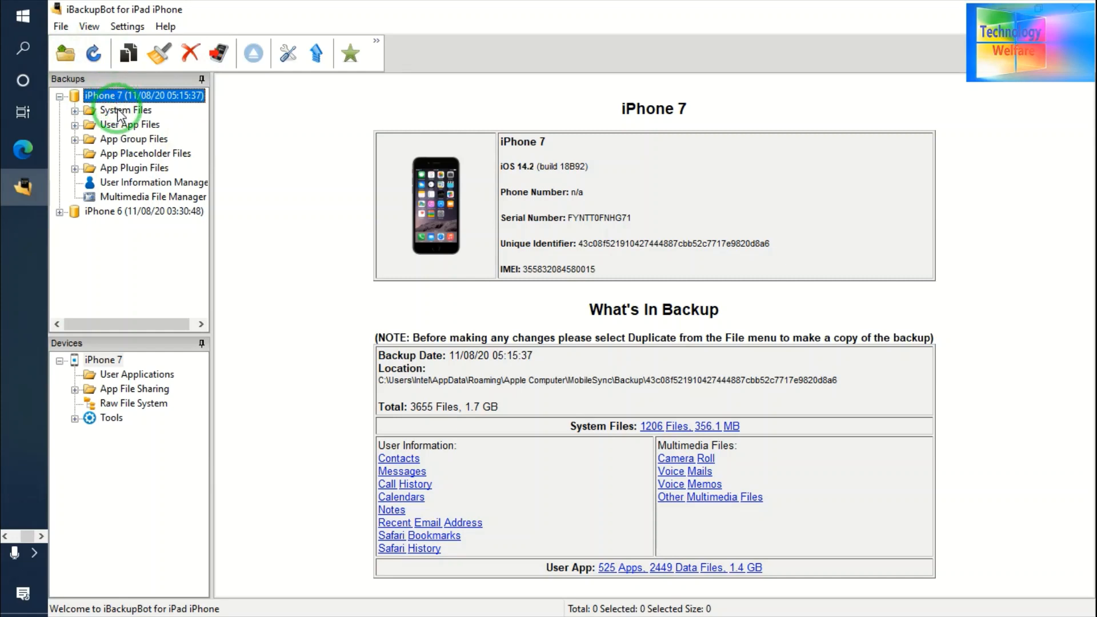
pyautogui.click(126, 109)
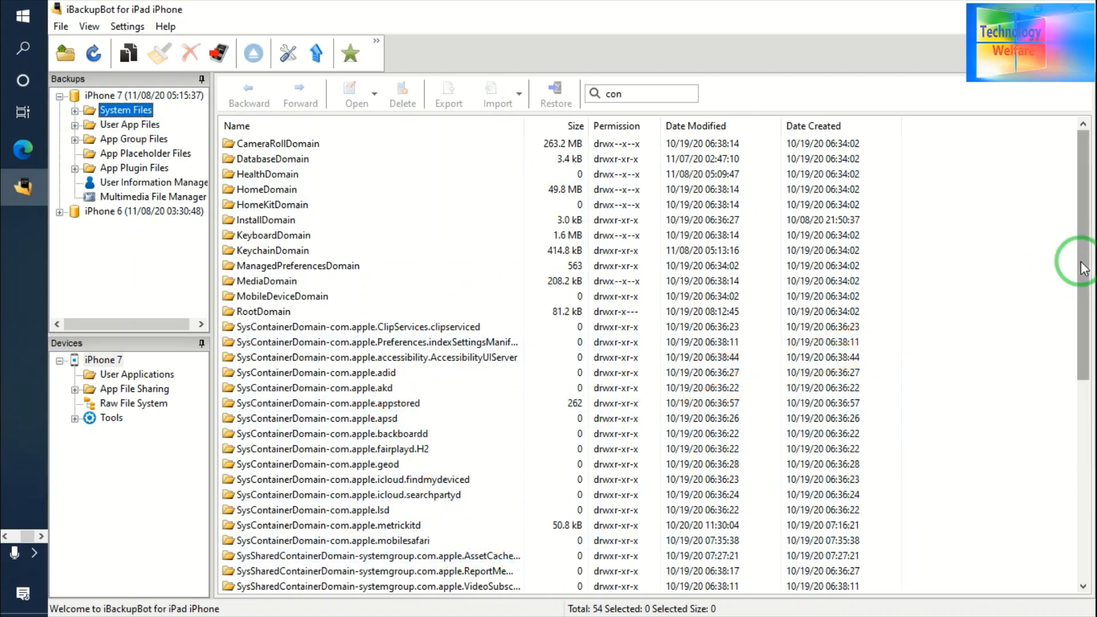
pyautogui.scroll(-3)
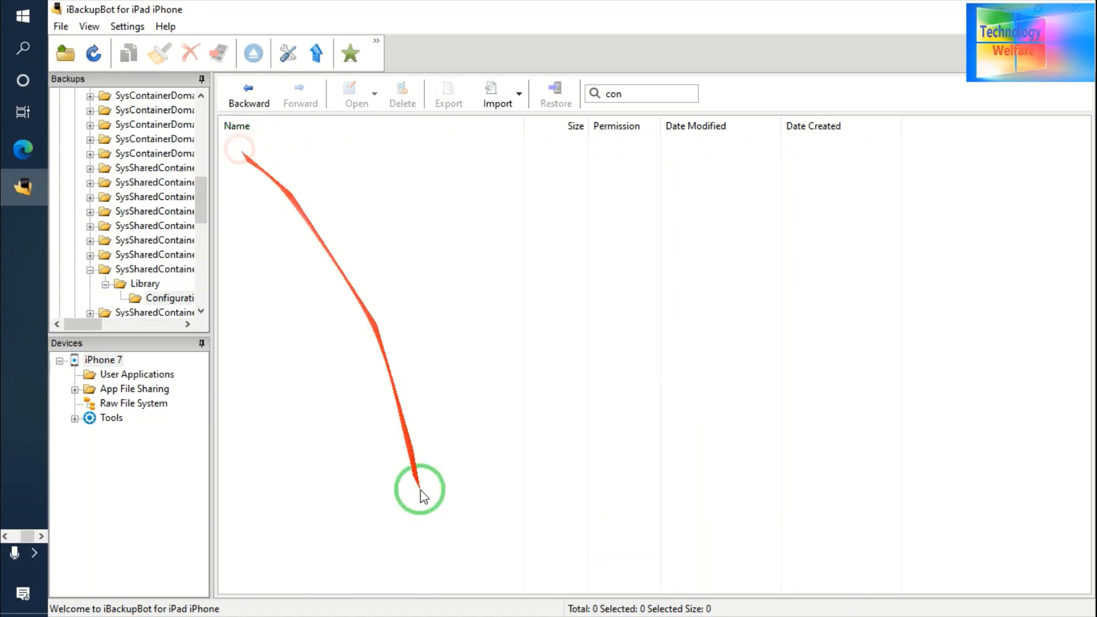
pyautogui.click(103, 360)
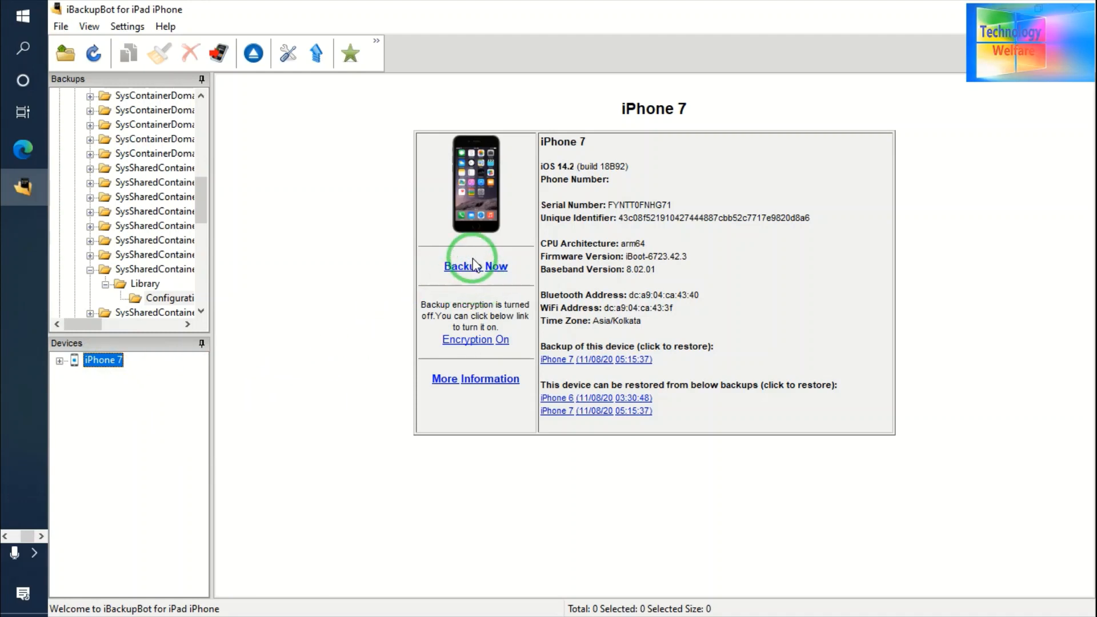
# Choose 'Backup to another folder' with Desktop as the iPhone 7 backup destination.
pyautogui.click(475, 265)
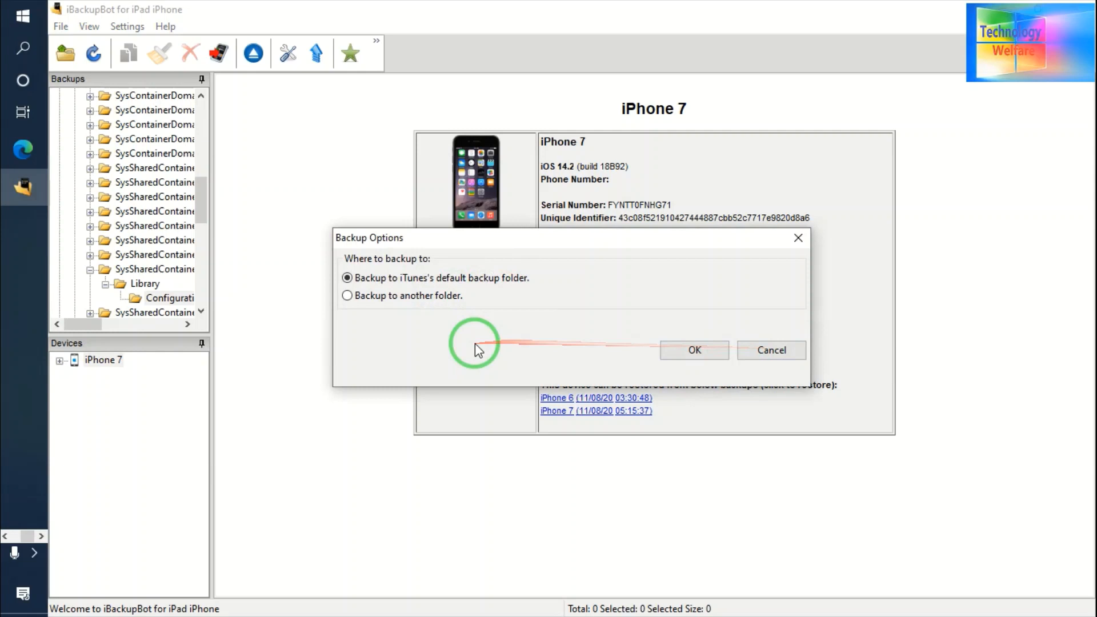
pyautogui.click(347, 296)
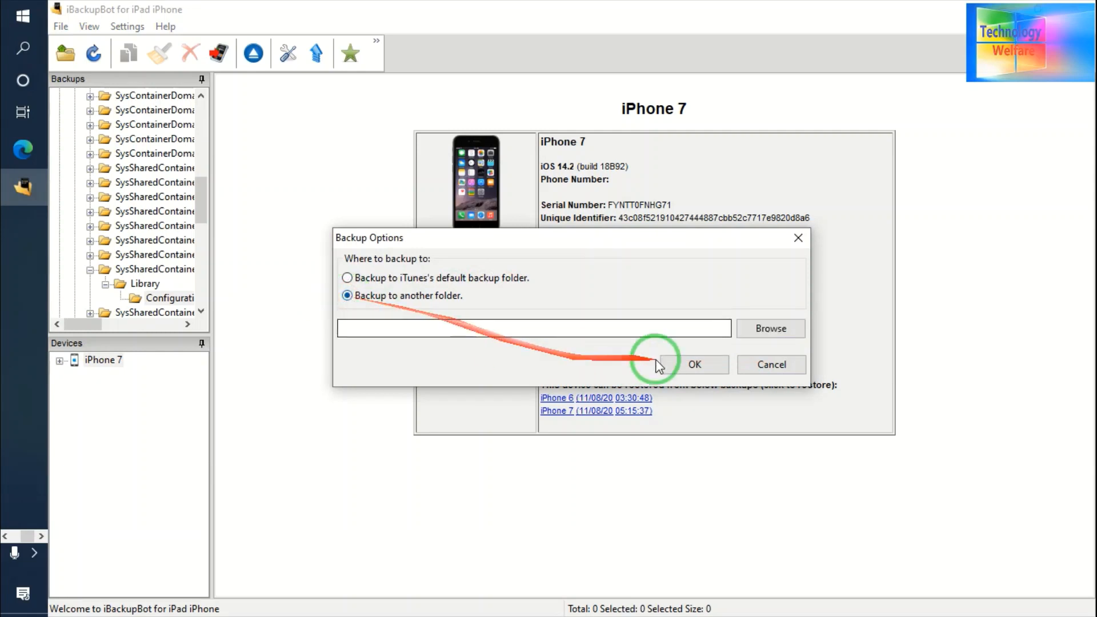
pyautogui.click(770, 328)
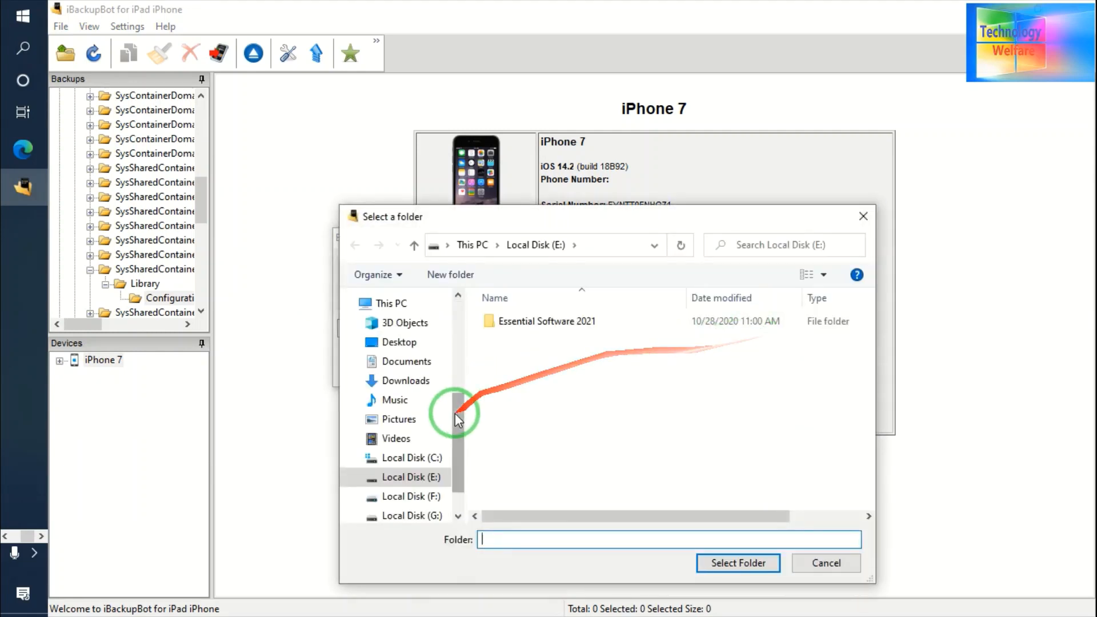
pyautogui.click(399, 342)
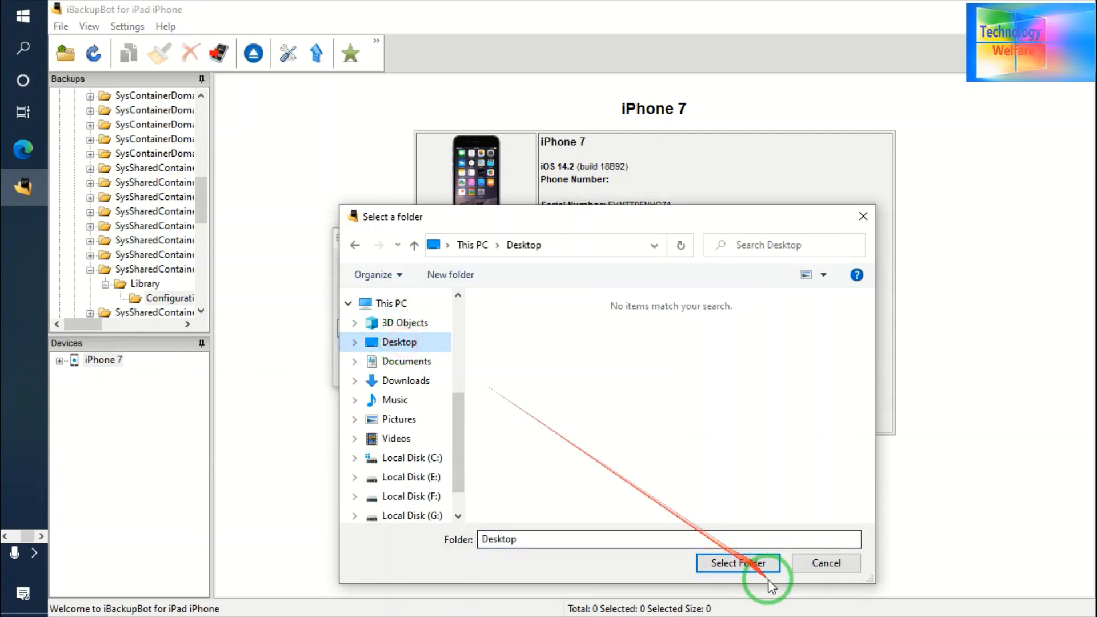
pyautogui.click(736, 562)
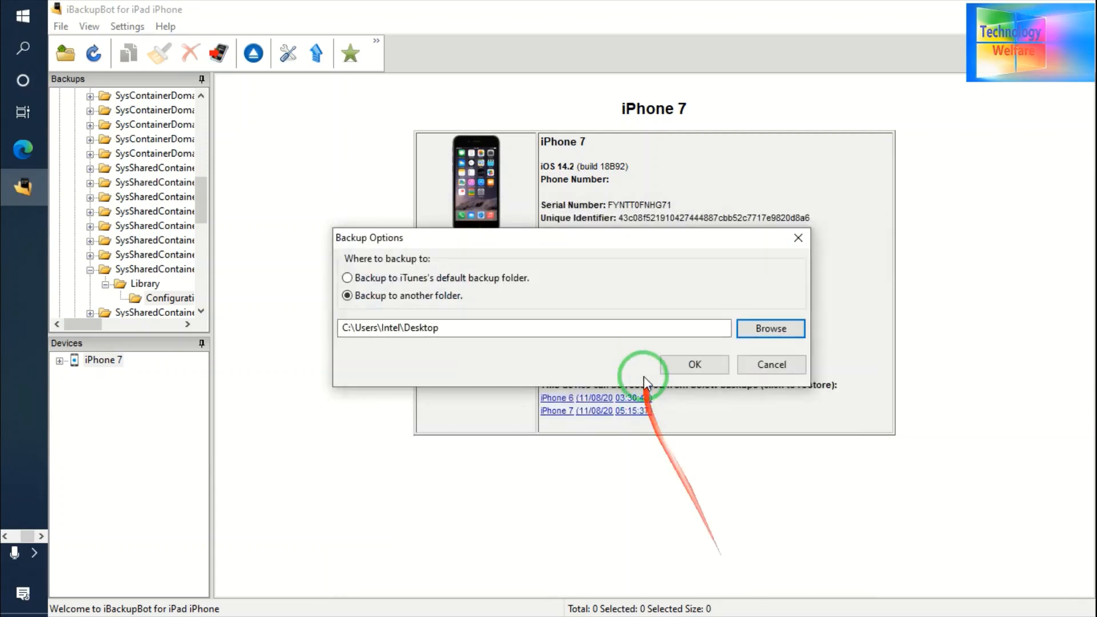
pyautogui.click(693, 365)
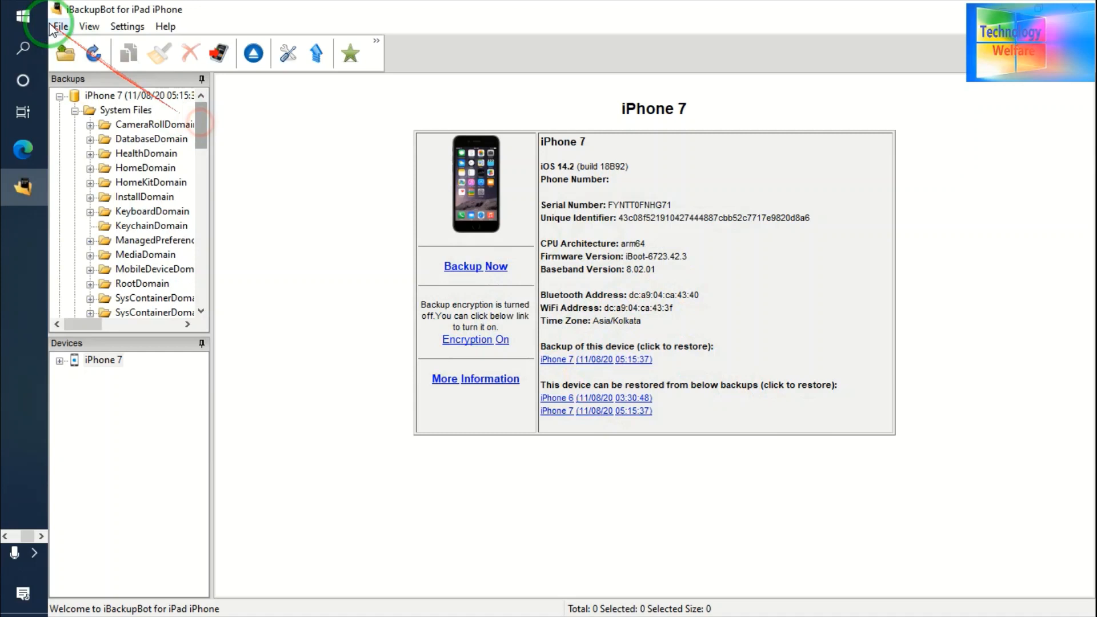
pyautogui.click(556, 397)
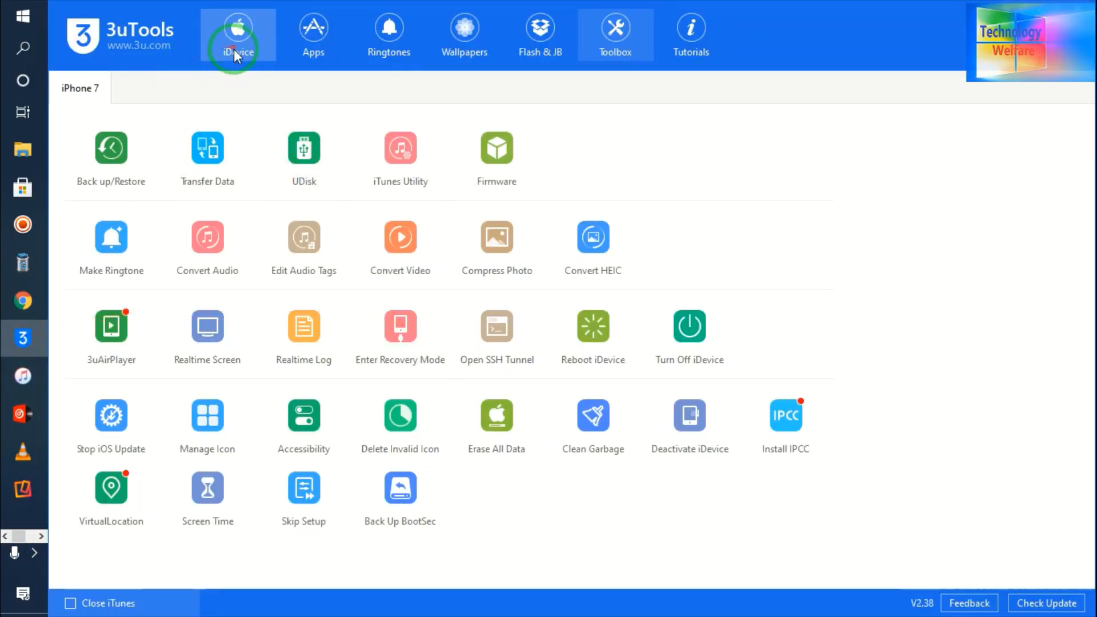
# Run Deactivate iDevice from the 3uTools Toolbox on the iPhone 7 and acknowledge success.
pyautogui.click(238, 34)
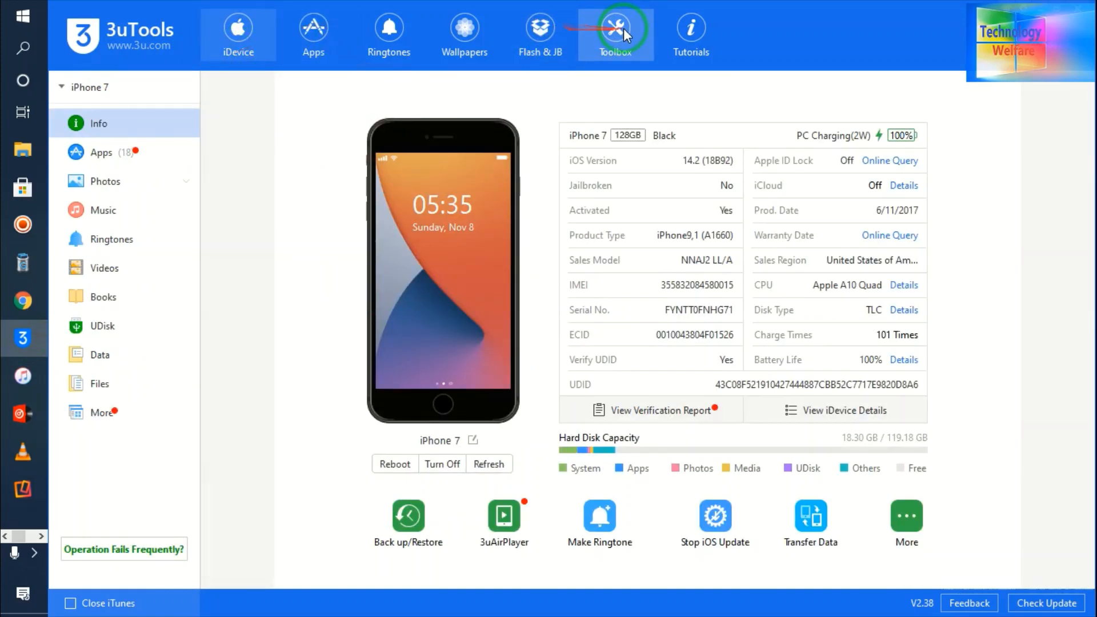
pyautogui.click(615, 33)
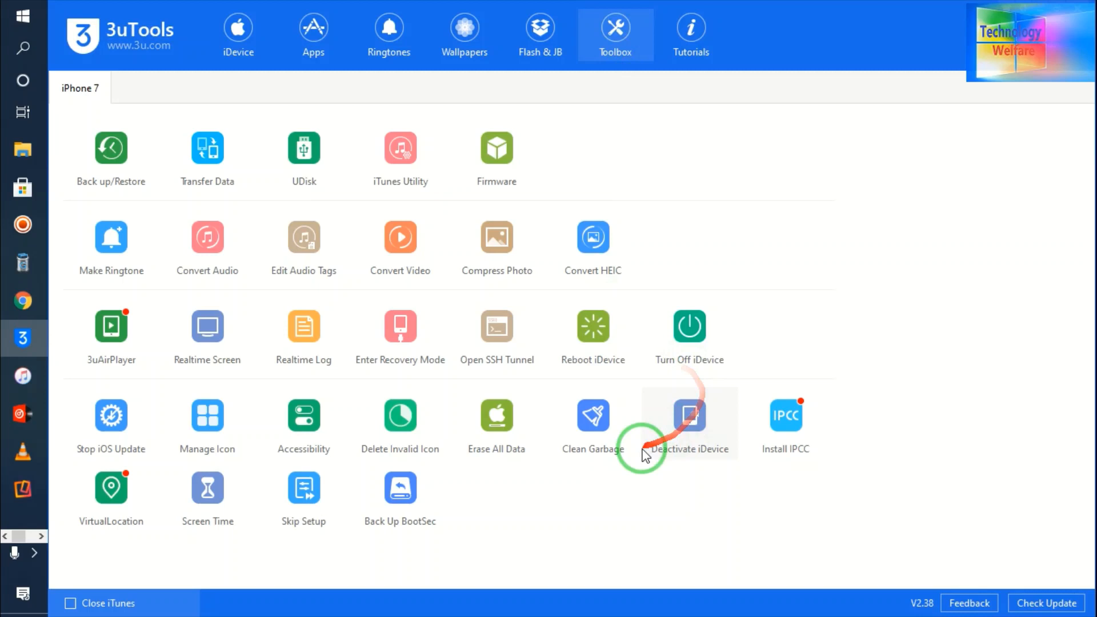
pyautogui.click(689, 420)
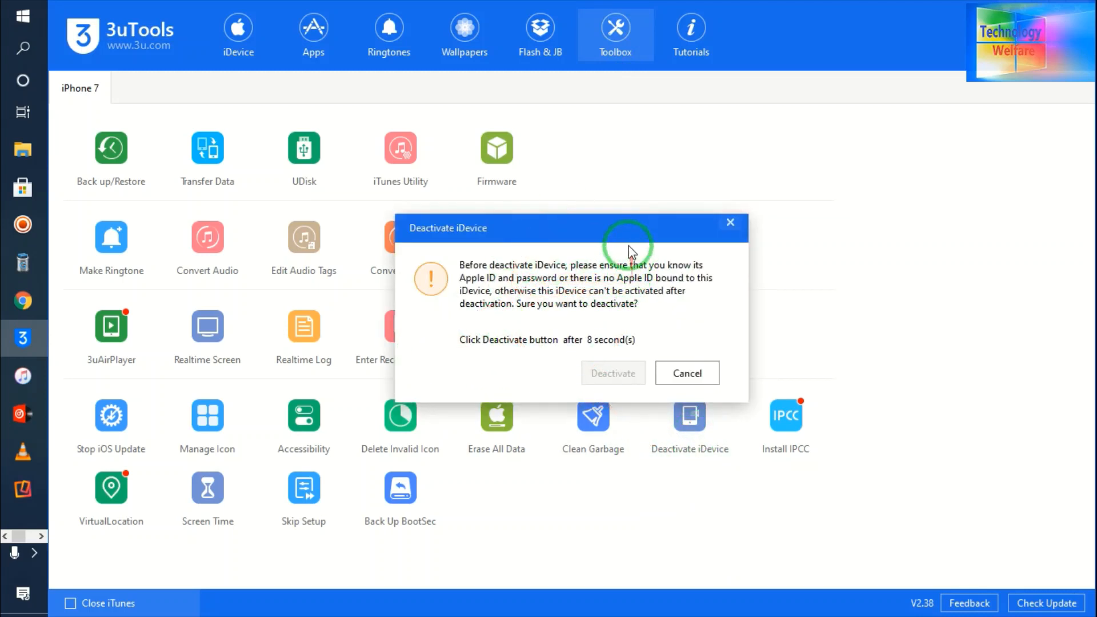
pyautogui.moveTo(711, 324)
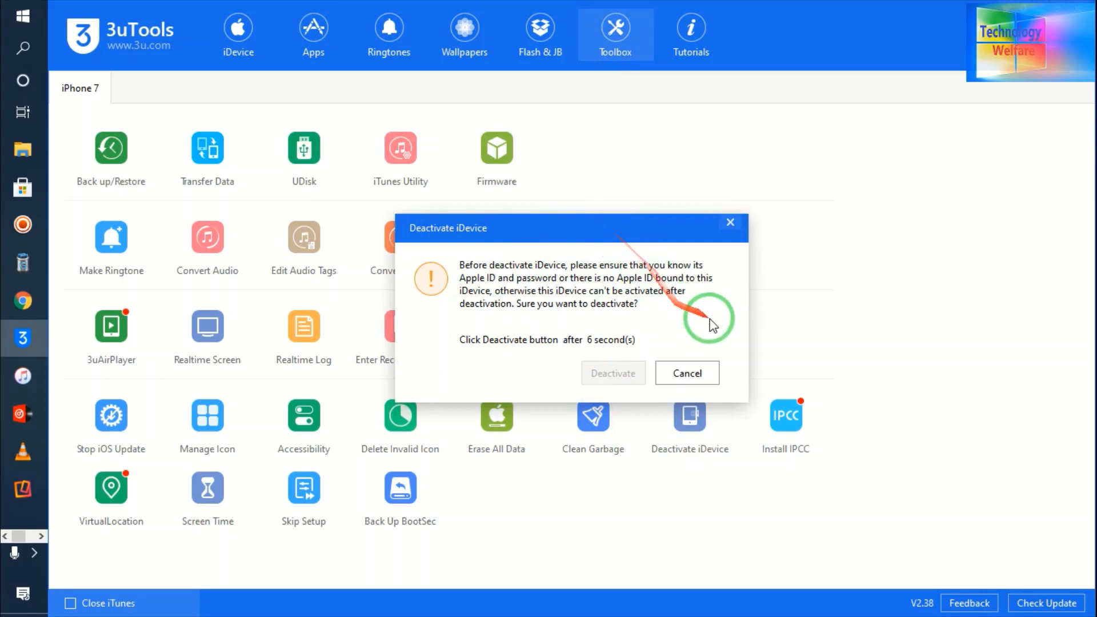
pyautogui.moveTo(642, 425)
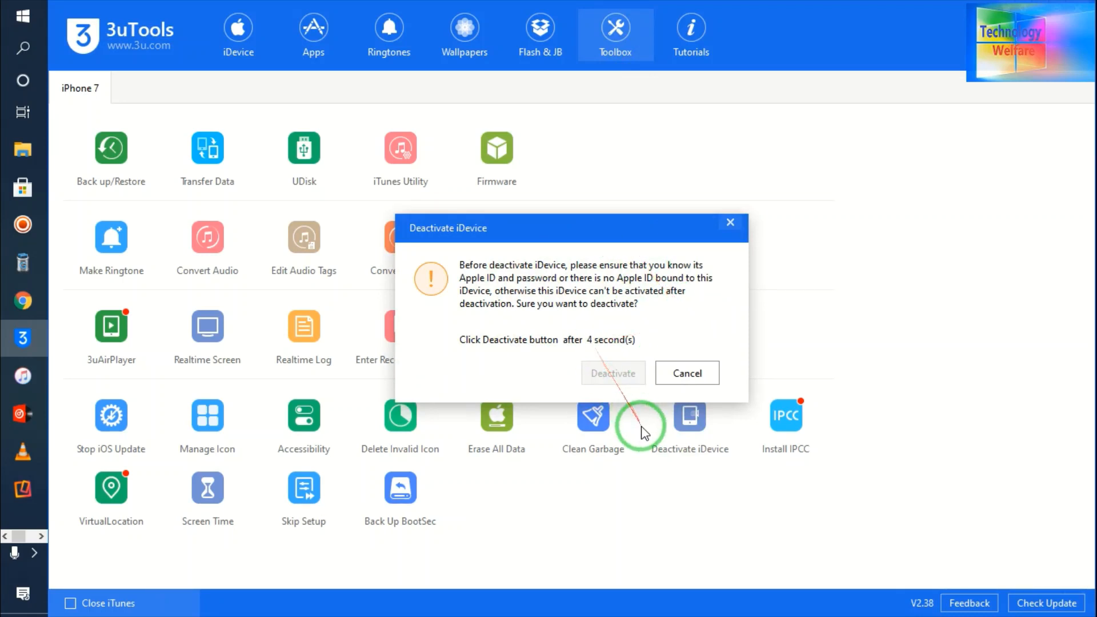
pyautogui.moveTo(618, 387)
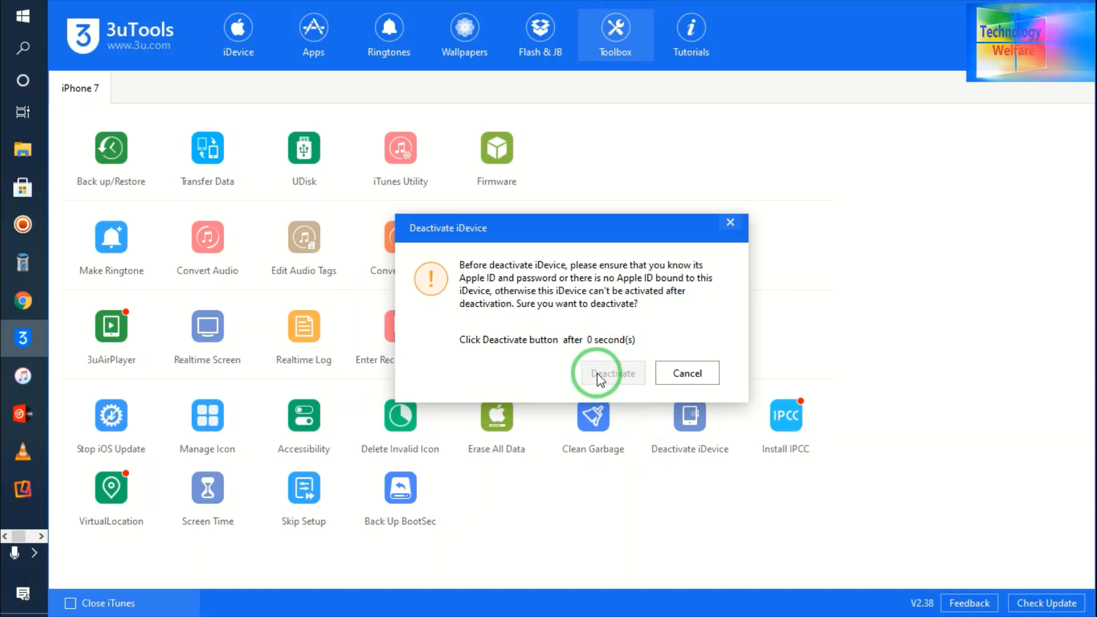
pyautogui.click(611, 373)
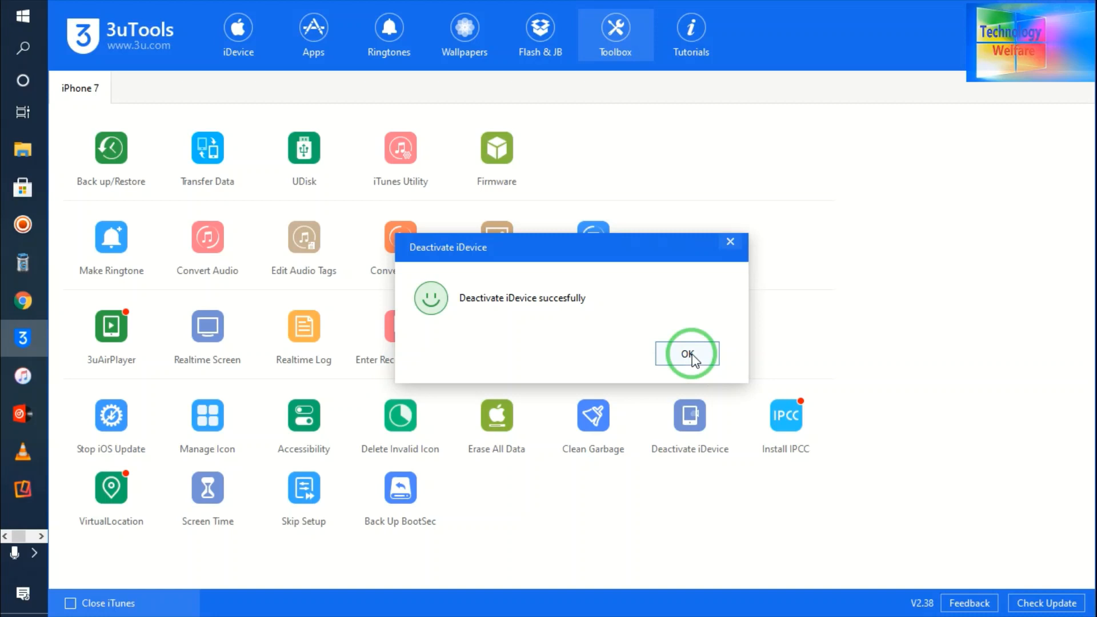
pyautogui.click(687, 353)
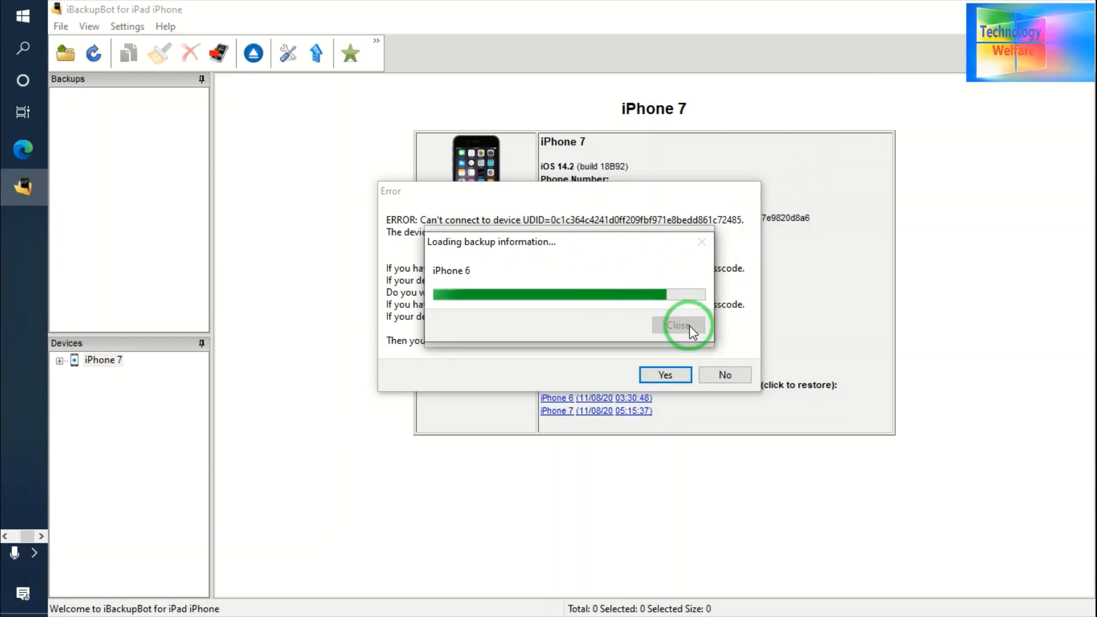
pyautogui.moveTo(103, 109)
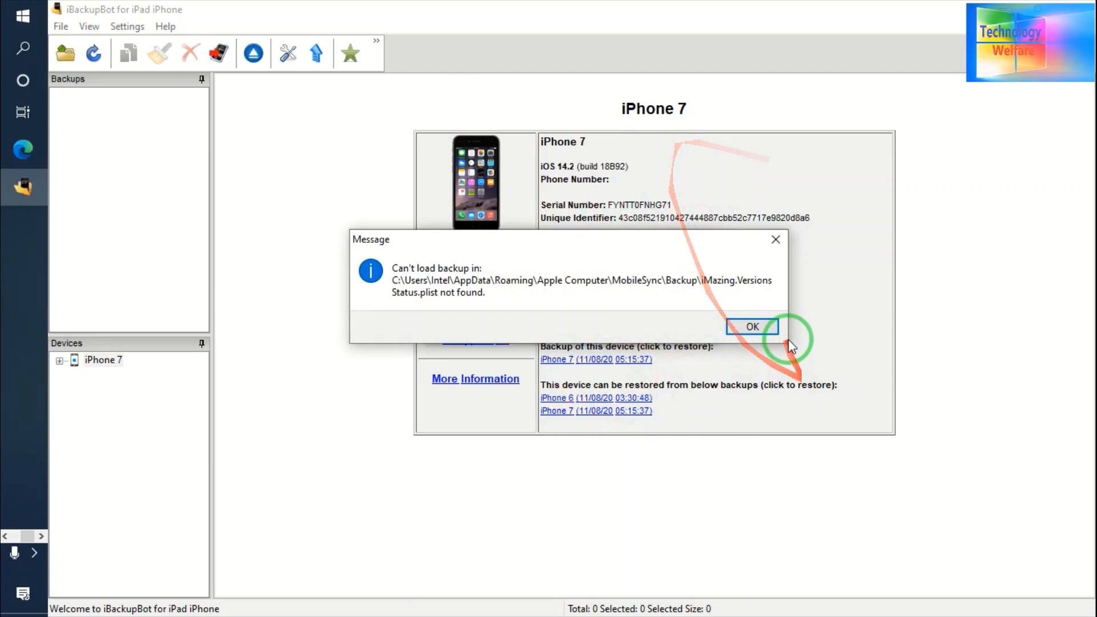
# Dismiss the 'Can't load backup' message and close the loading dialog.
pyautogui.click(751, 327)
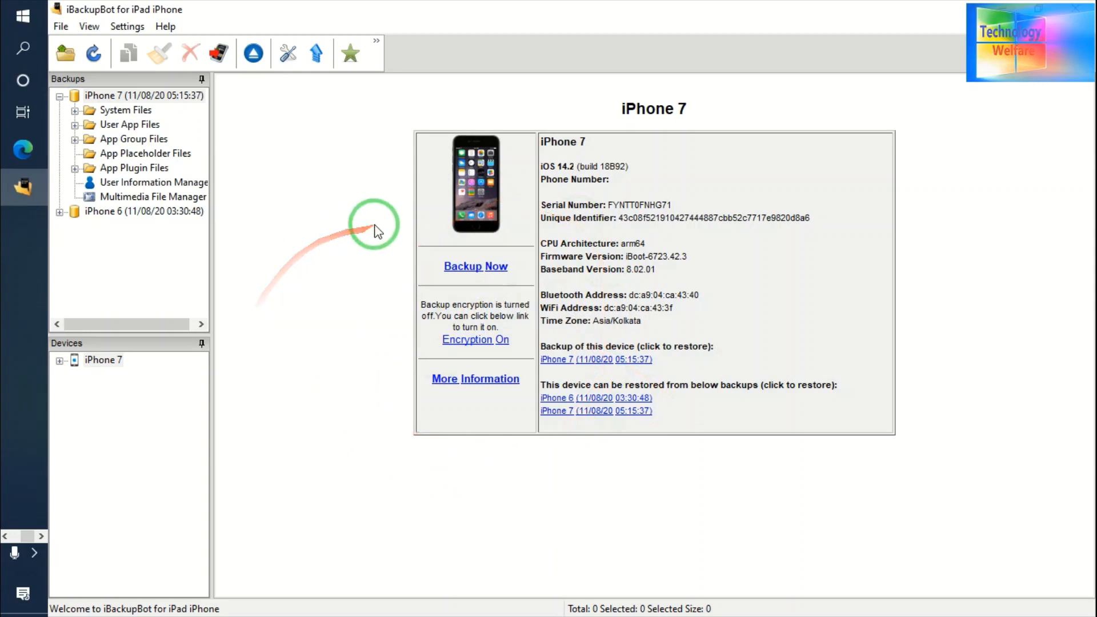
pyautogui.moveTo(378, 490)
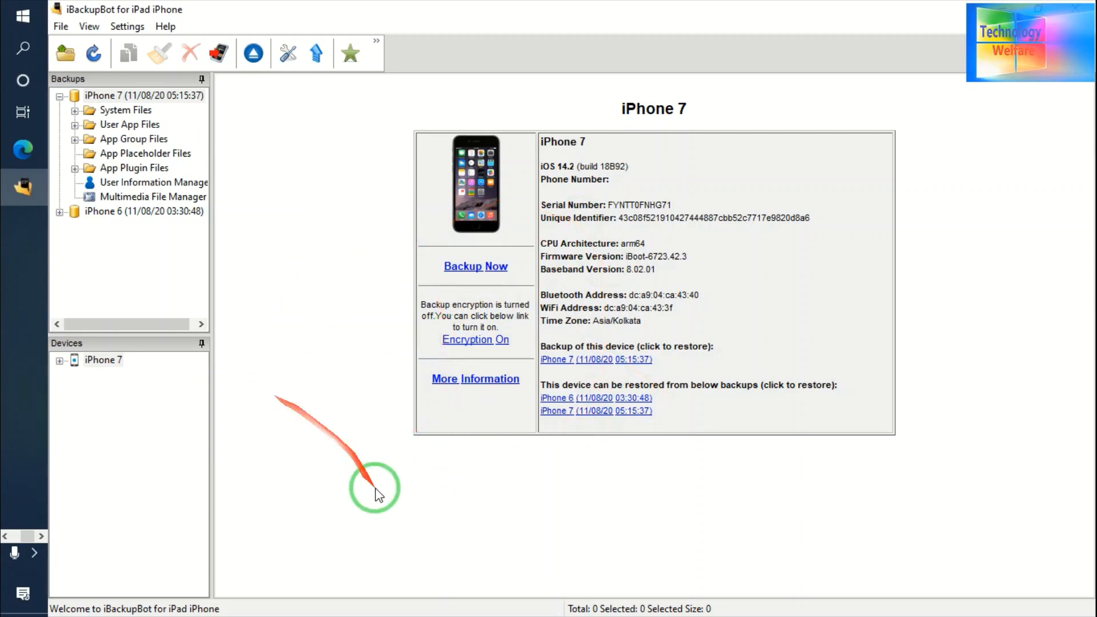
pyautogui.moveTo(98, 535)
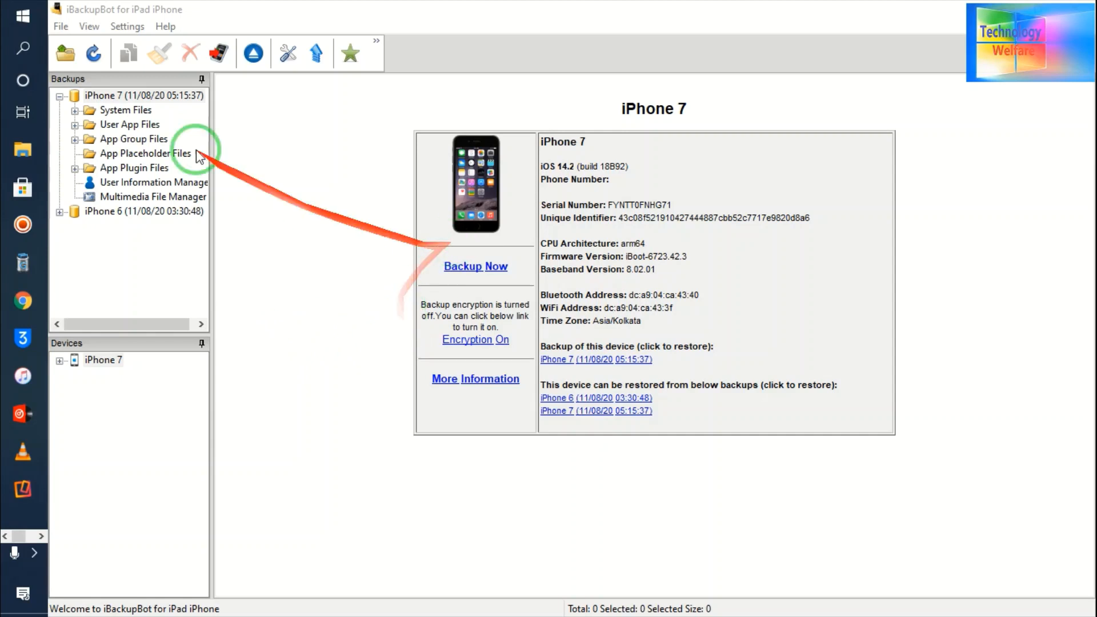
pyautogui.click(475, 267)
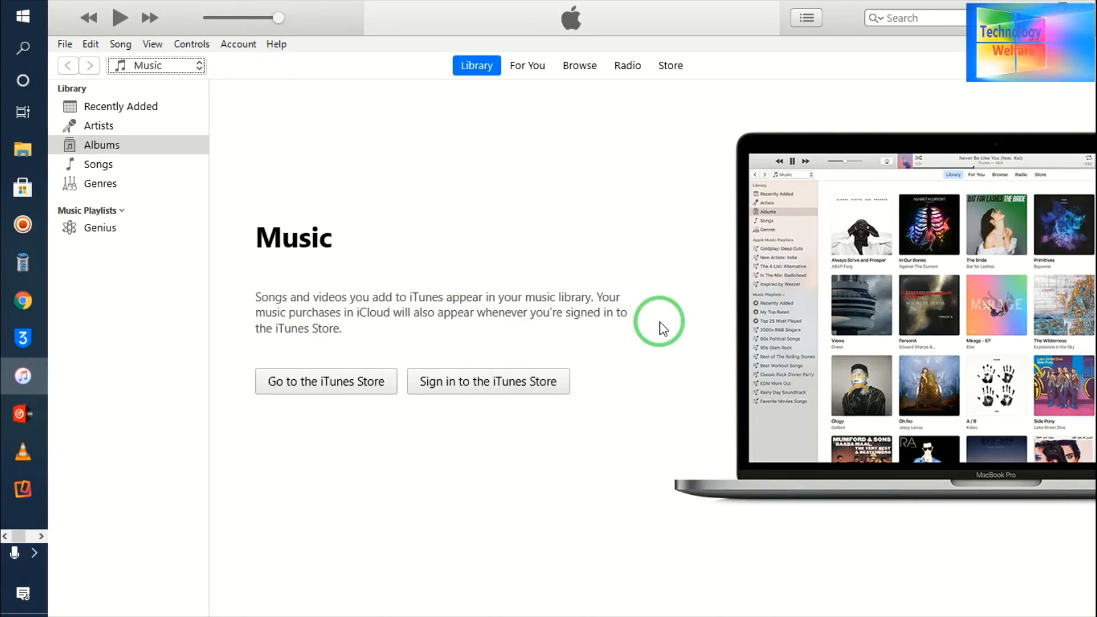
pyautogui.click(23, 338)
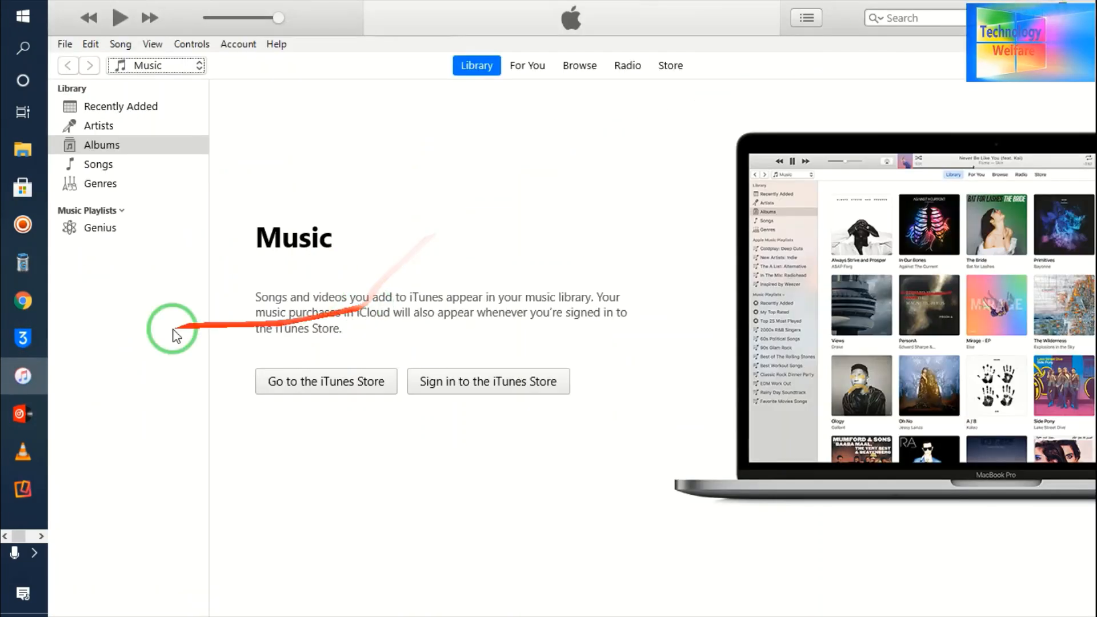
pyautogui.moveTo(23, 377)
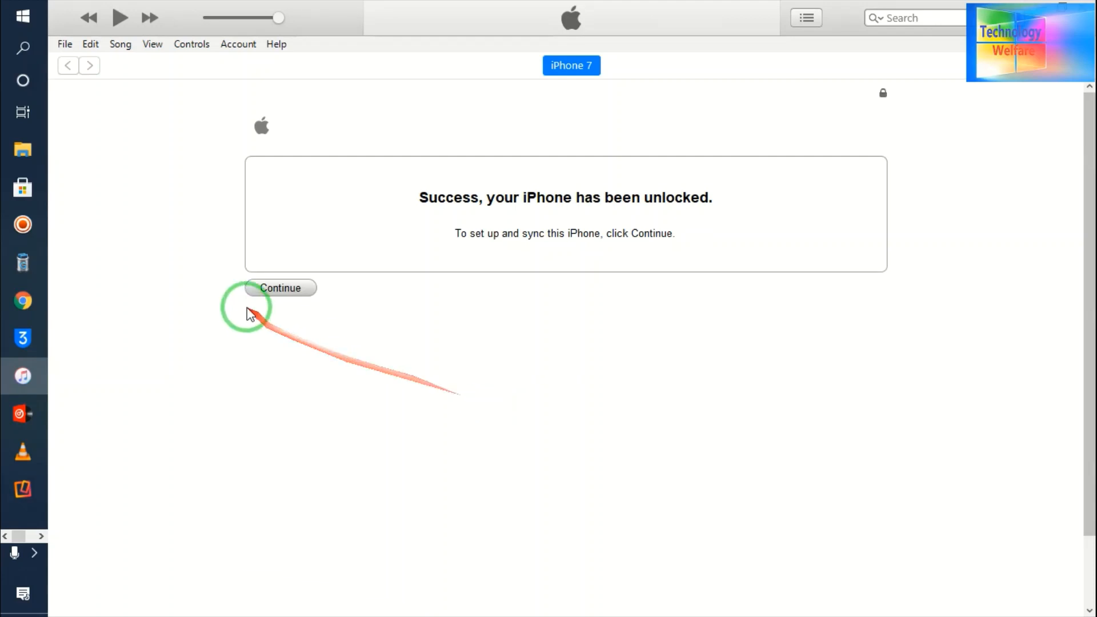
pyautogui.moveTo(539, 409)
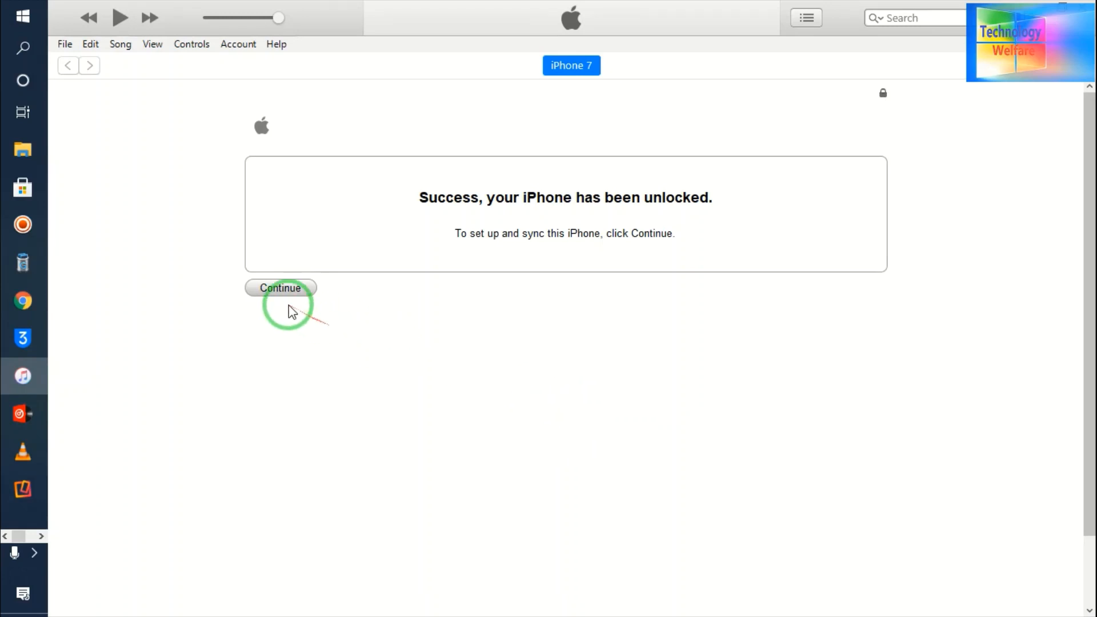
# Continue past the 'Success, your iPhone has been unlocked' screen to the iPhone 7 Summary.
pyautogui.click(280, 287)
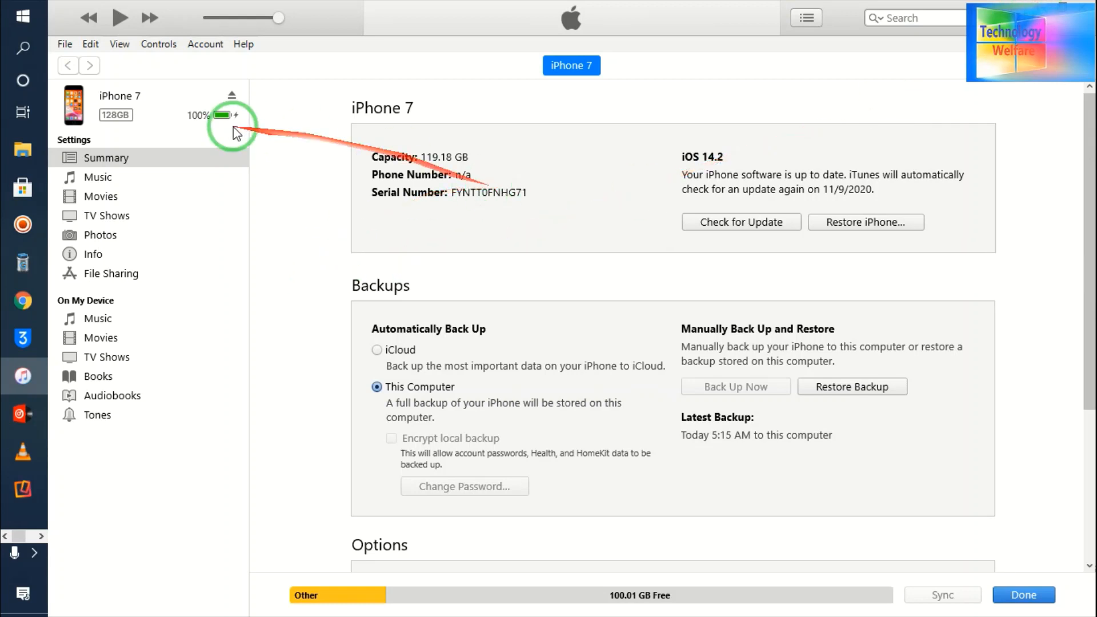
pyautogui.moveTo(453, 341)
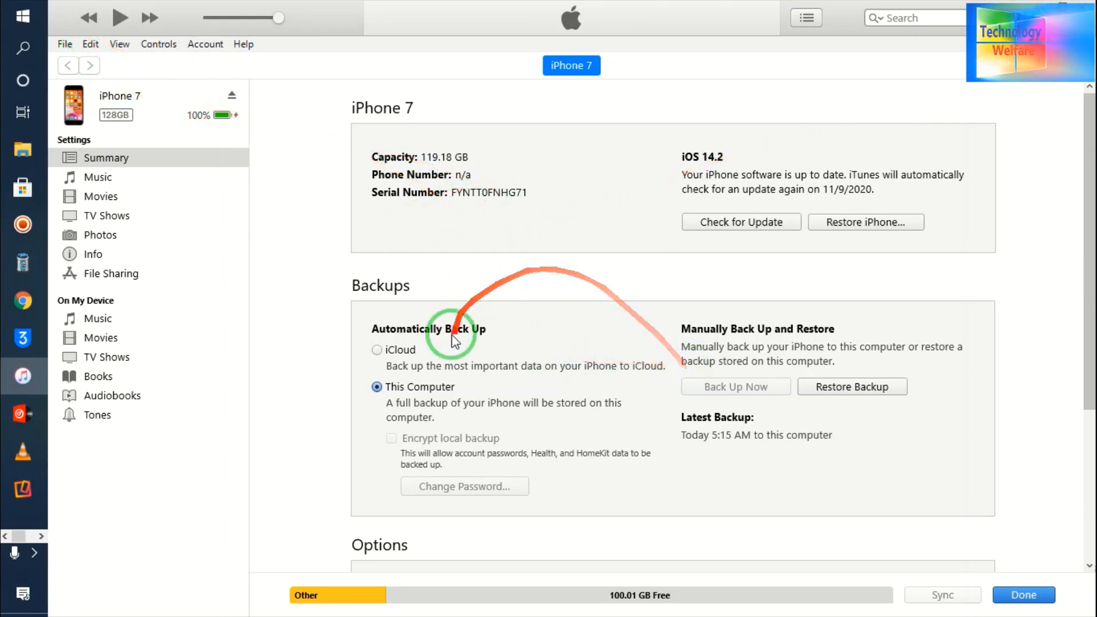